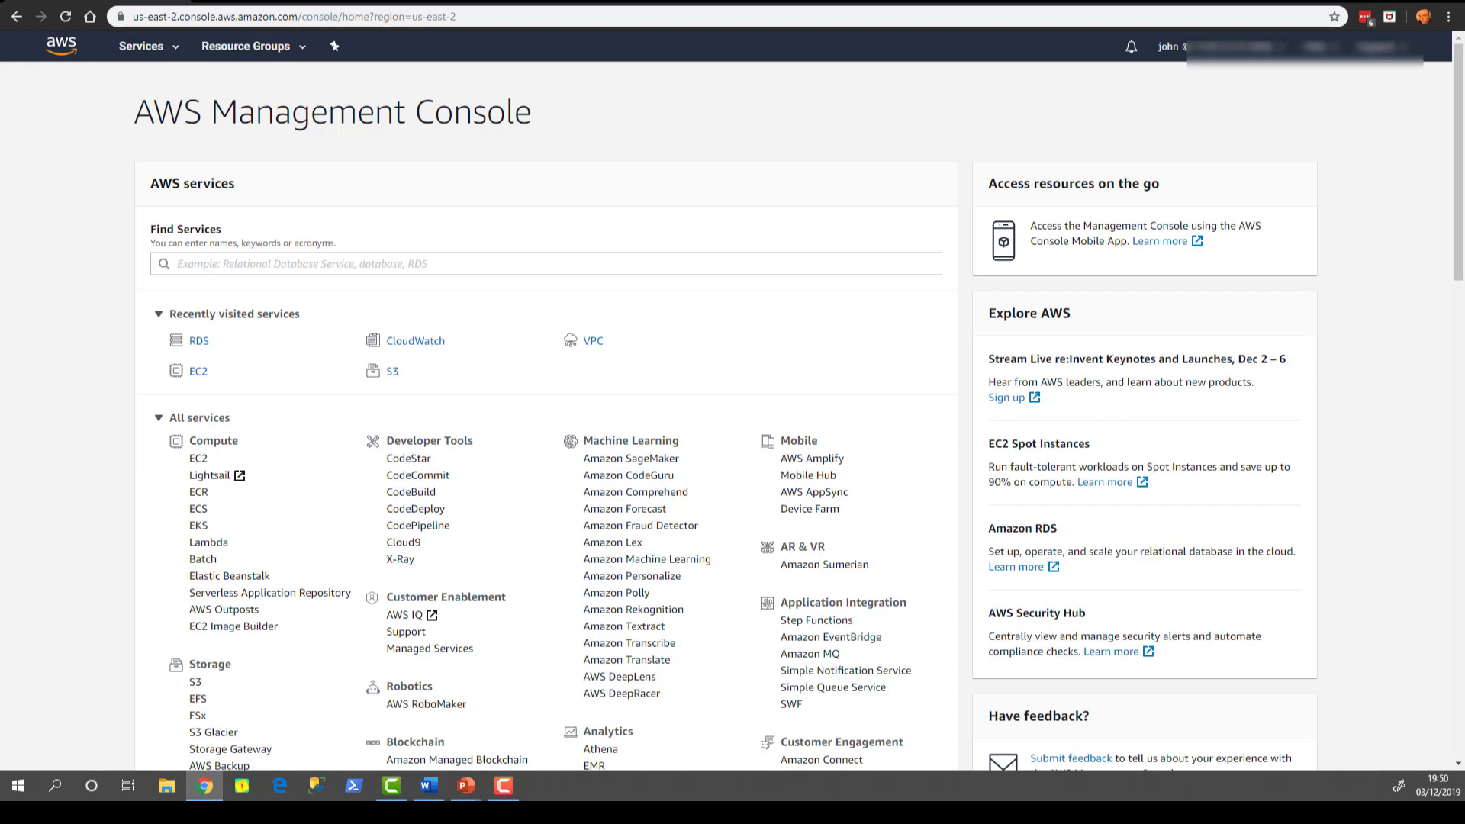
mouse_move(1034, 783)
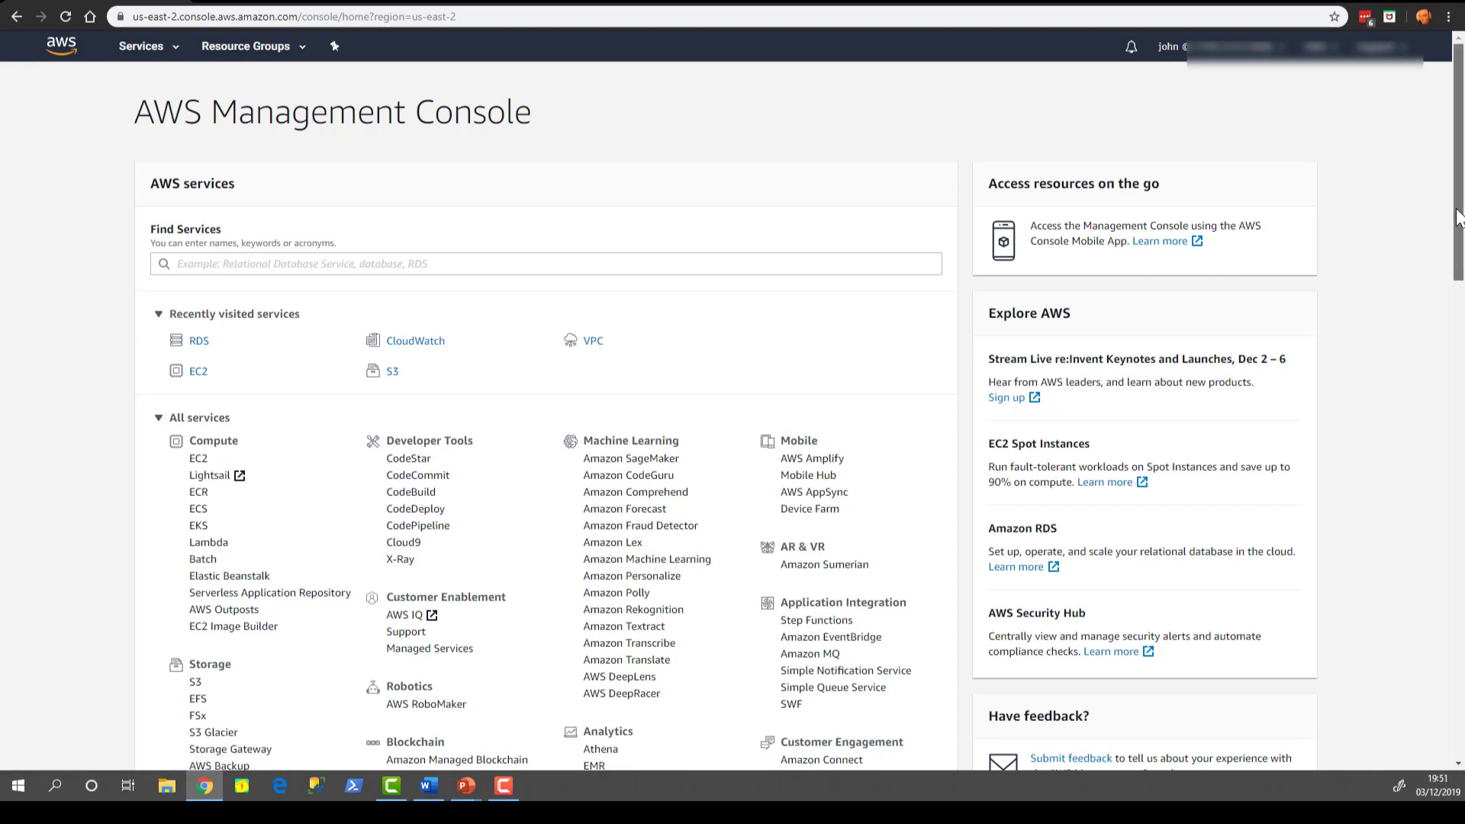
Step: Search the AWS console's Find Services box for the RDS service
scroll("down", 3)
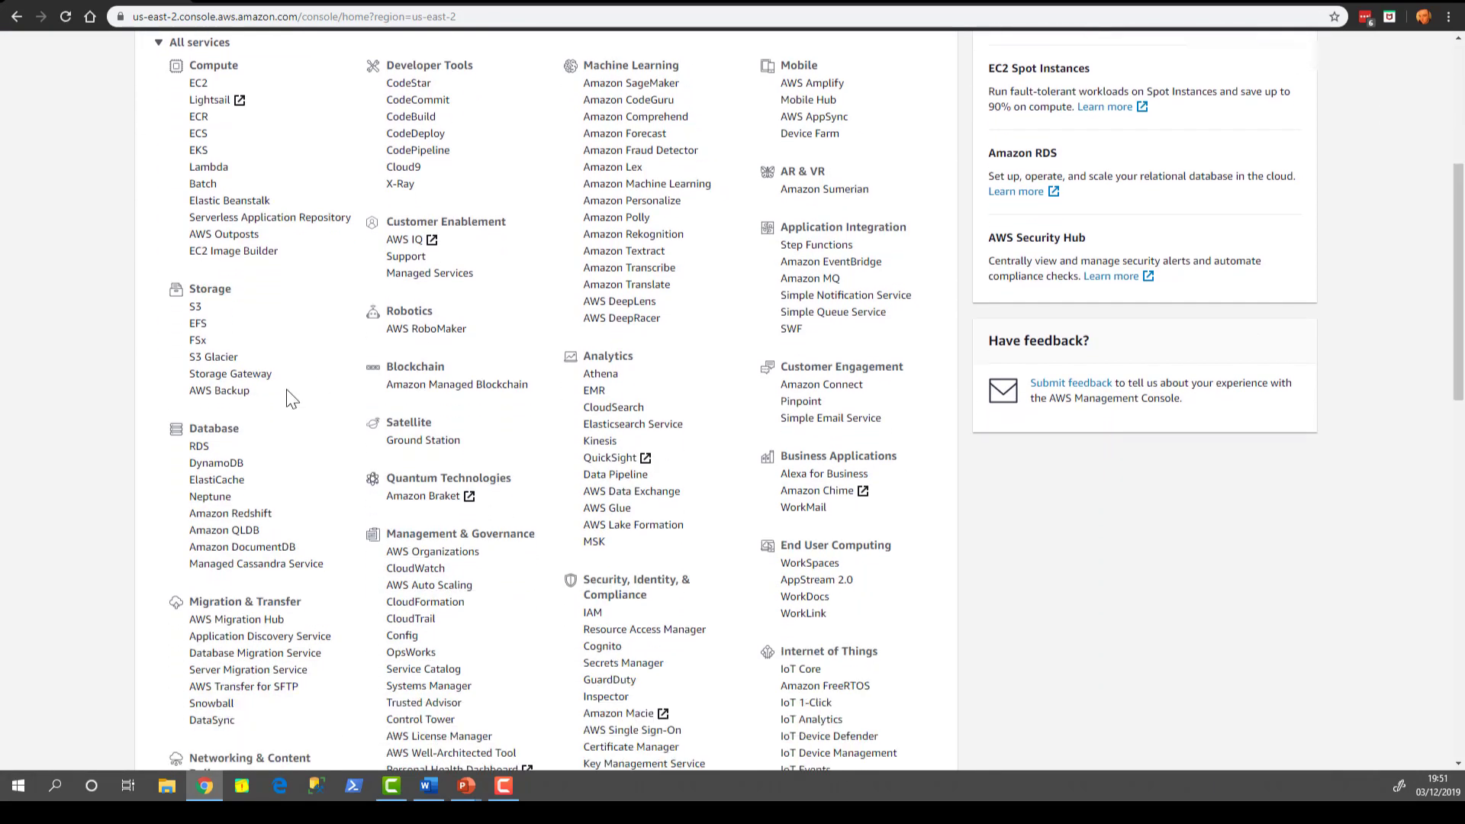
mouse_move(198, 445)
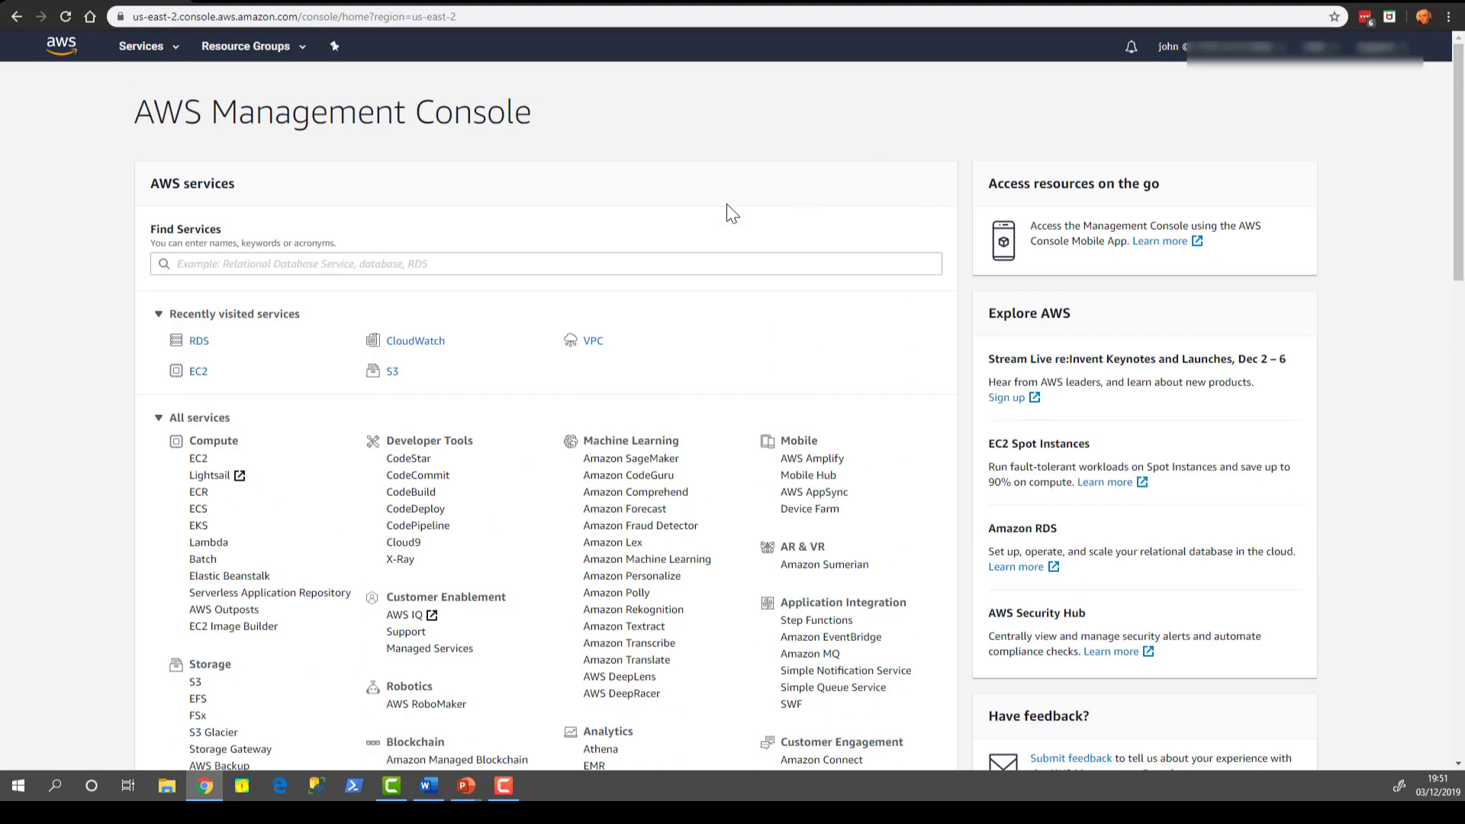
left_click(546, 263)
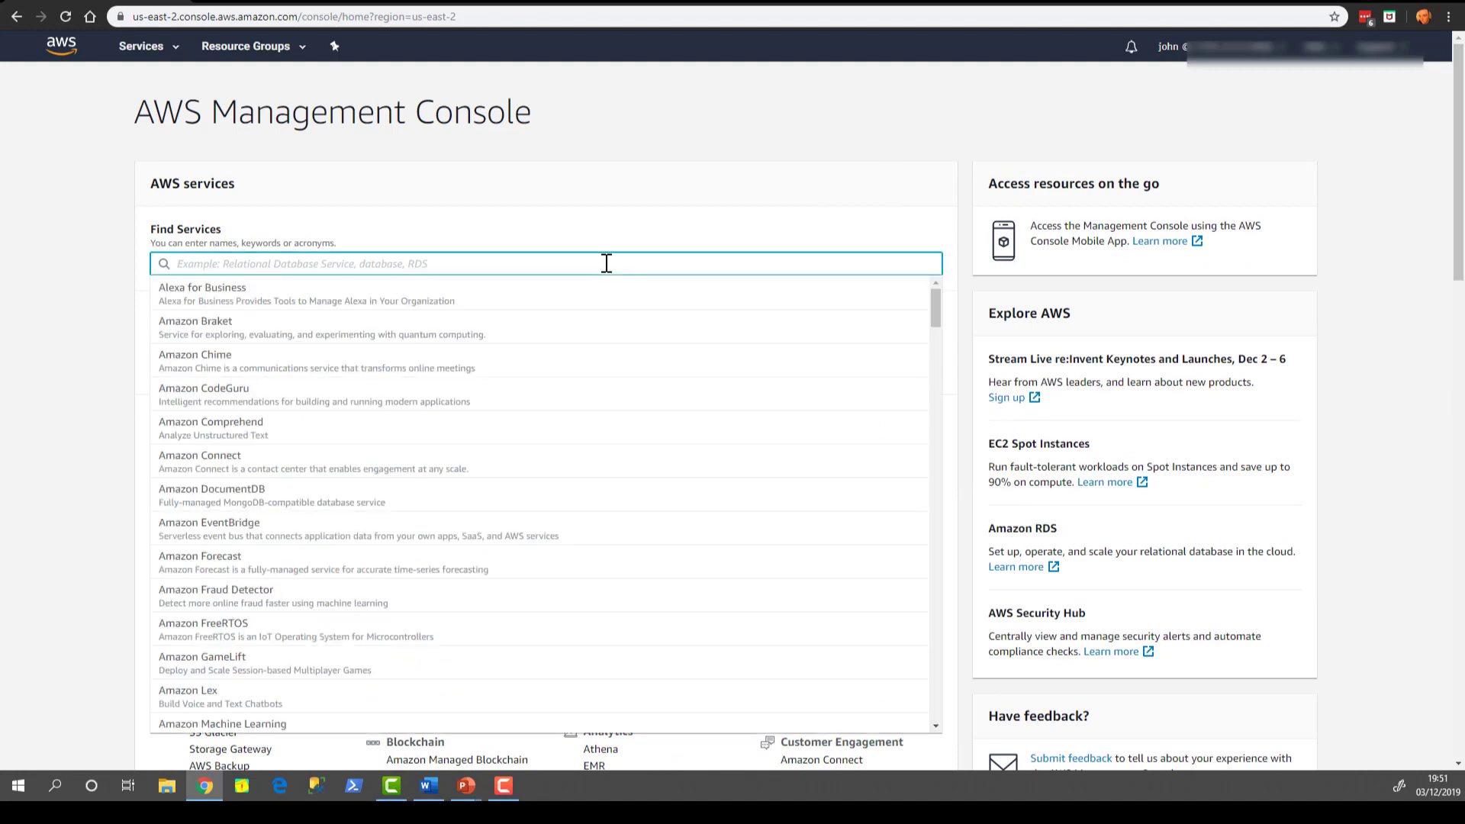
type("sql")
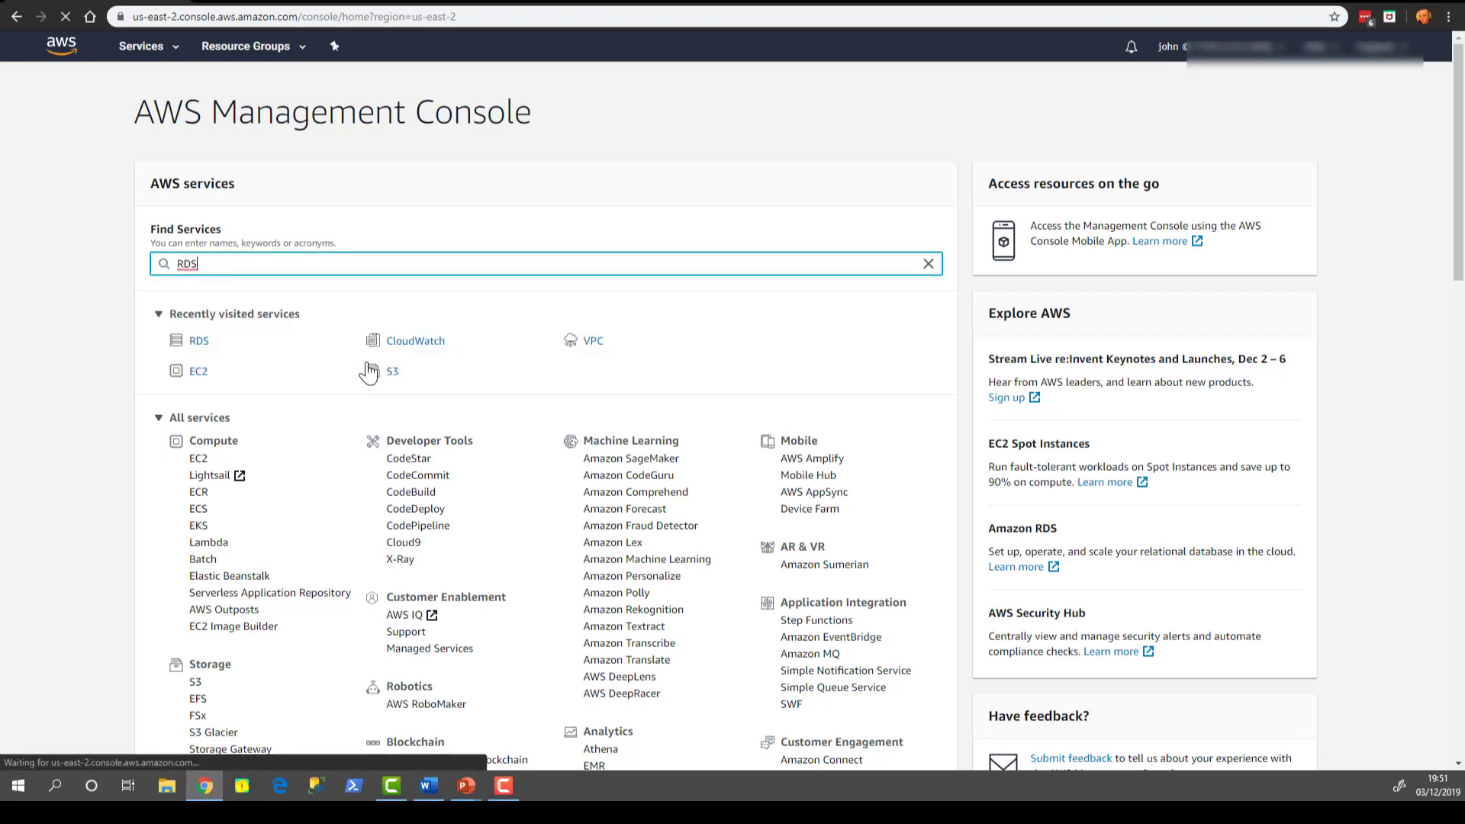
Step: Open Amazon RDS from the search results, showing the US East (Ohio) dashboard
left_click(198, 341)
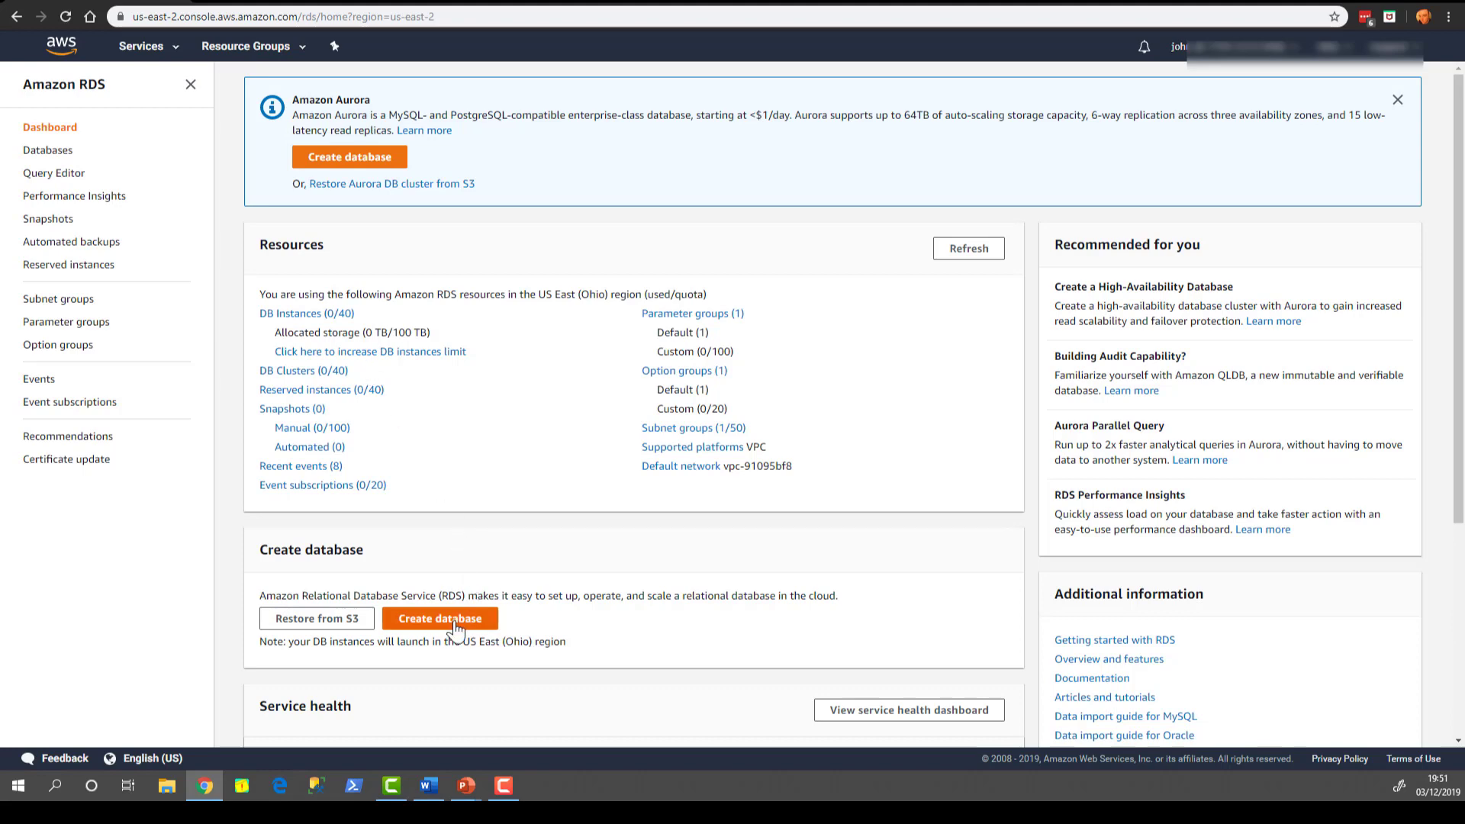
Step: Start a Standard Create database using Microsoft SQL Server, Express Edition
left_click(439, 617)
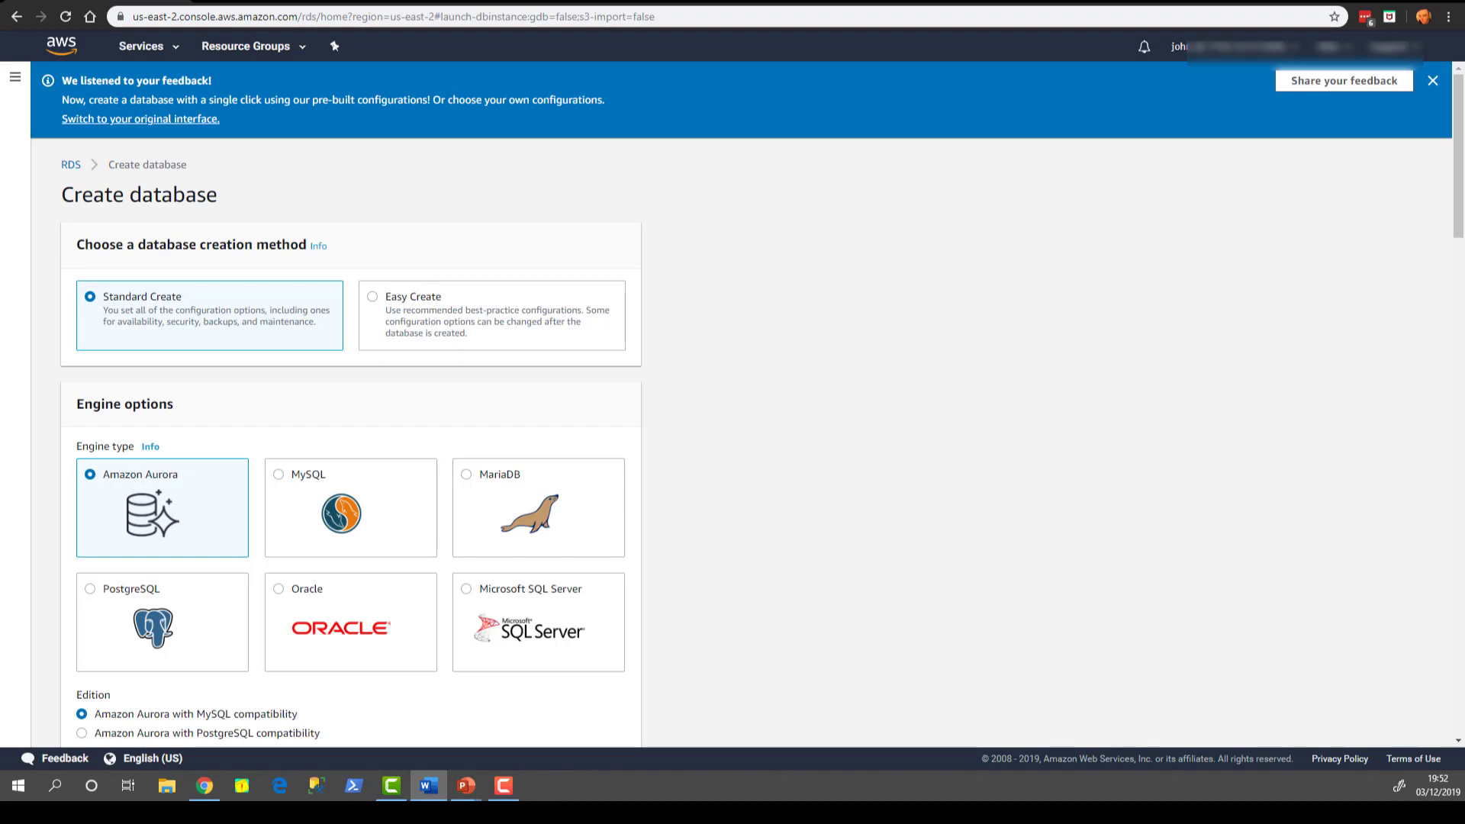
mouse_move(7, 680)
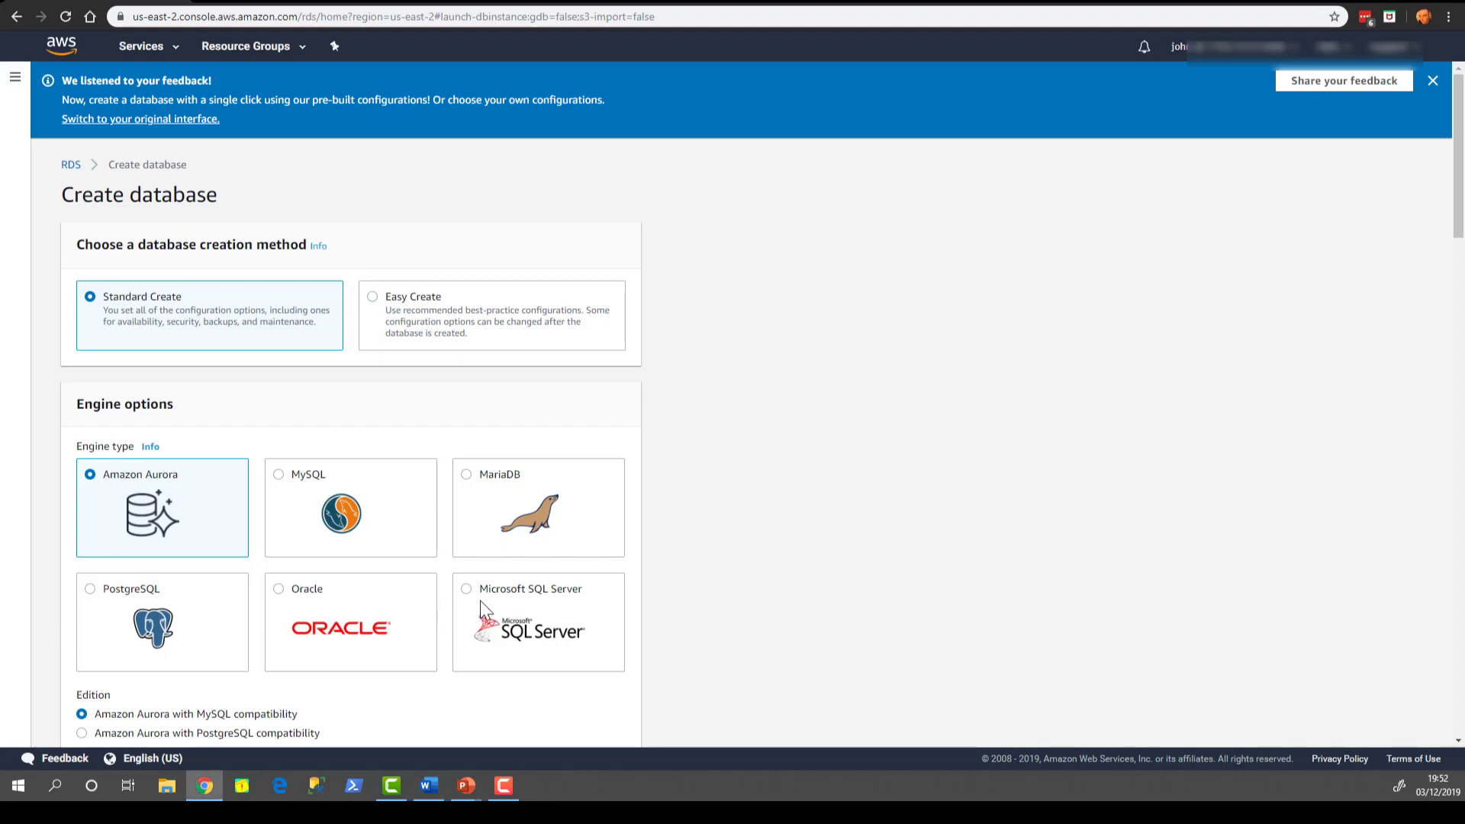
left_click(466, 588)
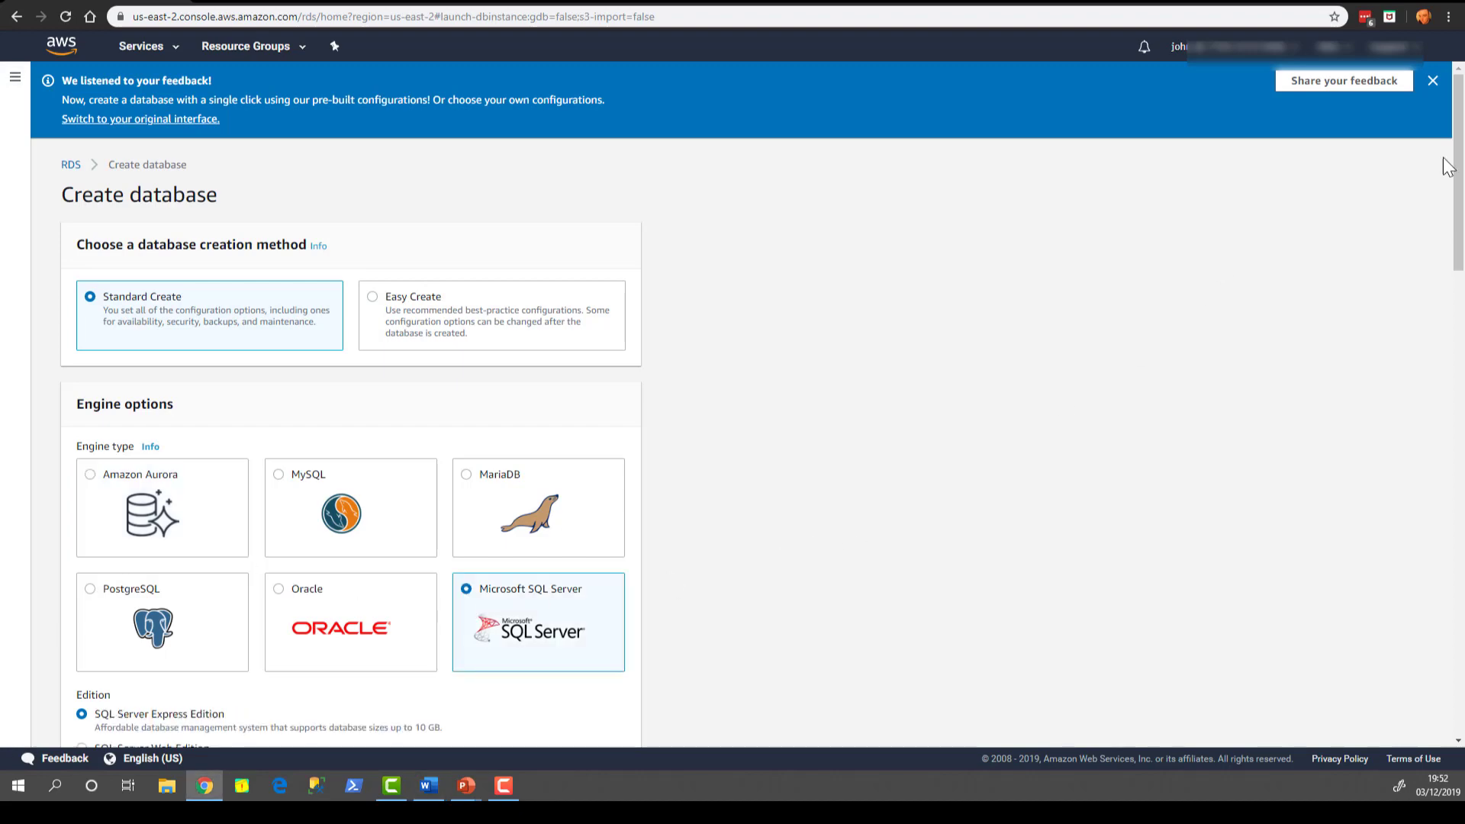
scroll("down", 3)
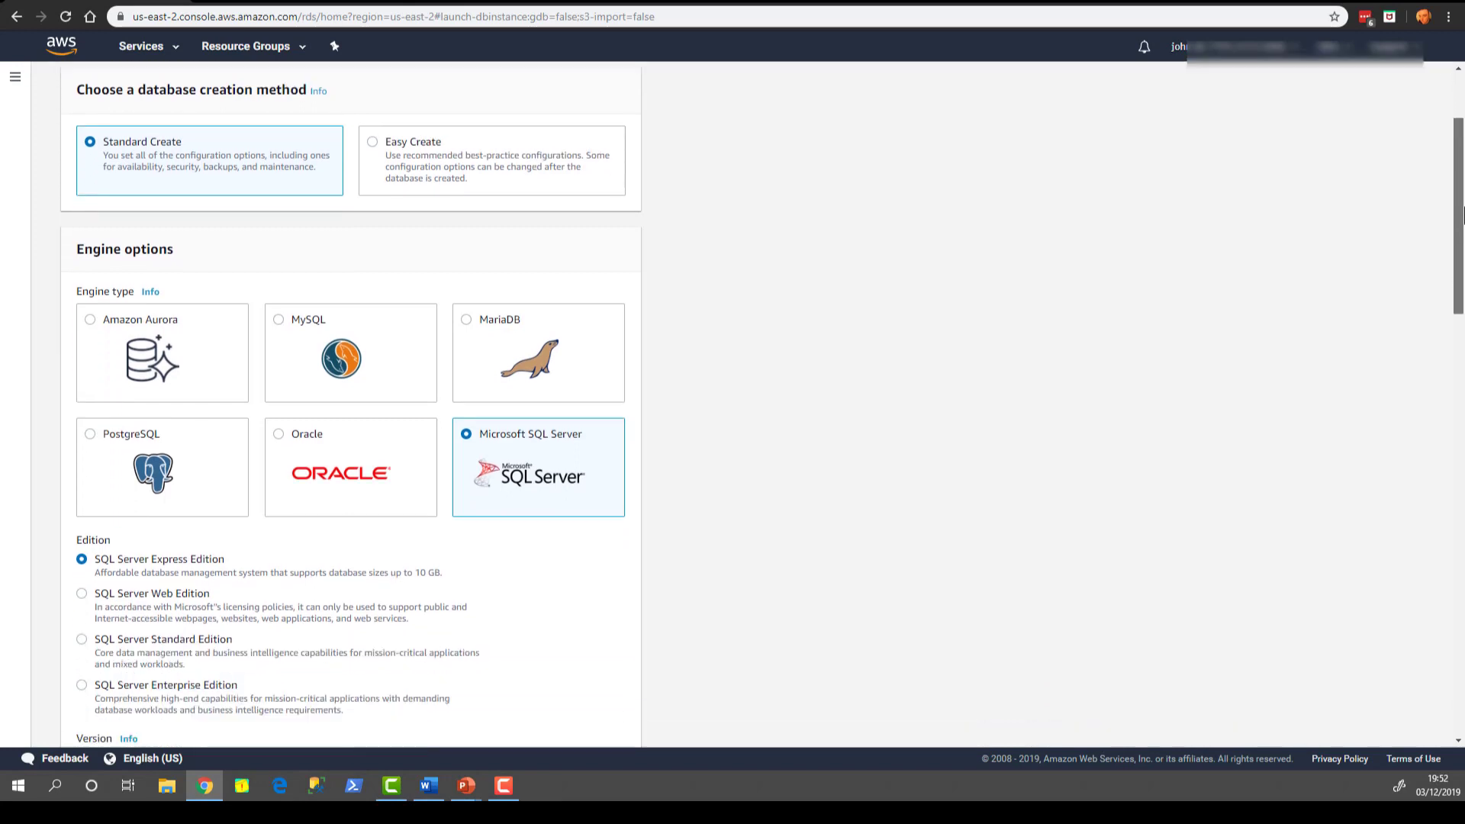
scroll("down", 3)
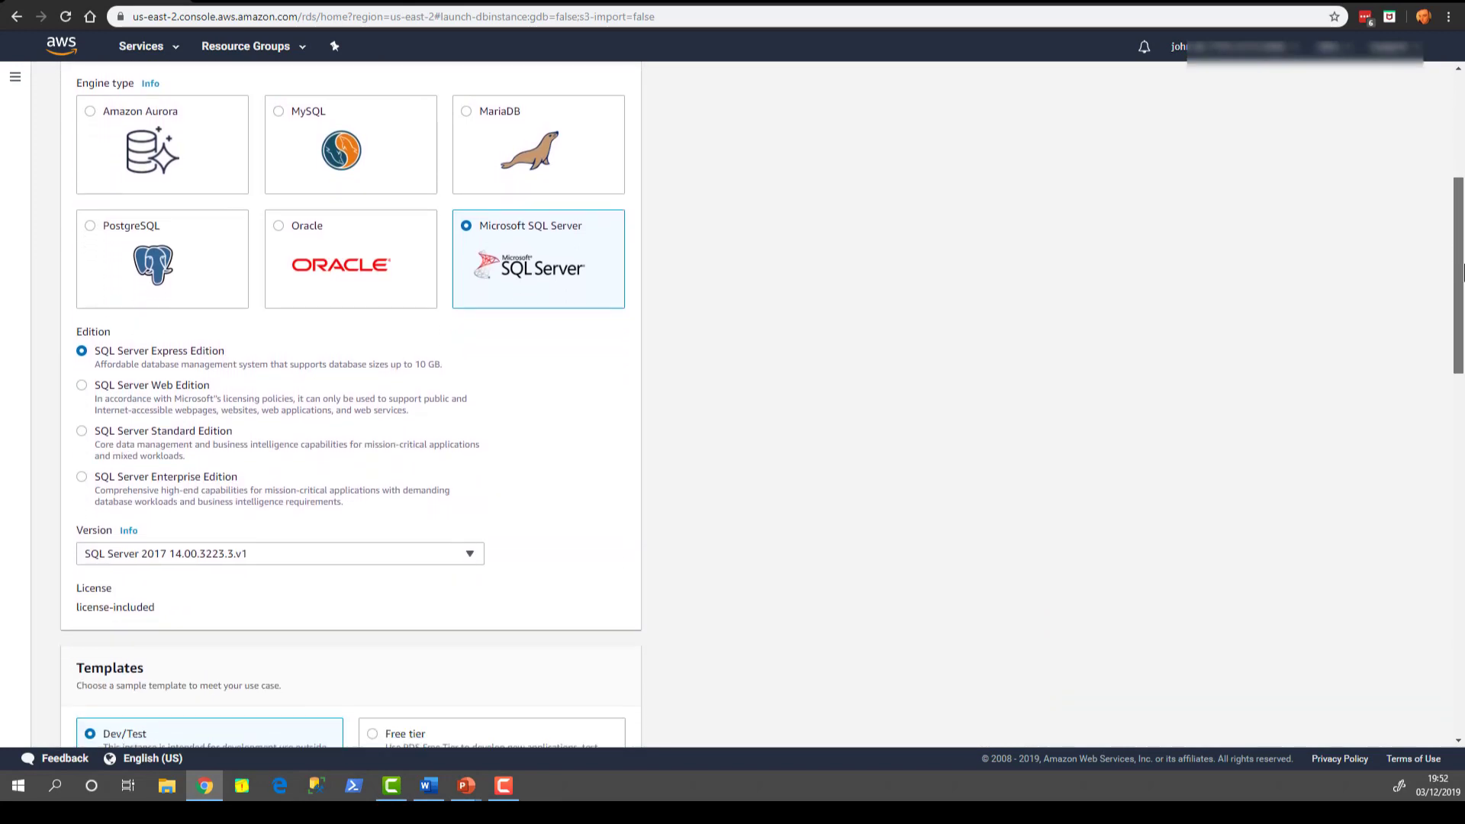
scroll("down", 3)
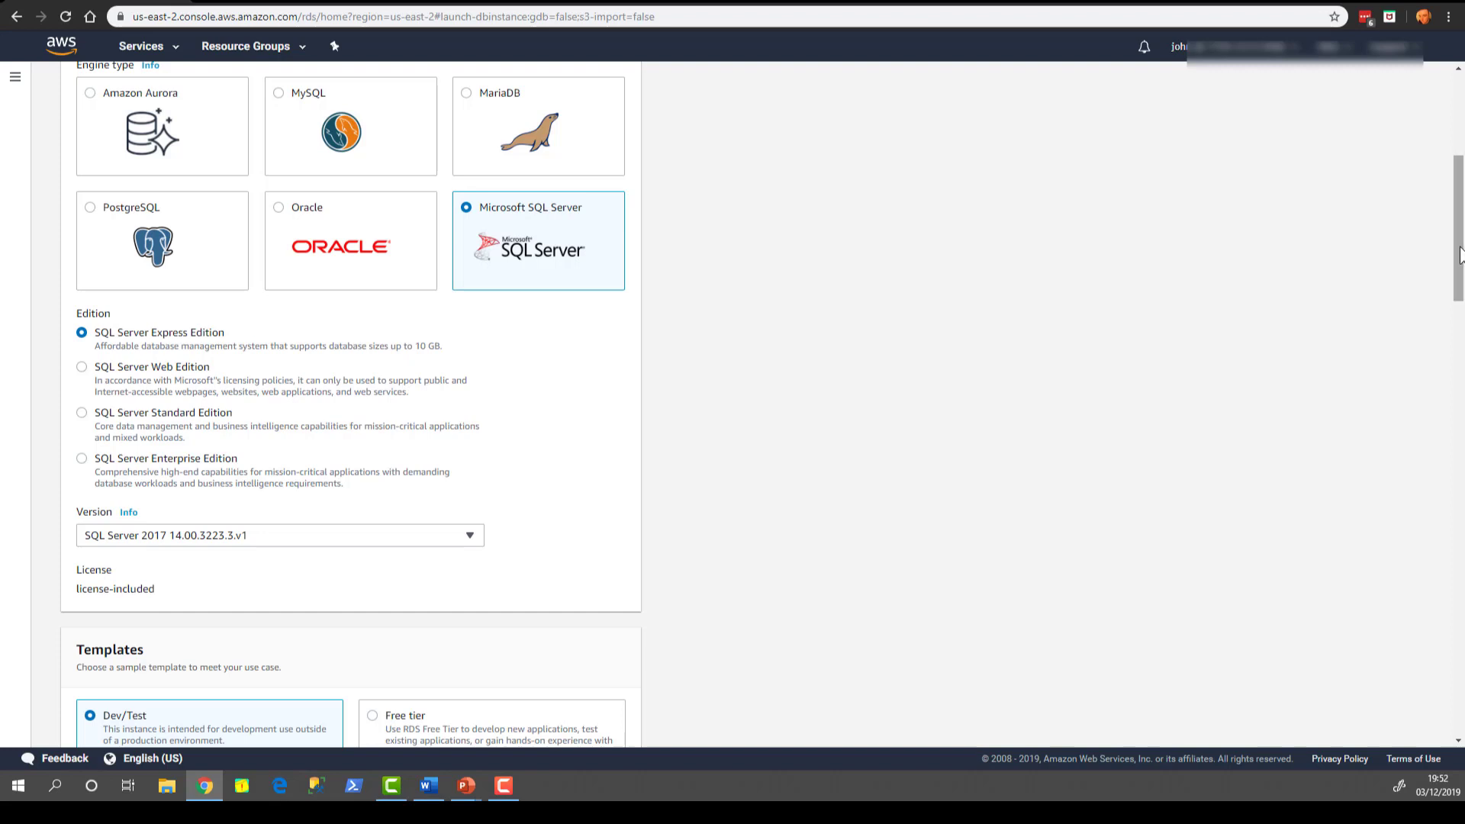
Step: Choose the Free tier template instead of Dev/Test
scroll("down", 3)
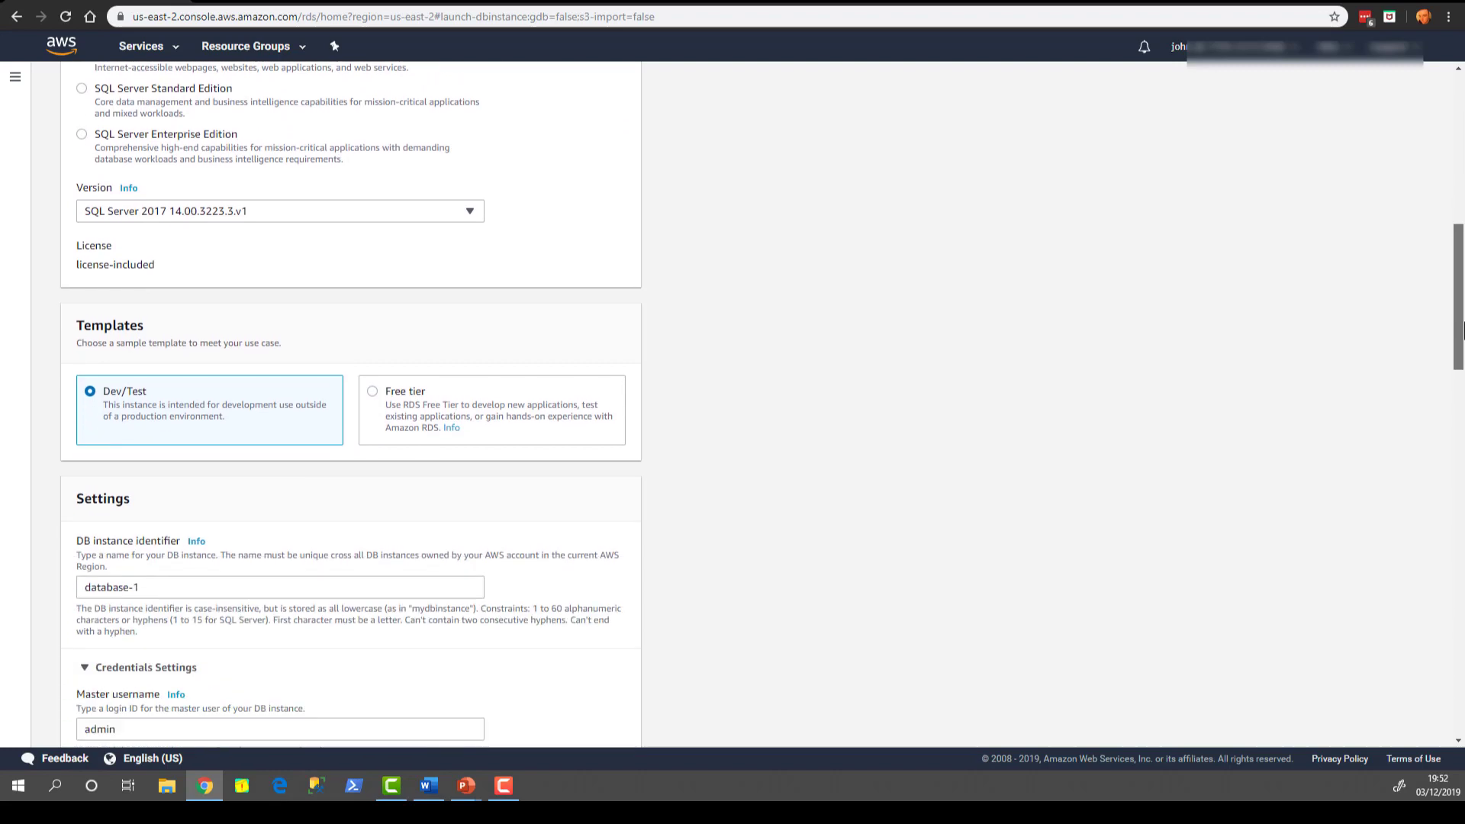
scroll("down", 3)
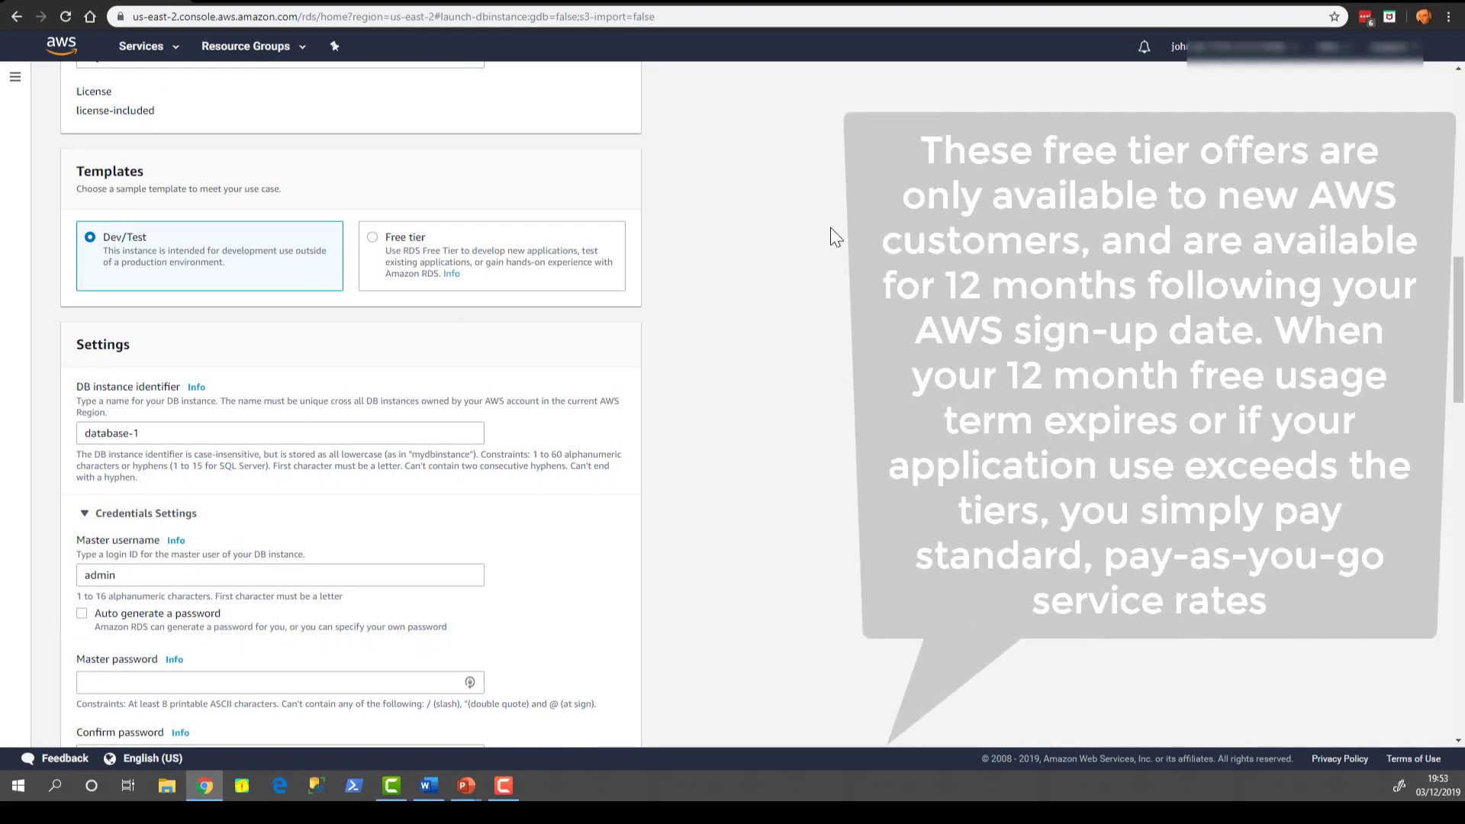
left_click(373, 237)
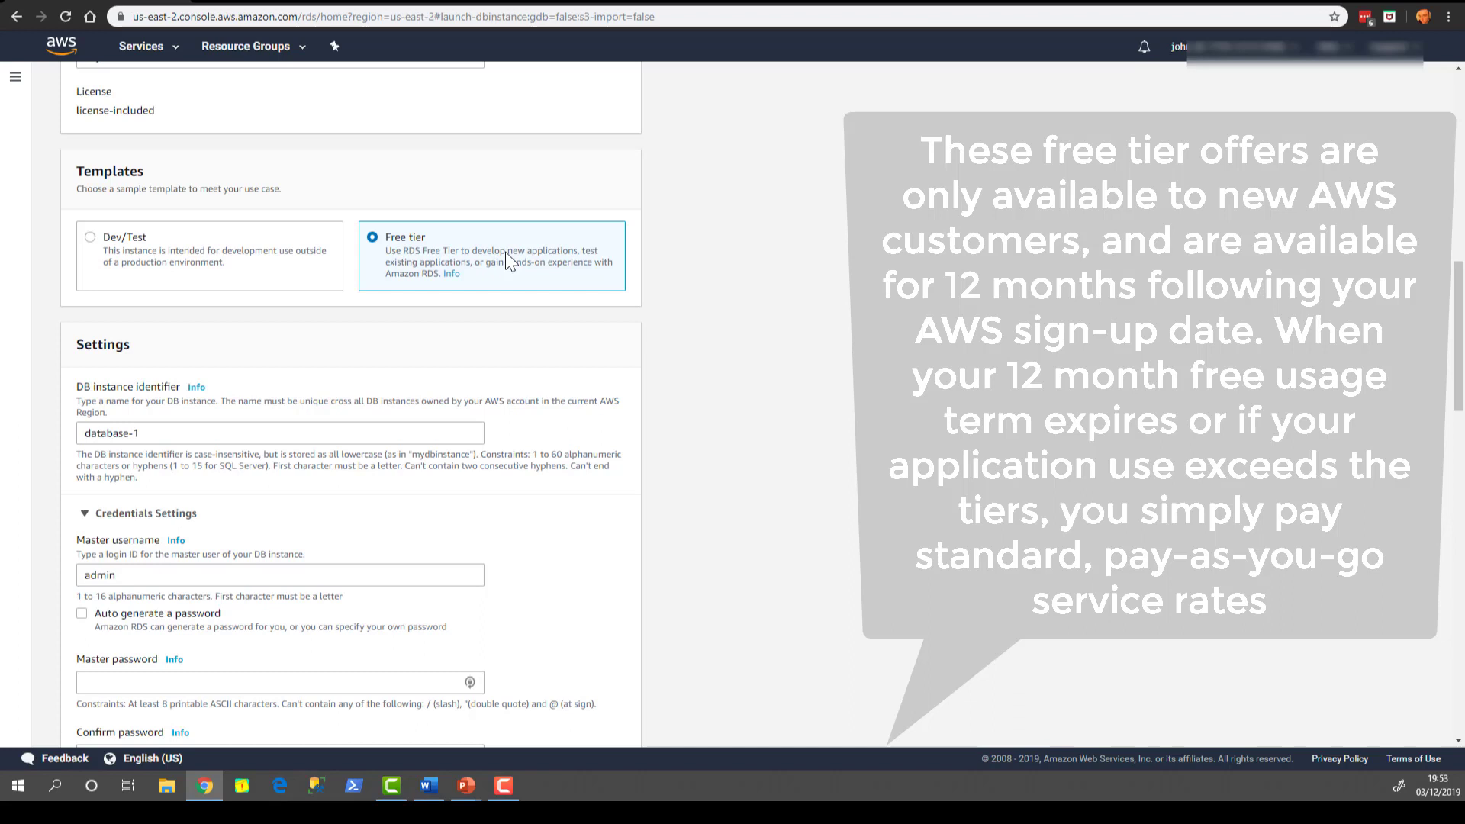
mouse_move(507, 266)
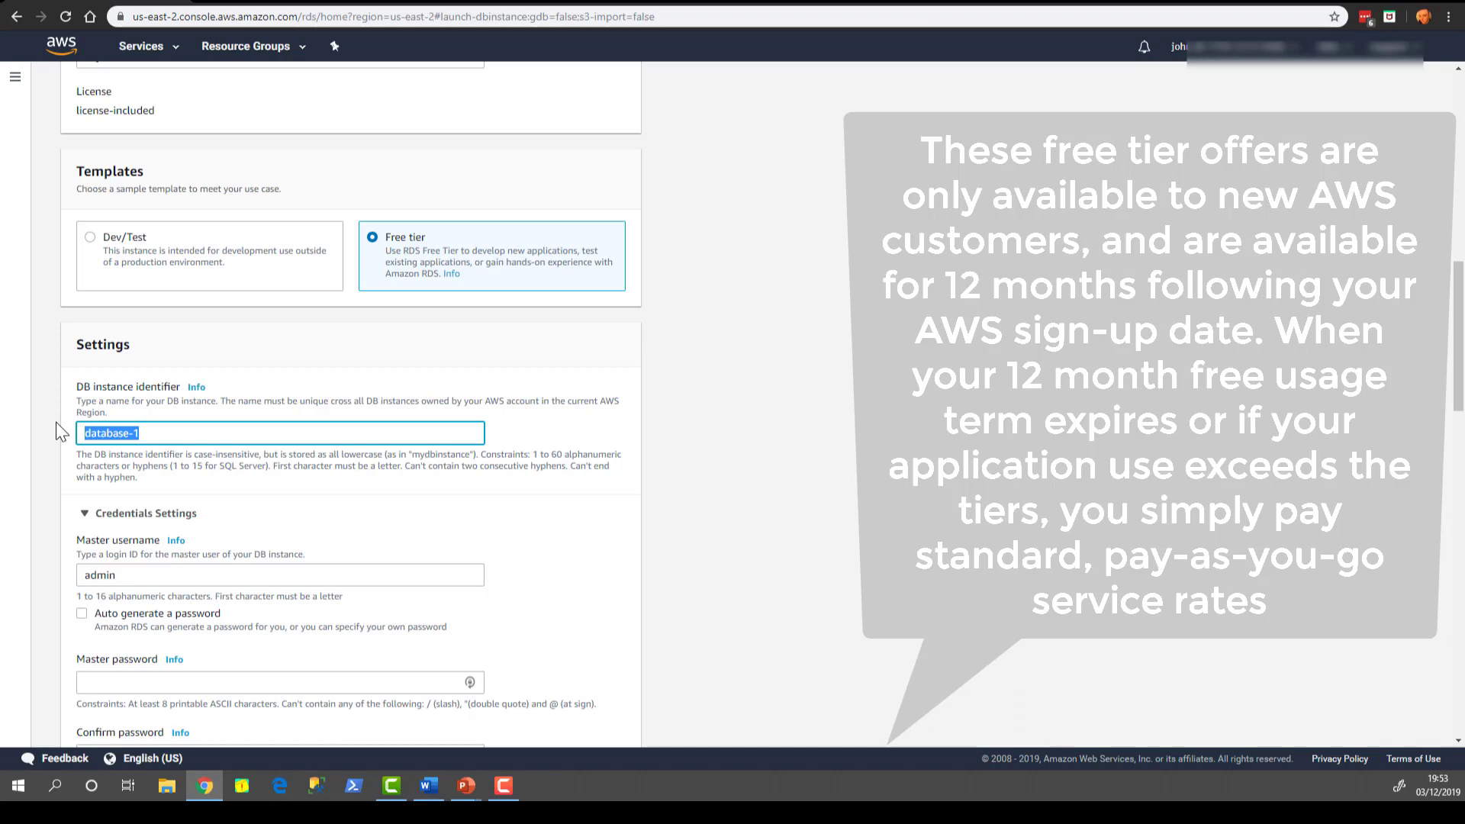
Step: Name the instance demodb, set master username johnrds, and enter and confirm the password
type("demodb")
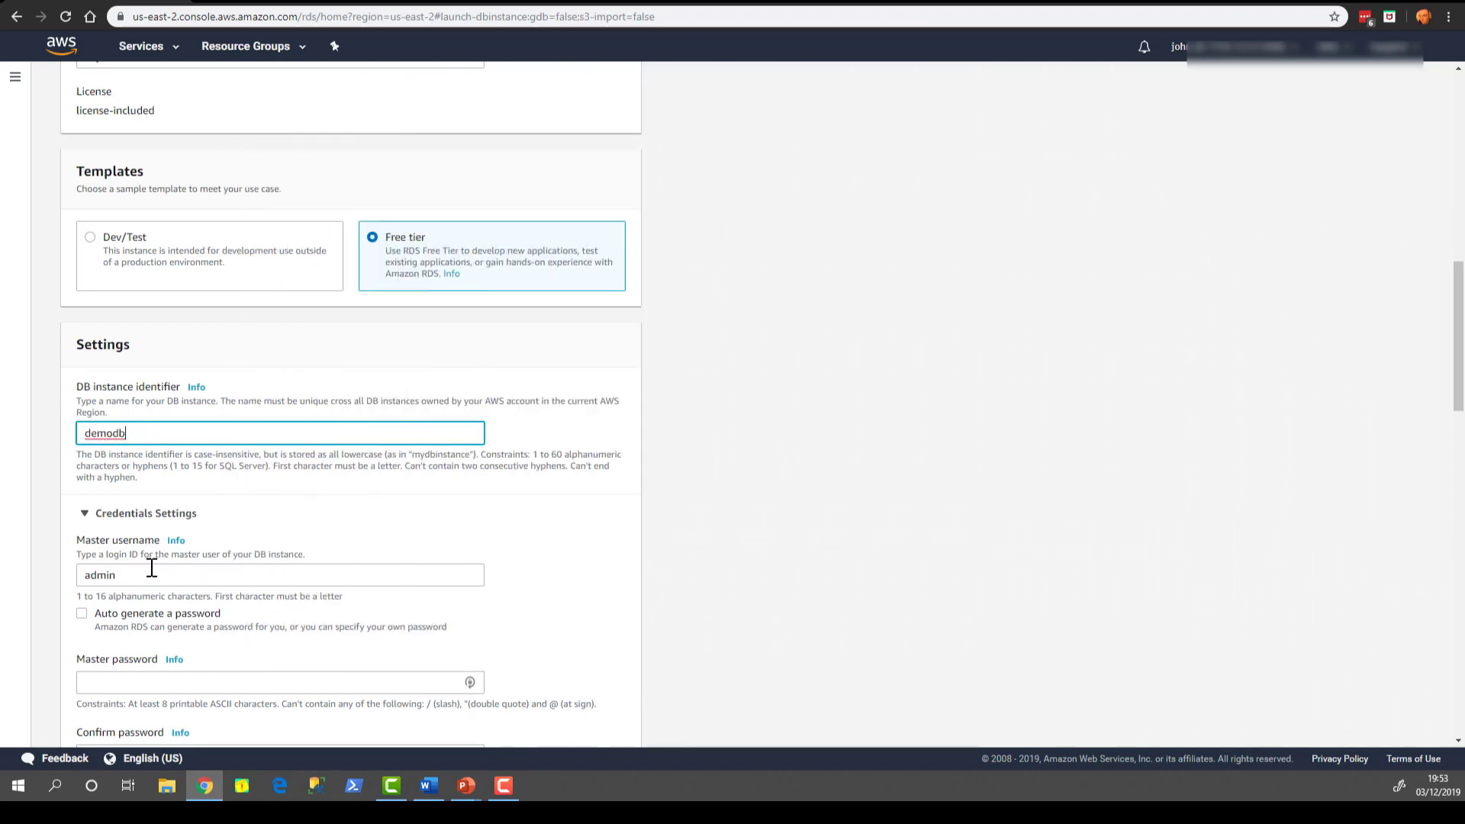
type("johnrds")
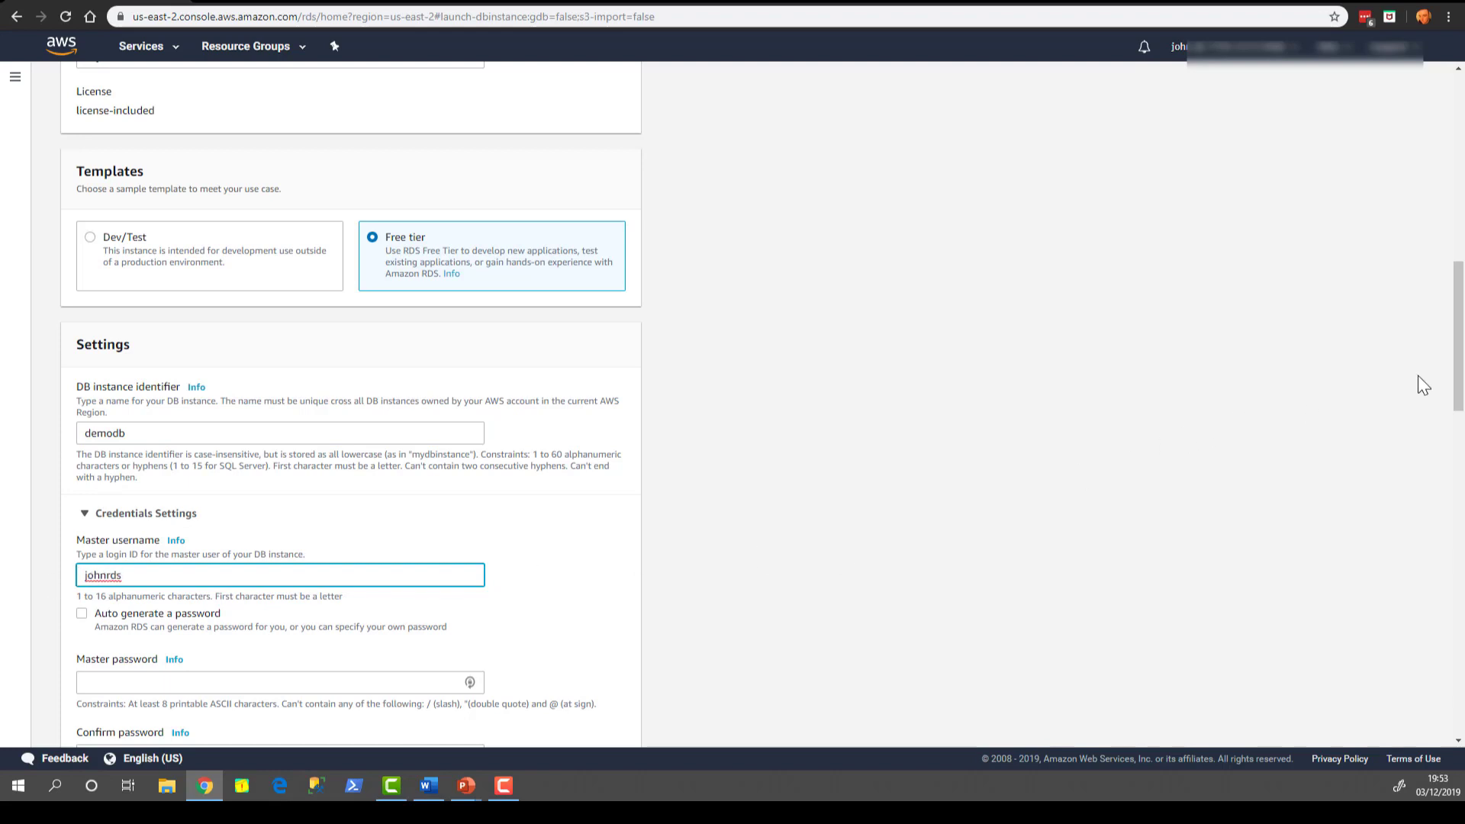
scroll("down", 3)
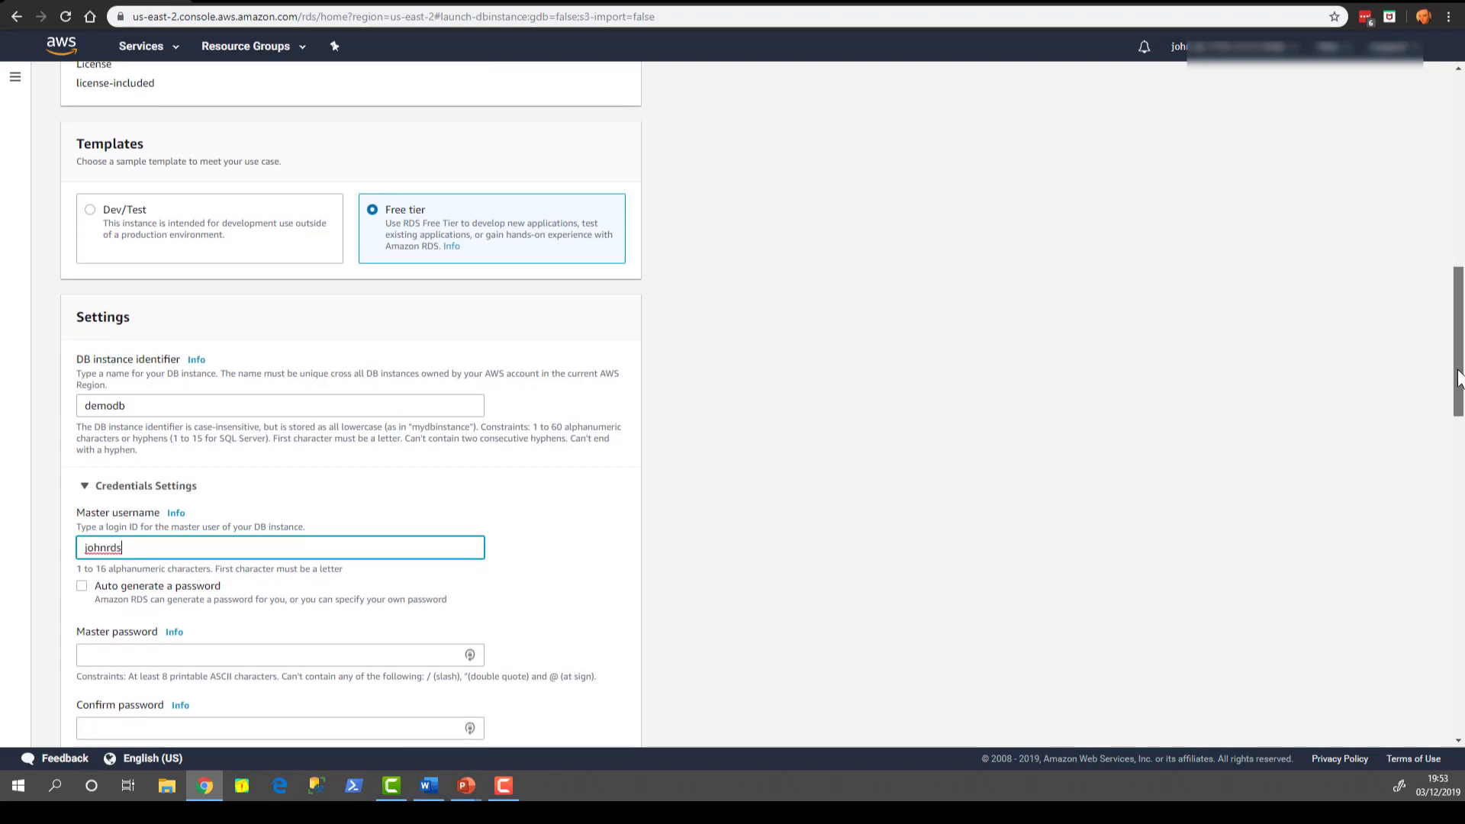
scroll("down", 3)
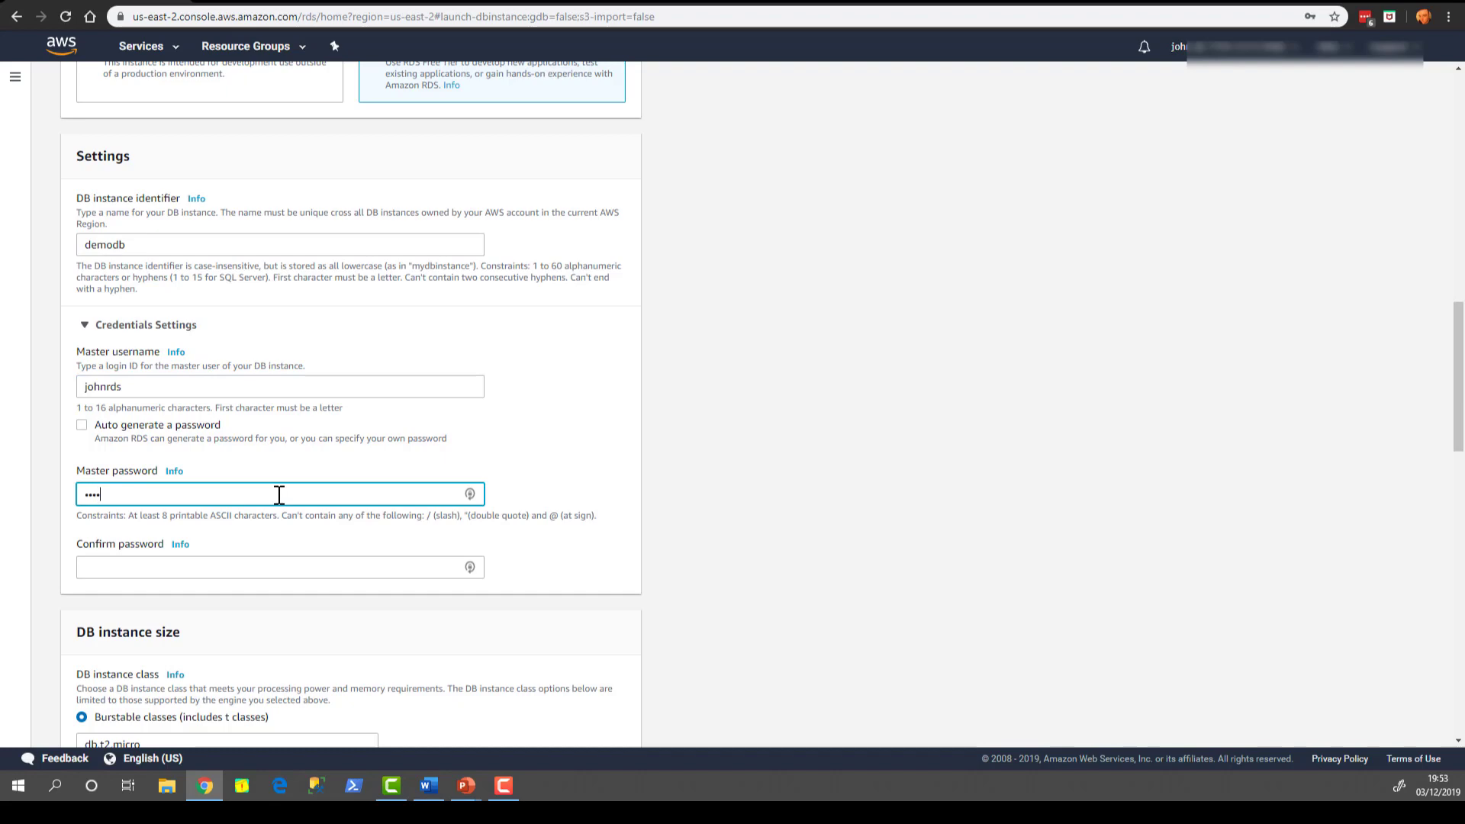
type("password")
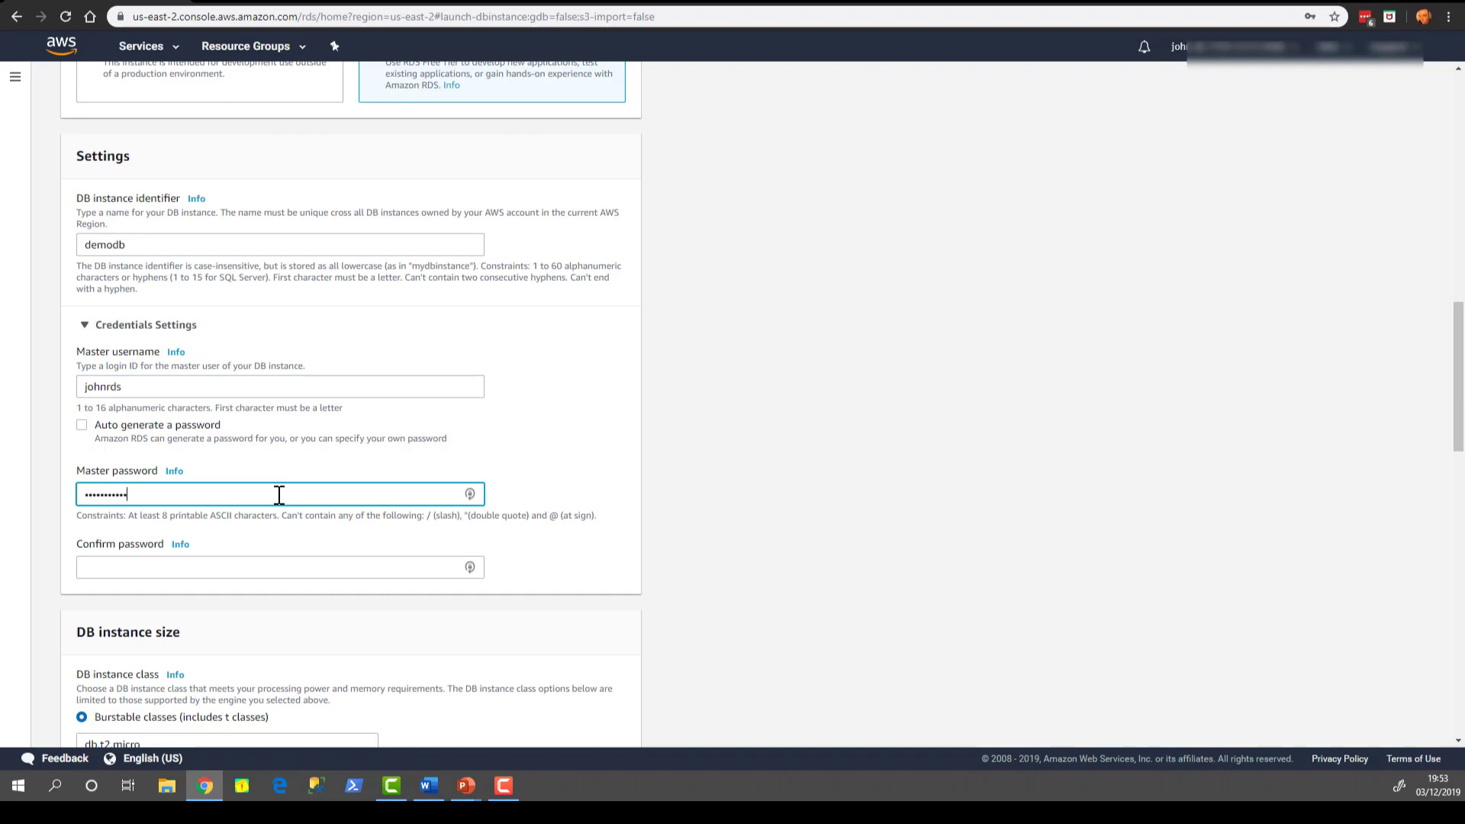
type("•••")
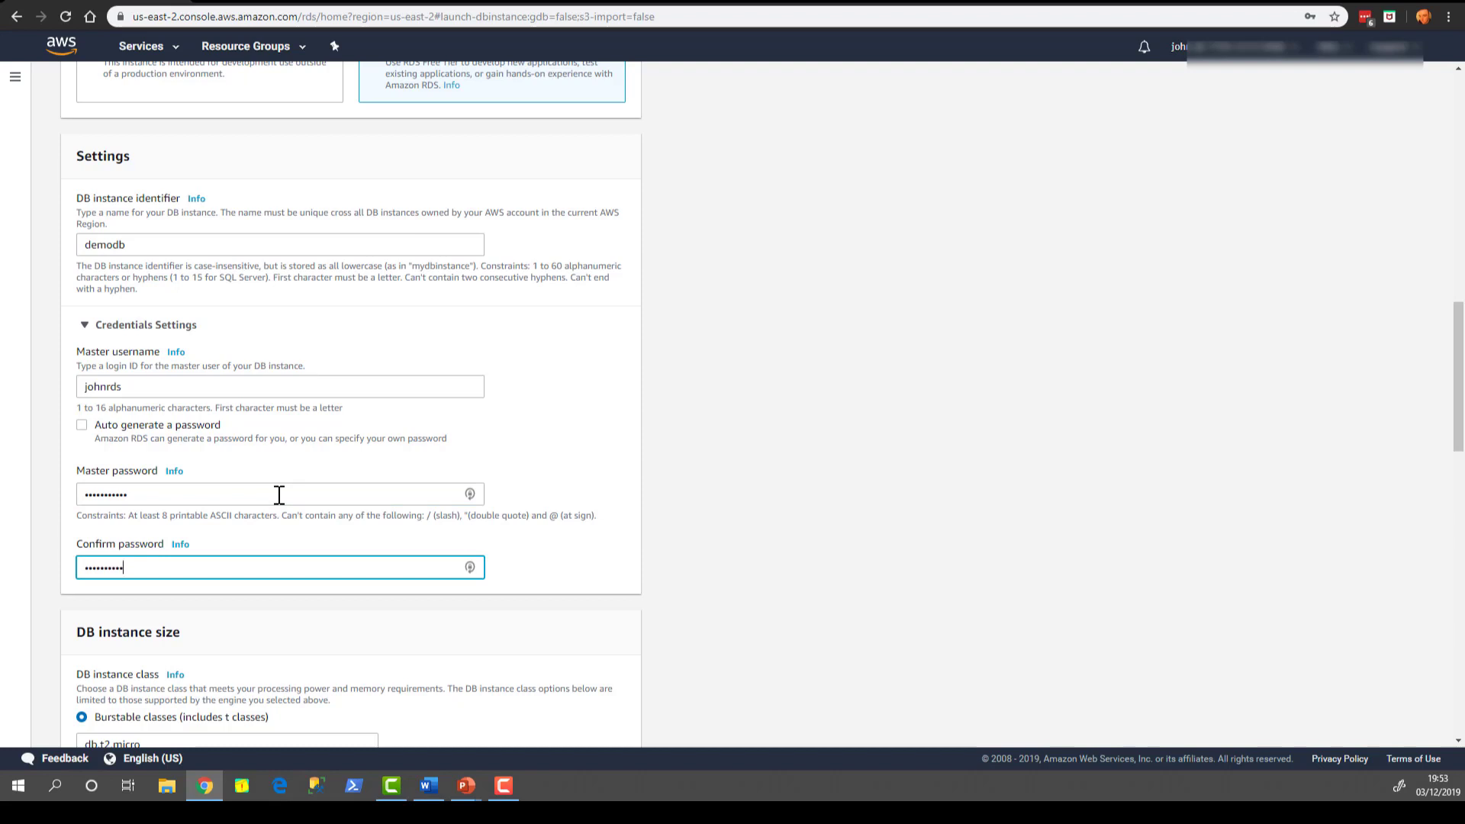
mouse_move(620, 481)
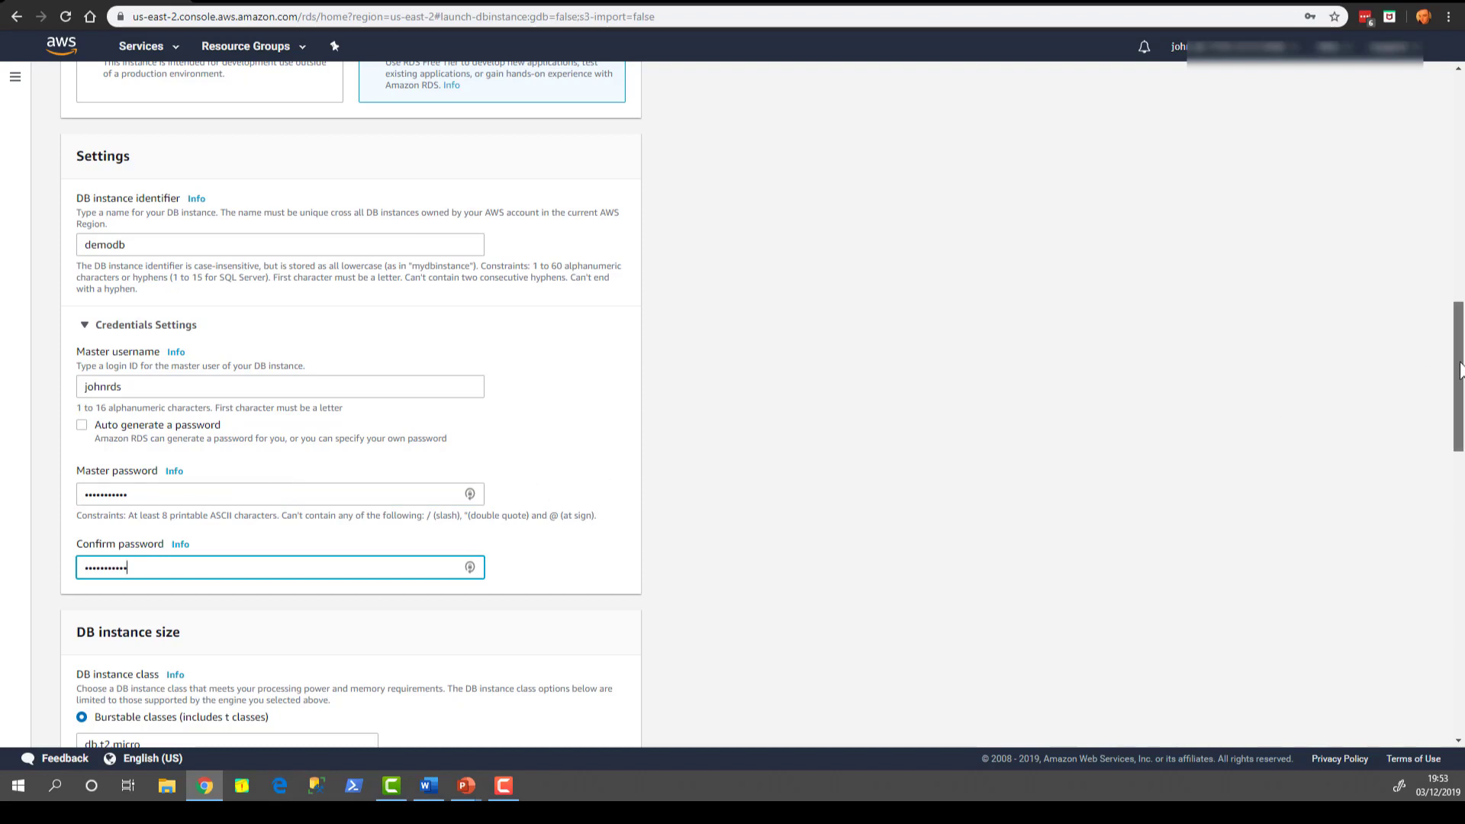
scroll("down", 3)
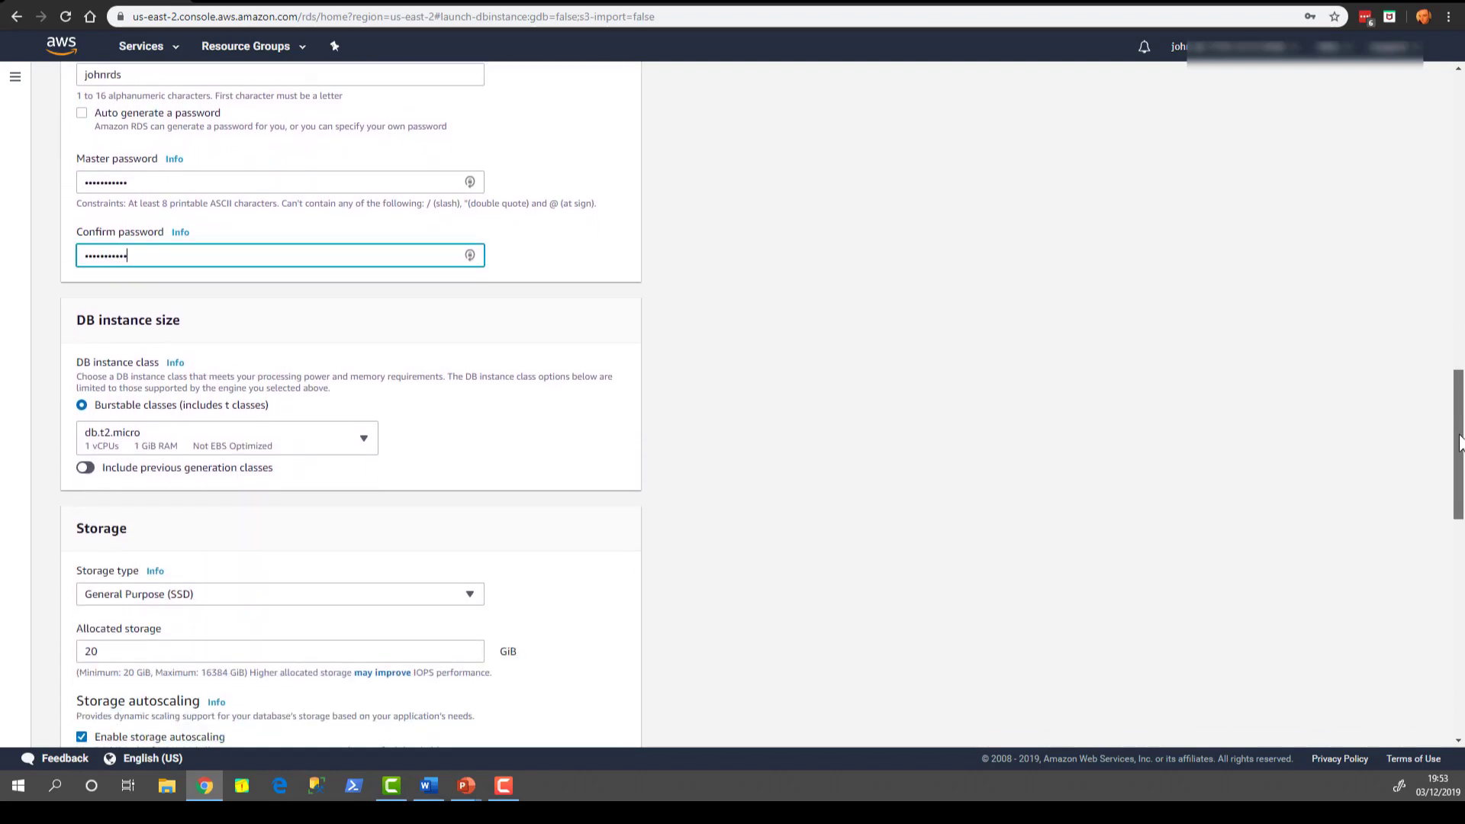
scroll("down", 3)
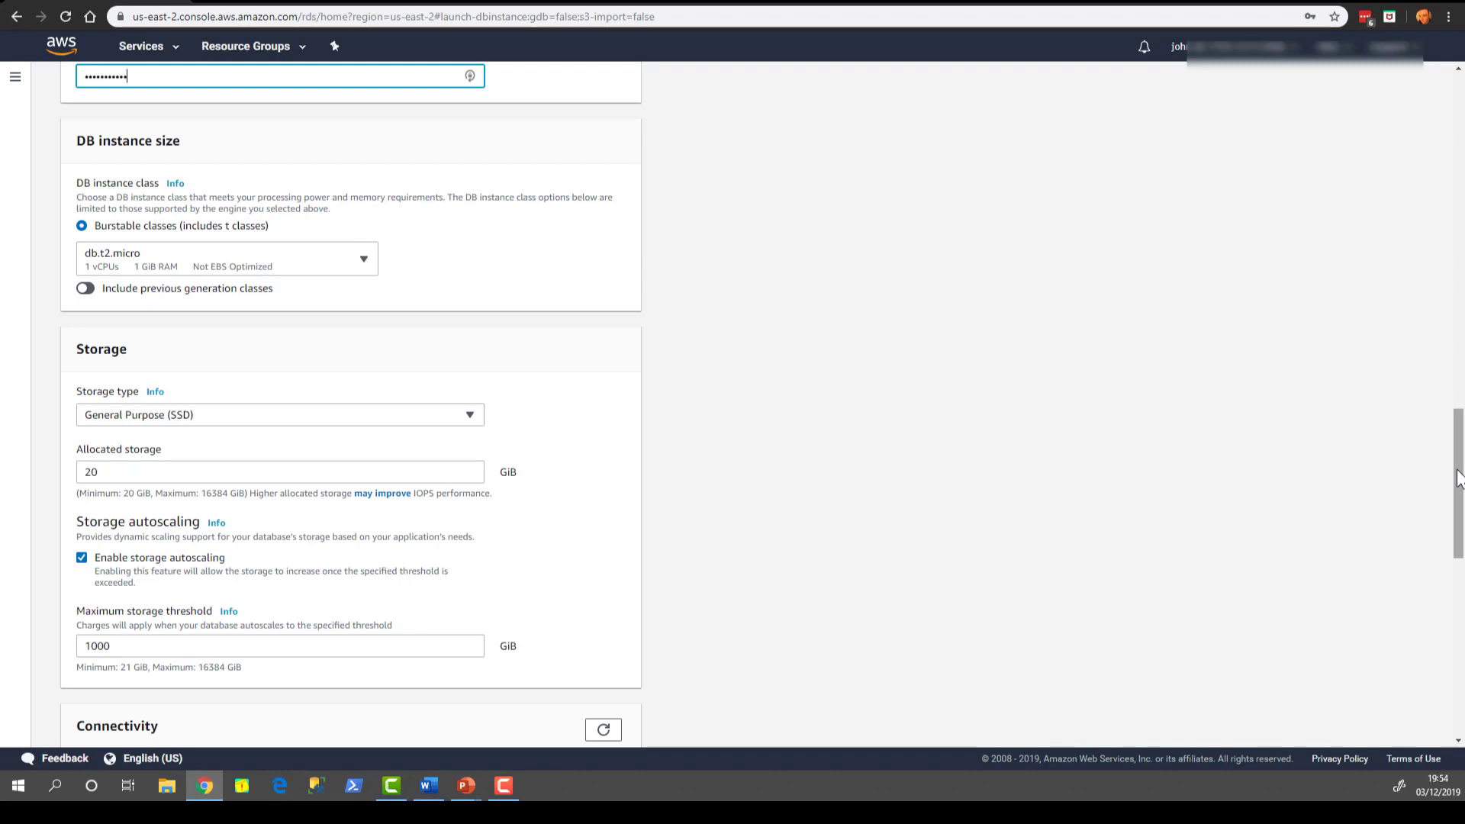
mouse_move(367, 267)
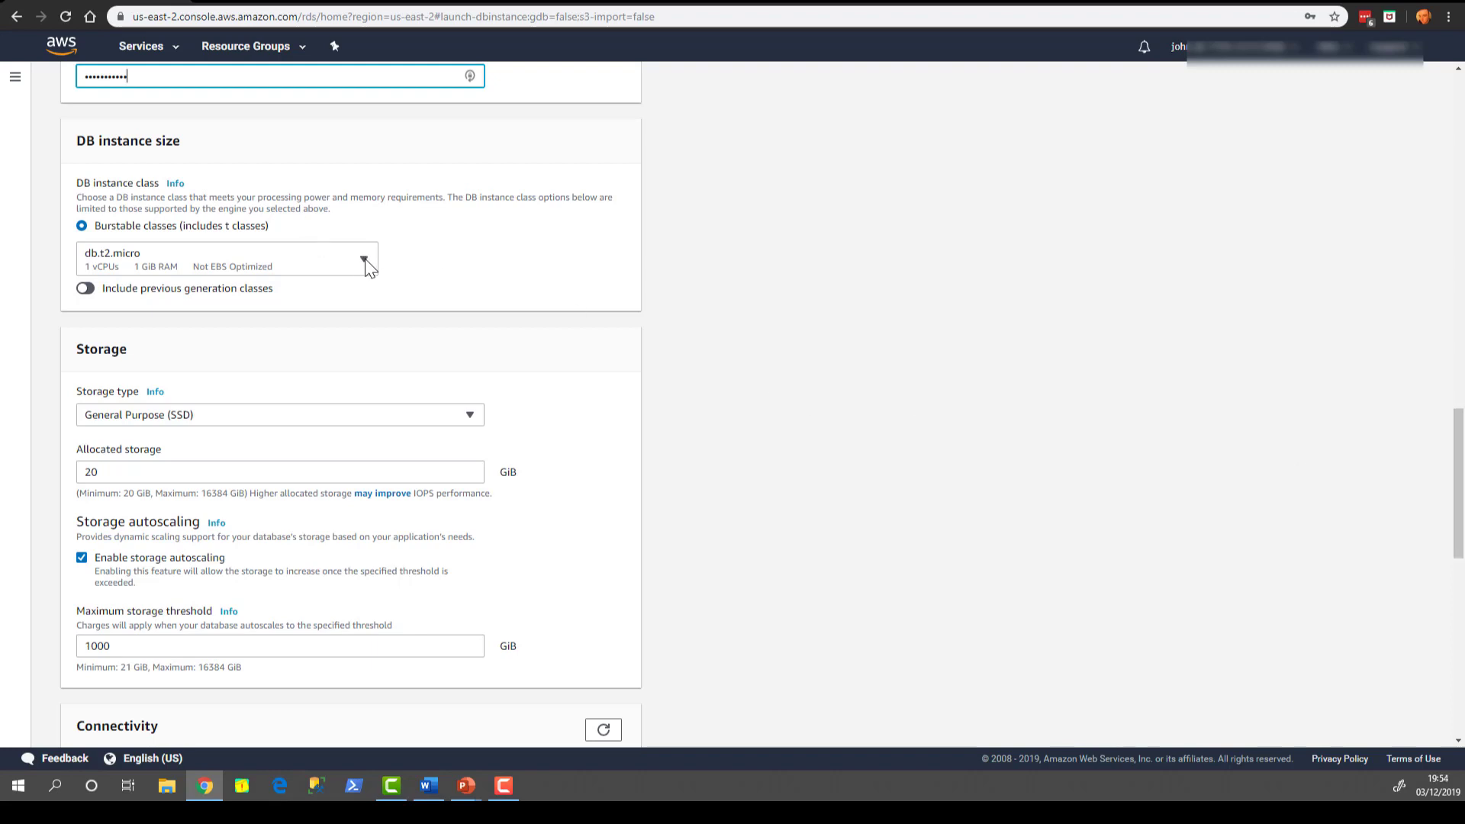
left_click(365, 258)
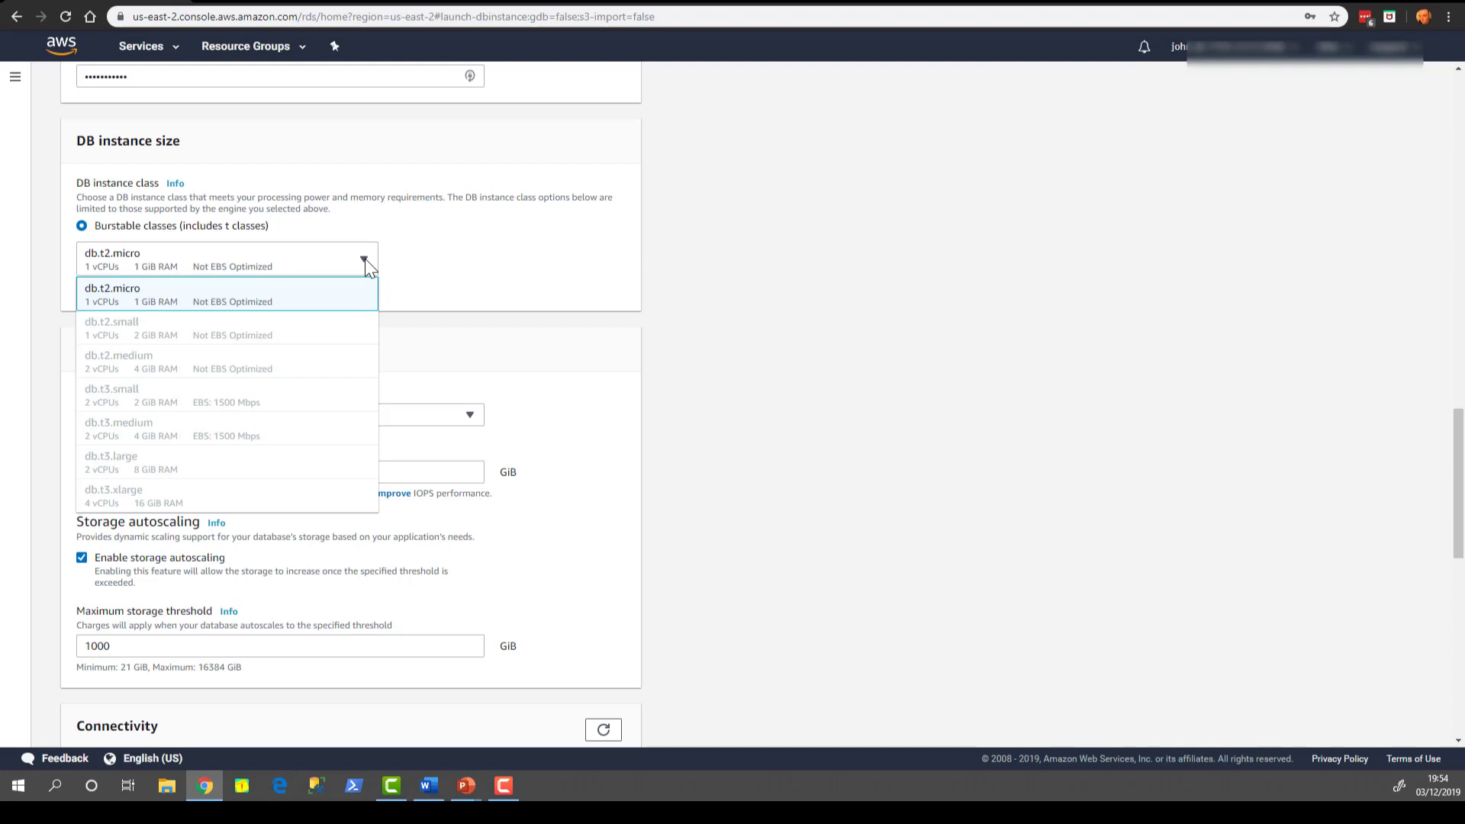
mouse_move(467, 285)
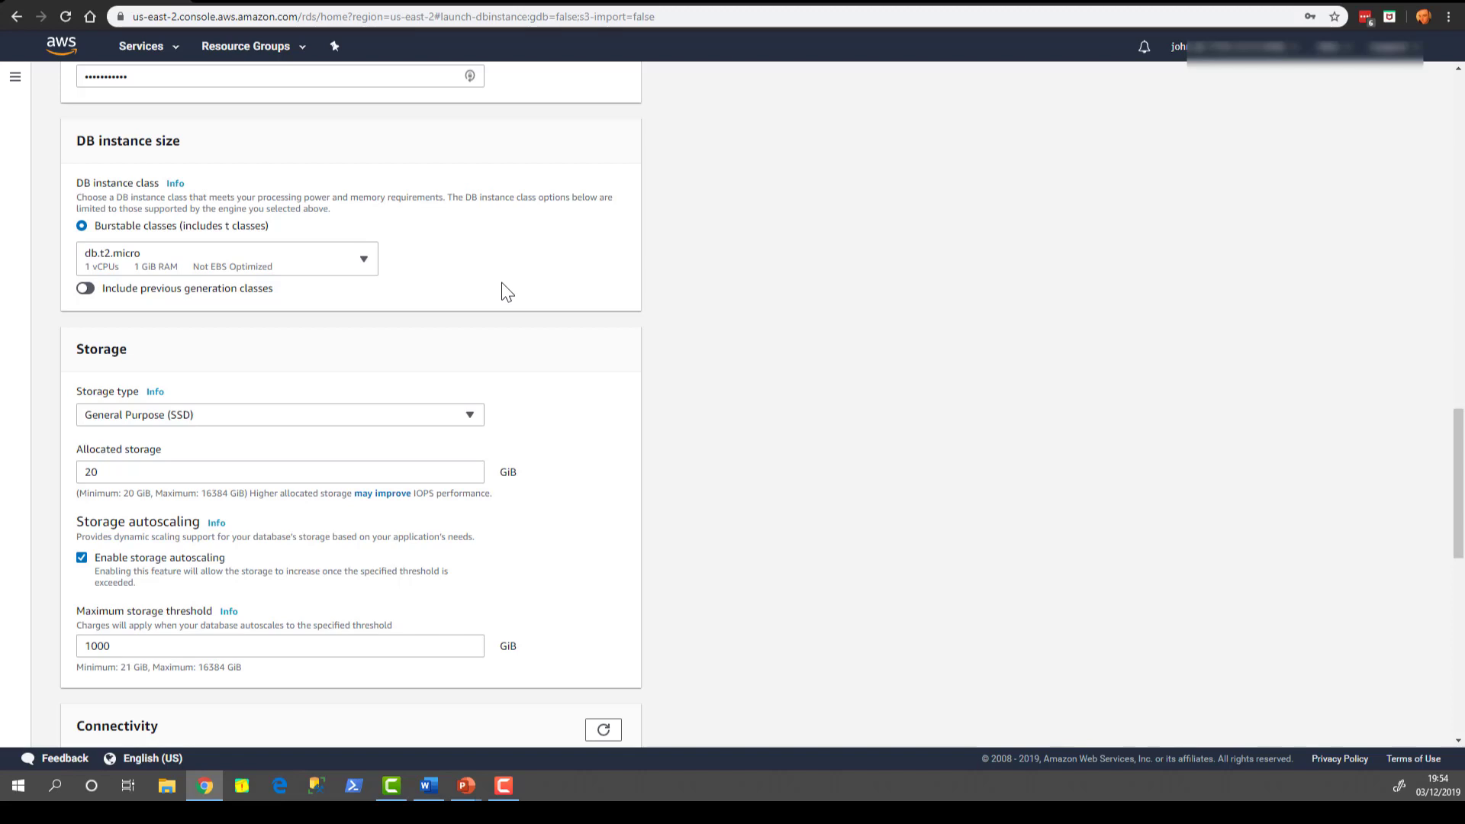
mouse_move(596, 316)
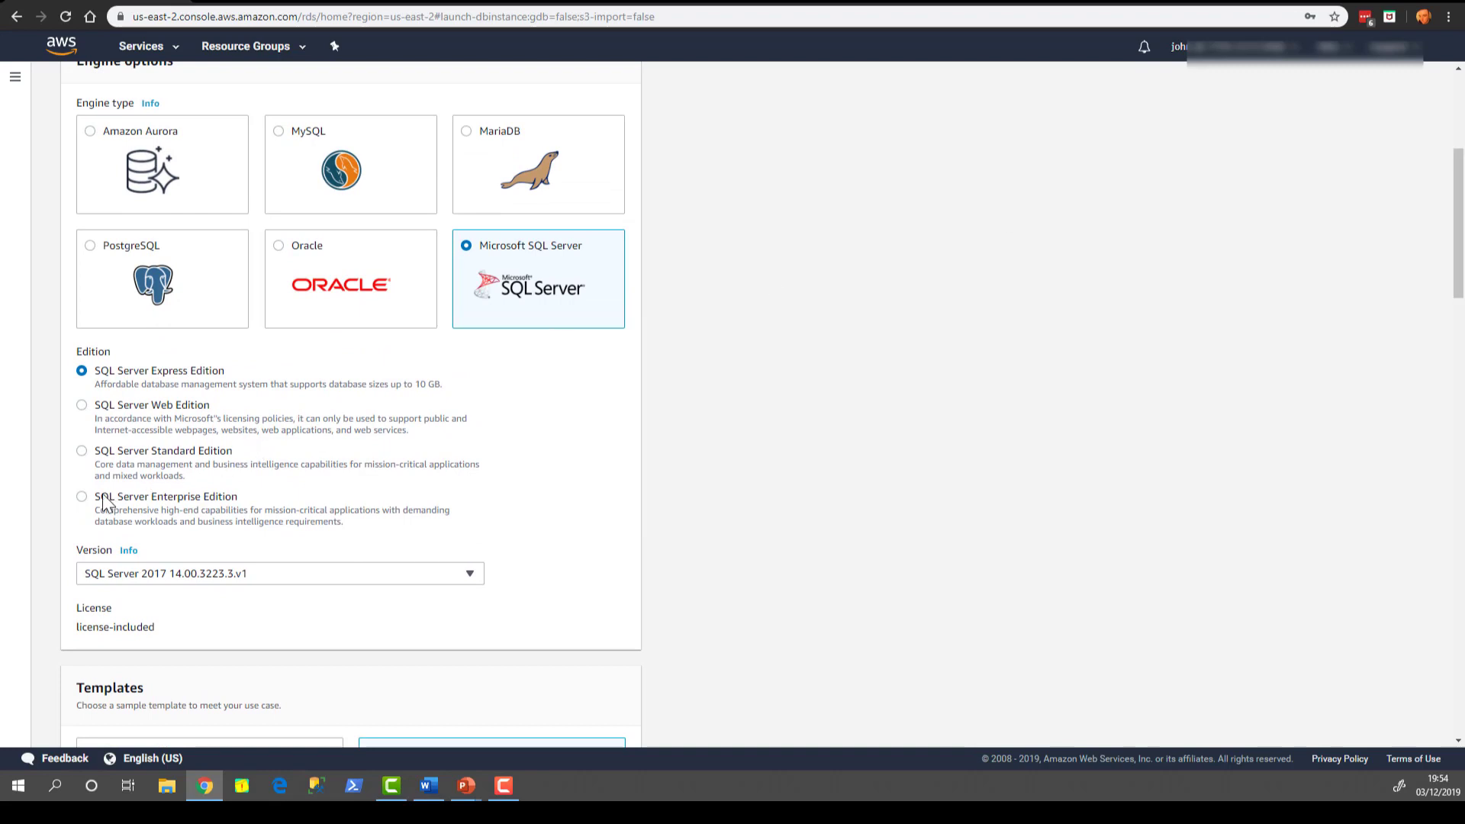
Step: Switch to SQL Server Enterprise Edition and view its Production and Dev/Test templates
left_click(83, 495)
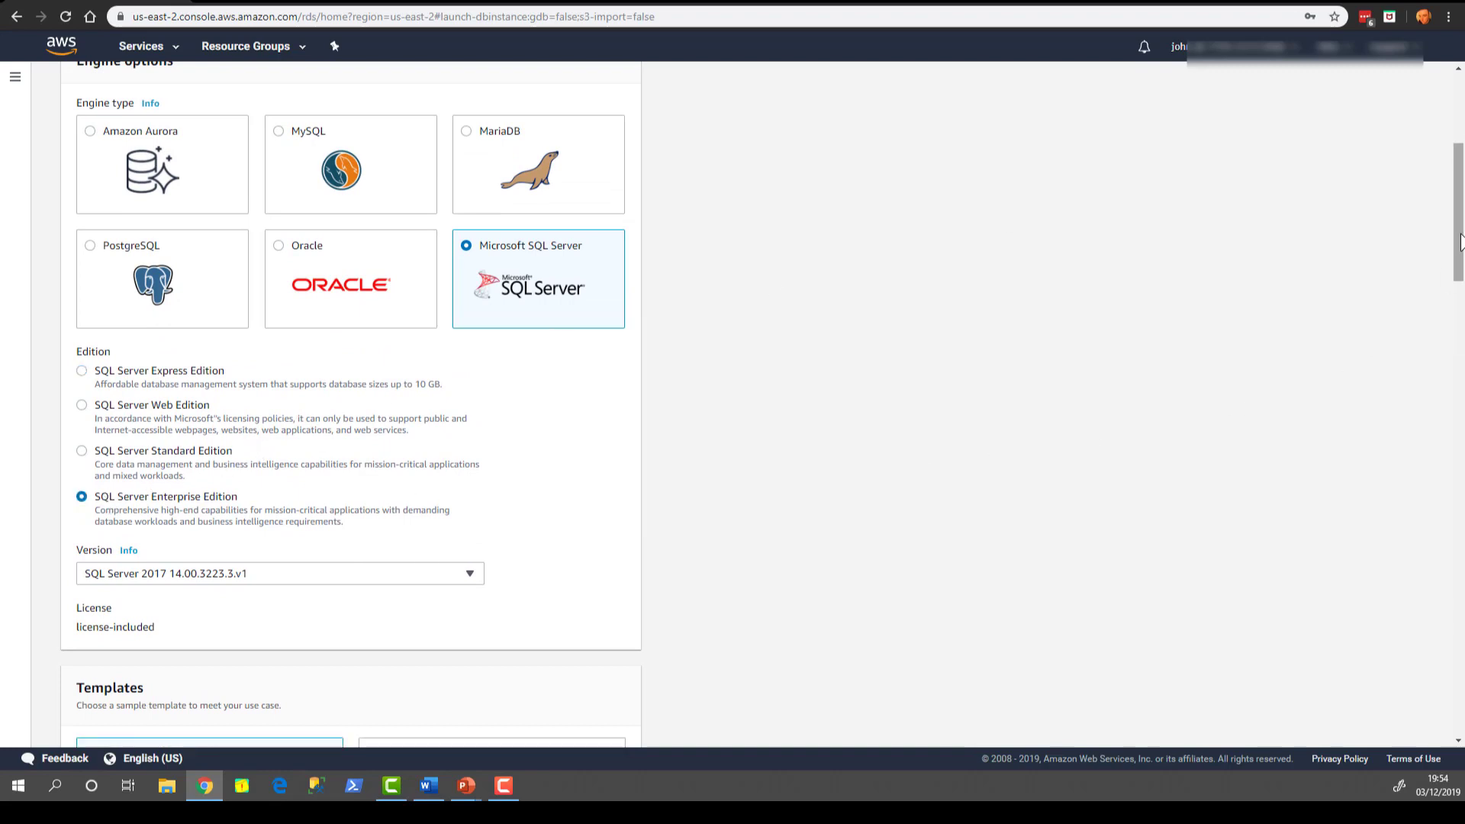
scroll("down", 3)
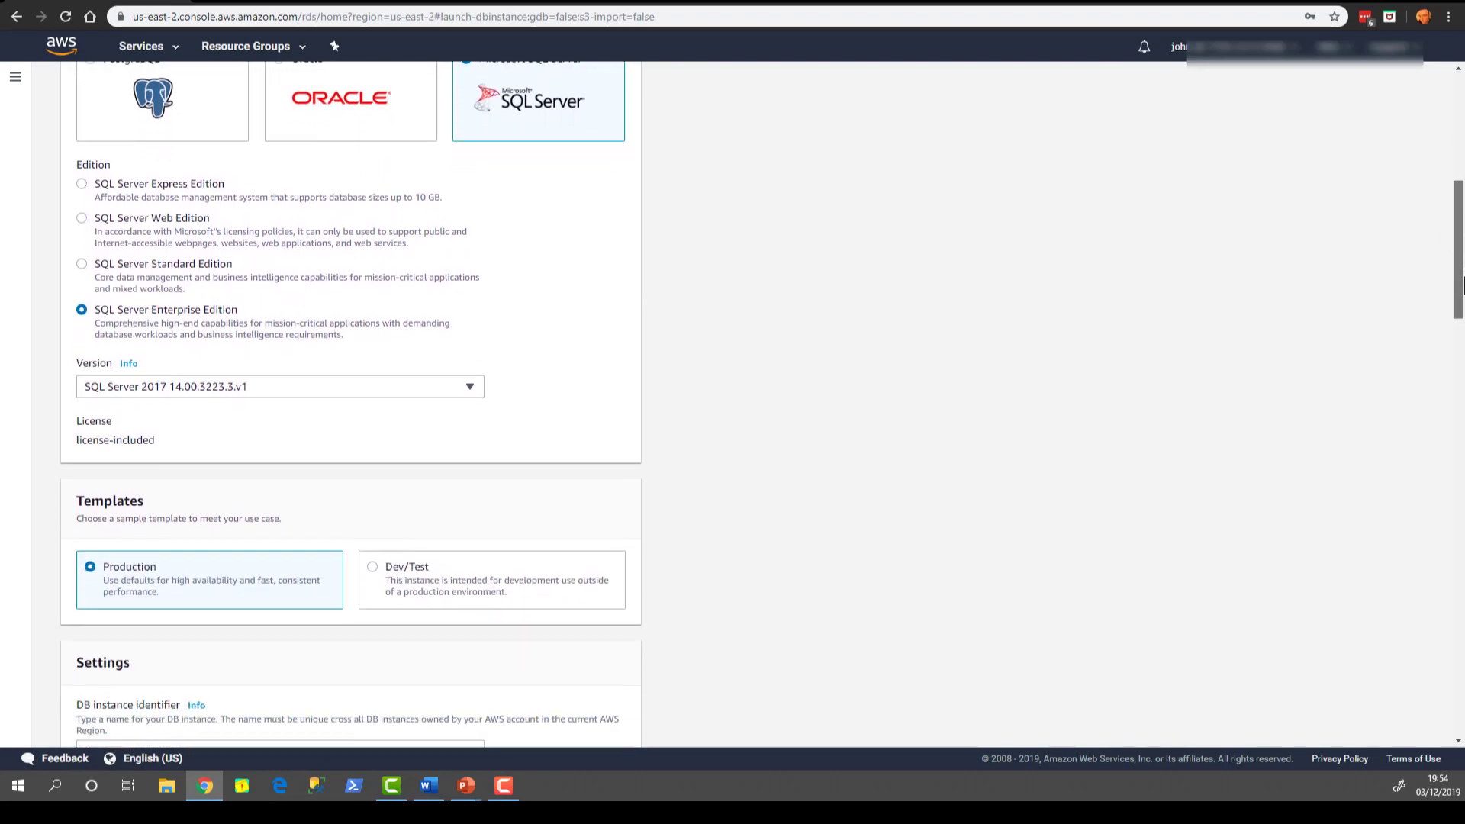
scroll("down", 3)
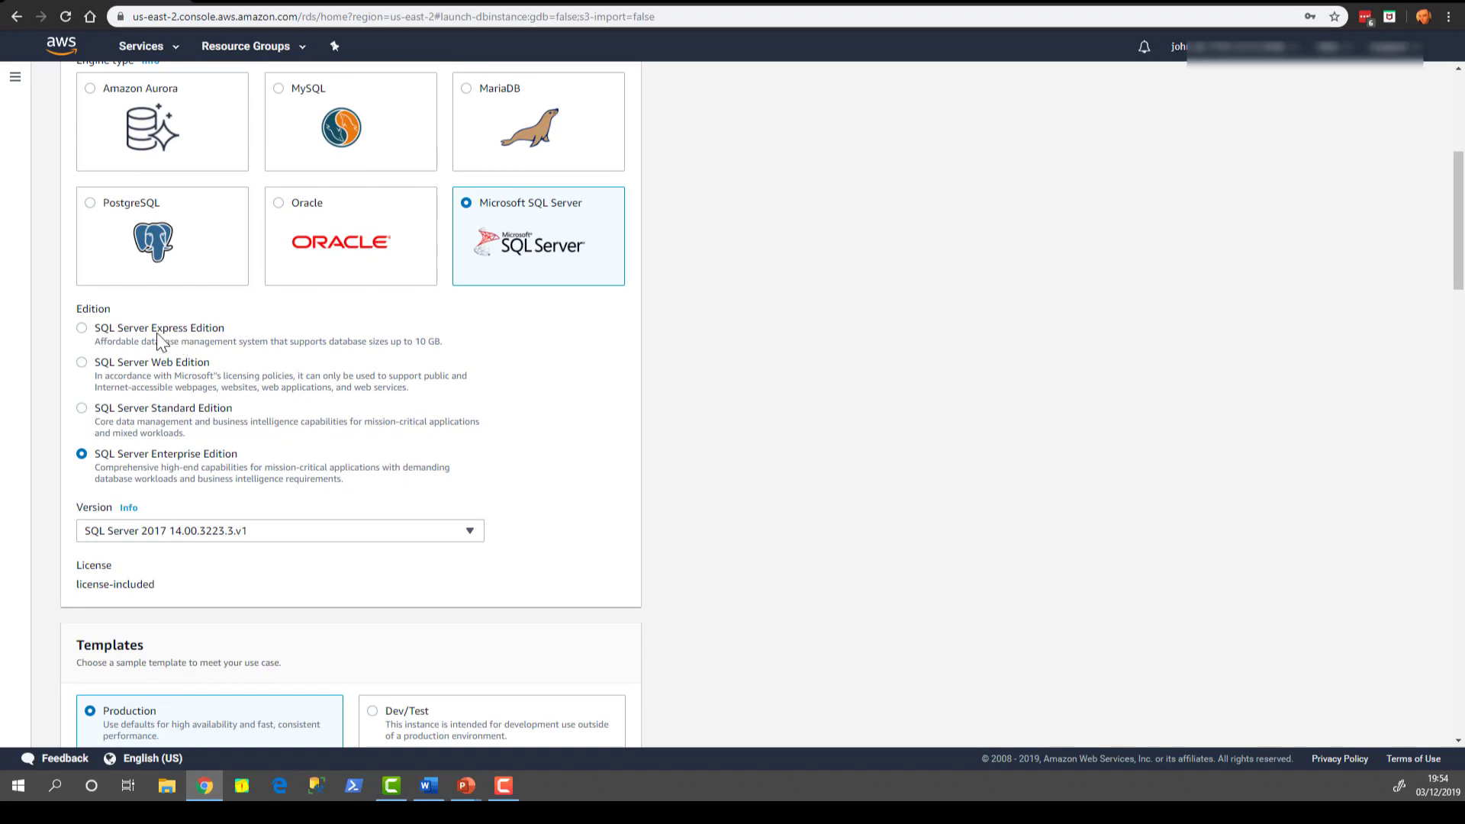
Step: Return to SQL Server Express Edition and scroll down to the Windows Authentication section
left_click(82, 327)
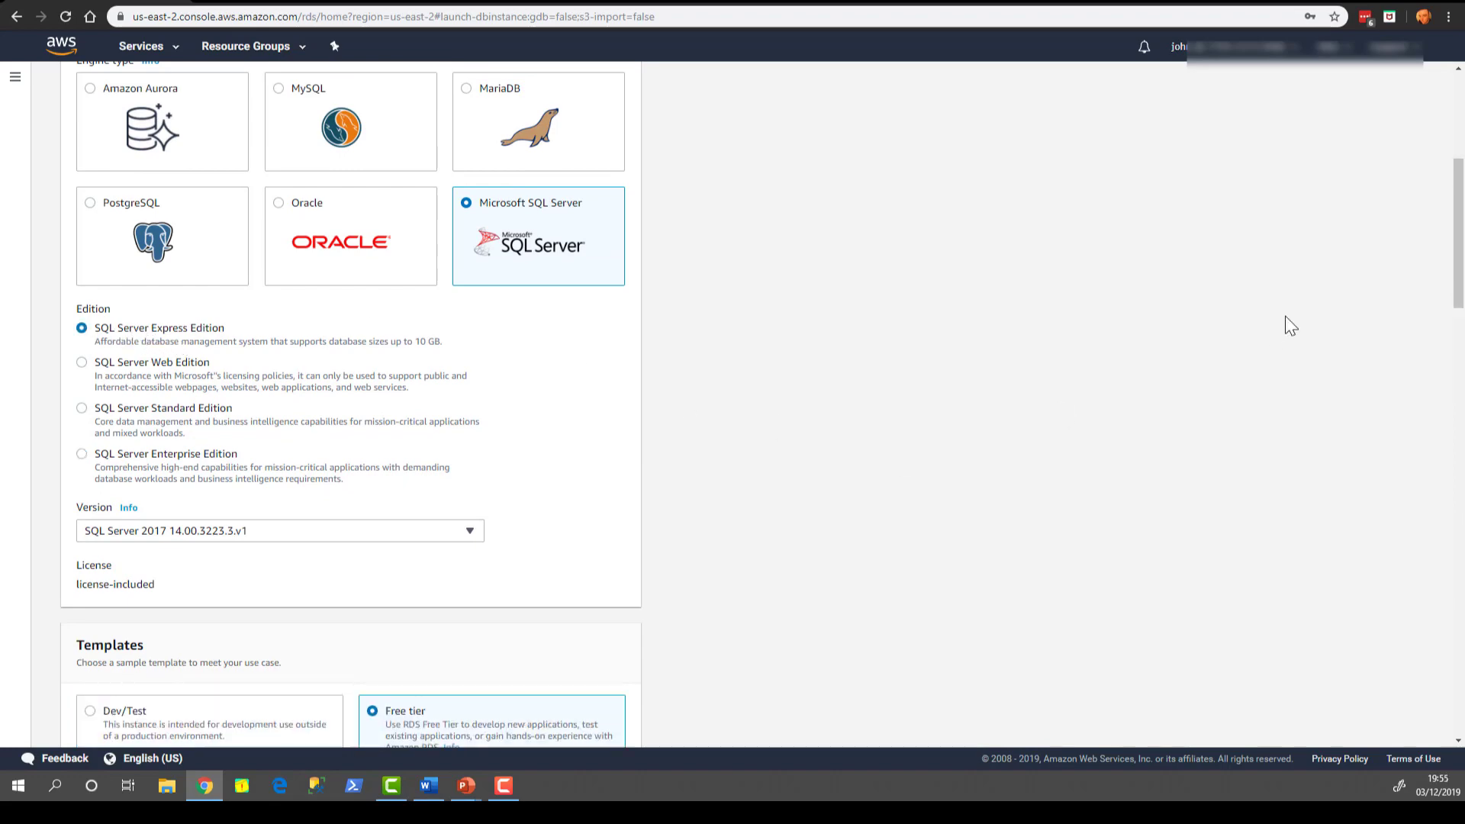
scroll("down", 3)
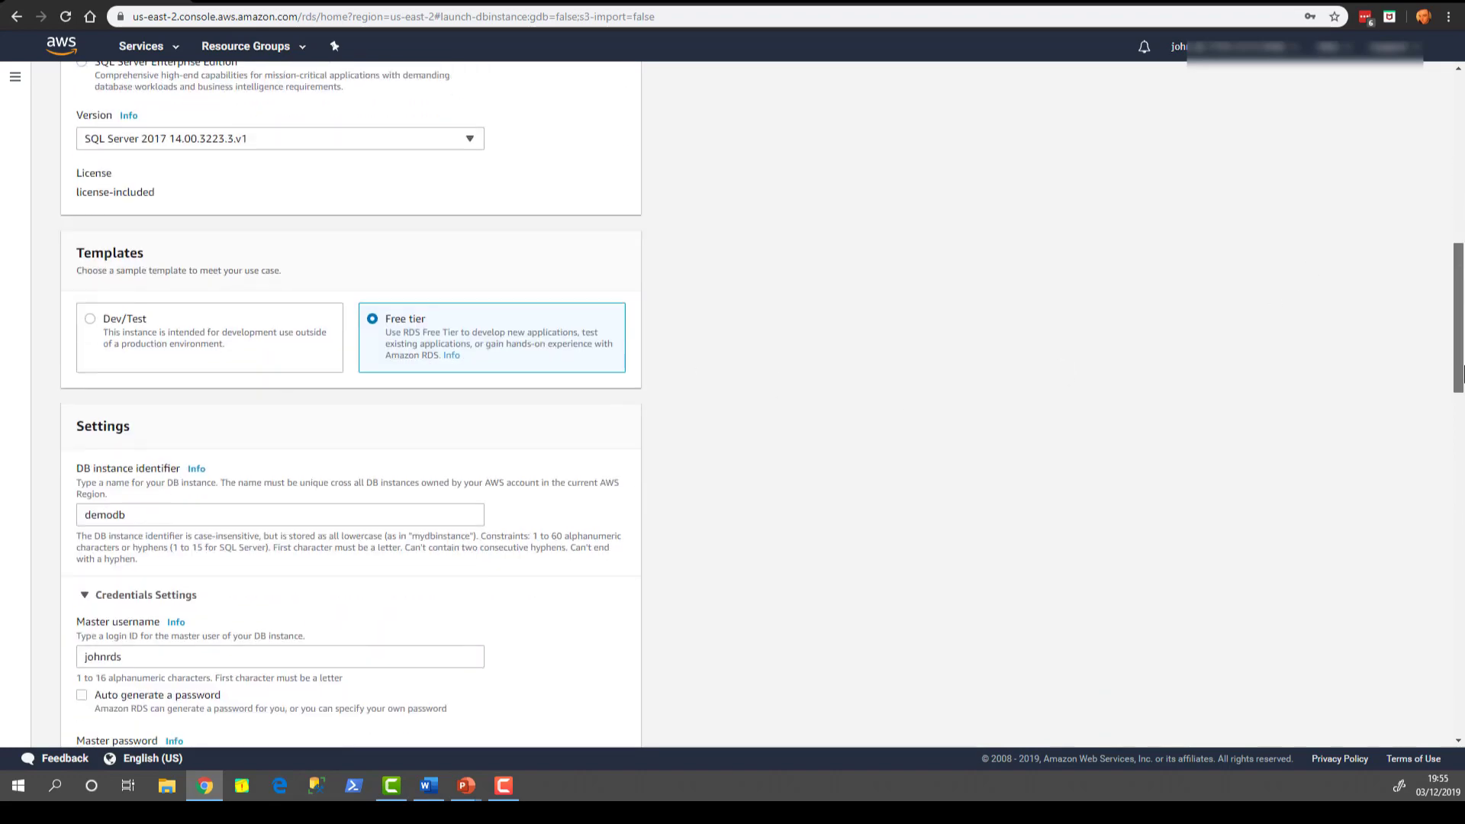
scroll("down", 3)
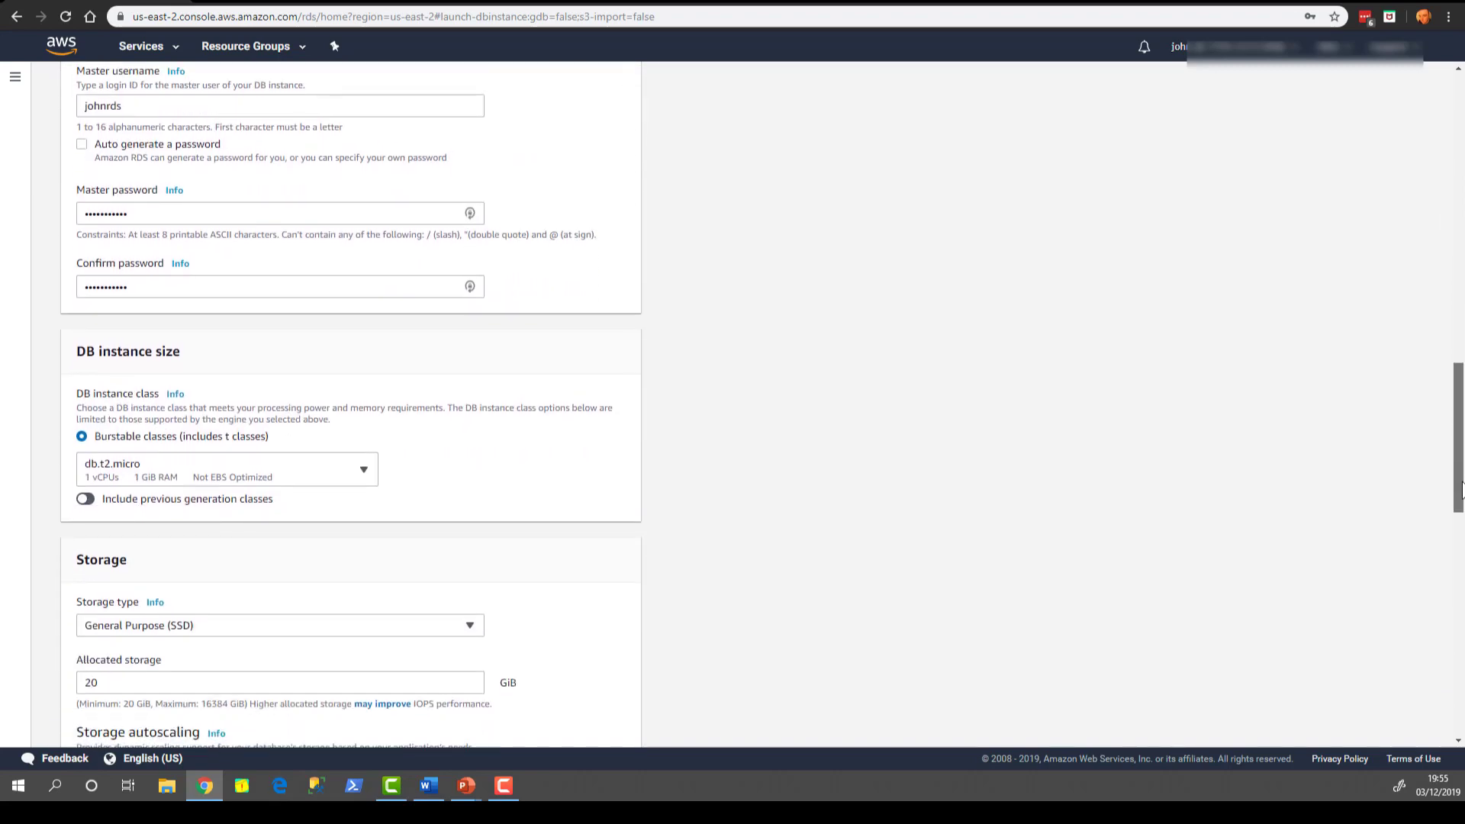
scroll("down", 3)
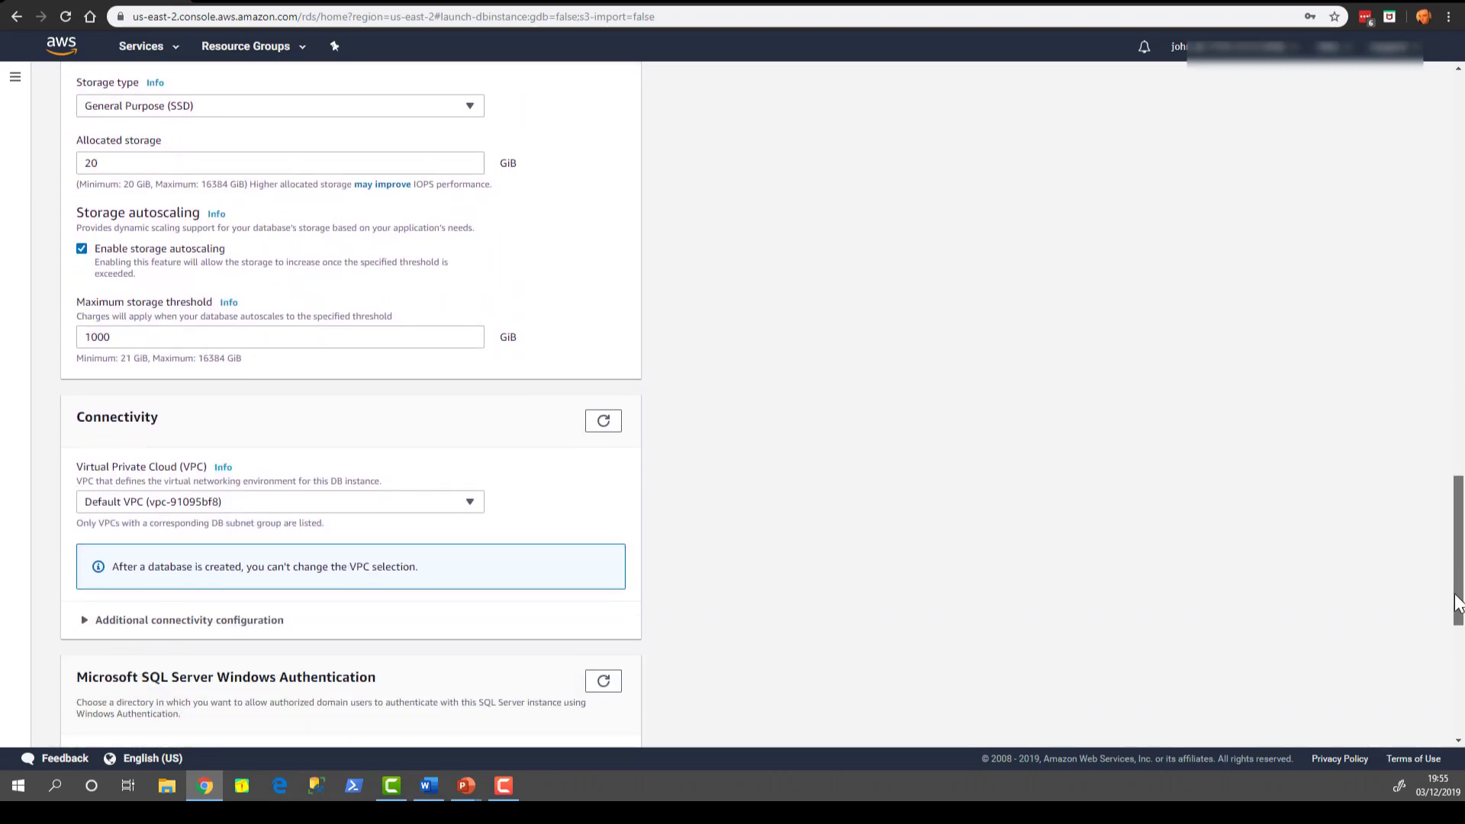
scroll("down", 3)
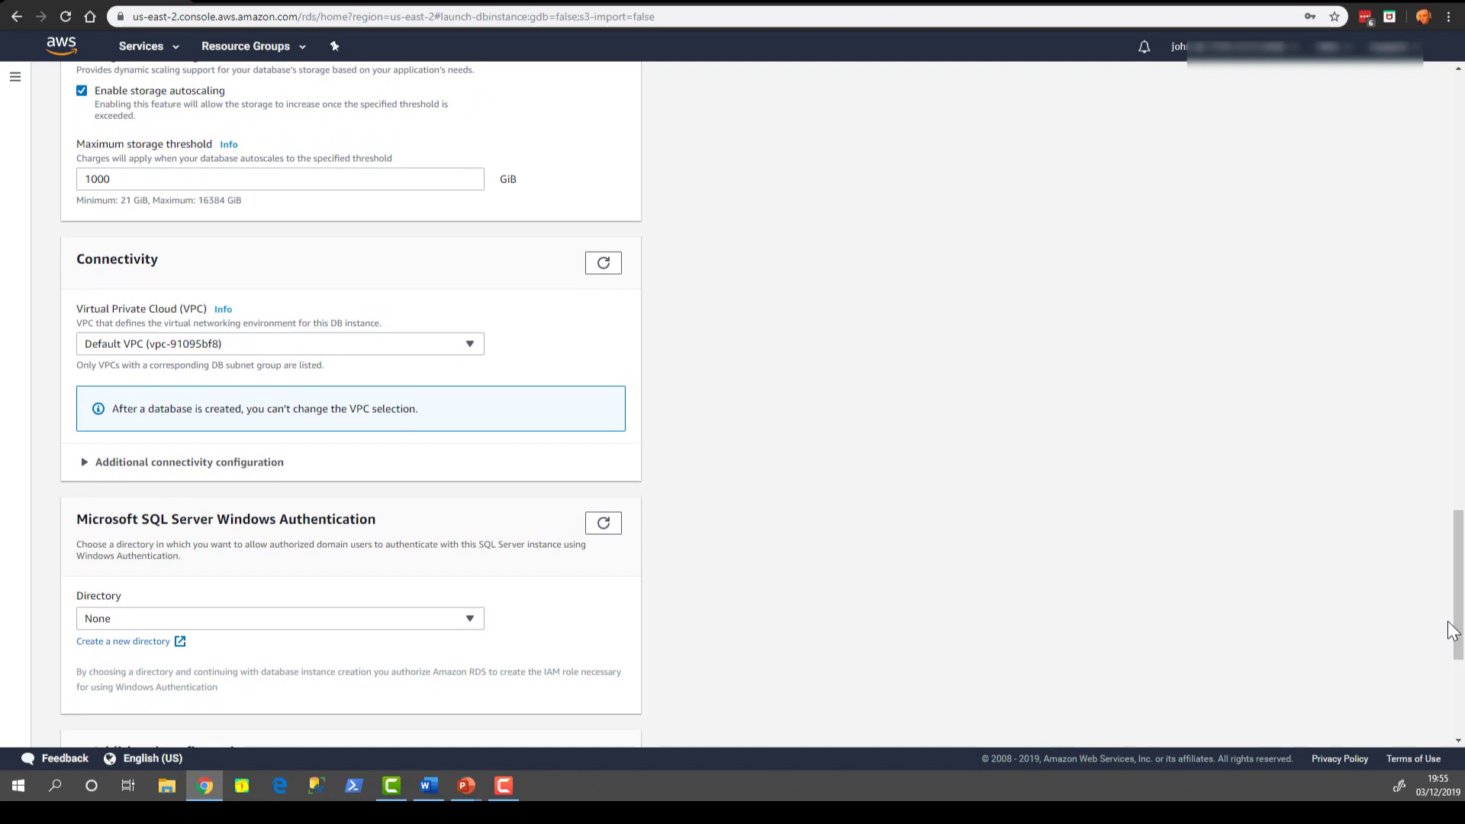
left_click(428, 785)
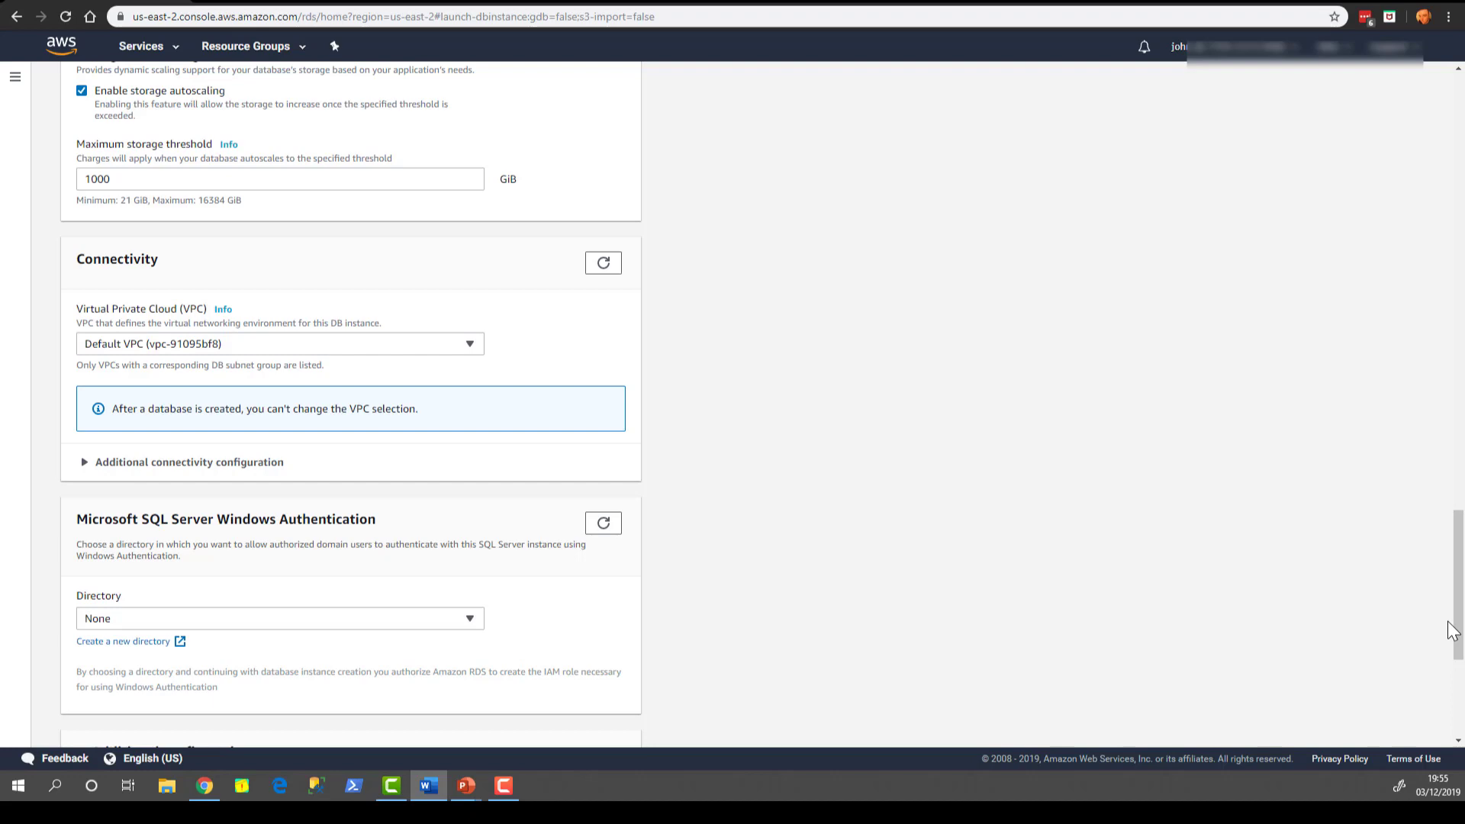
mouse_move(83, 473)
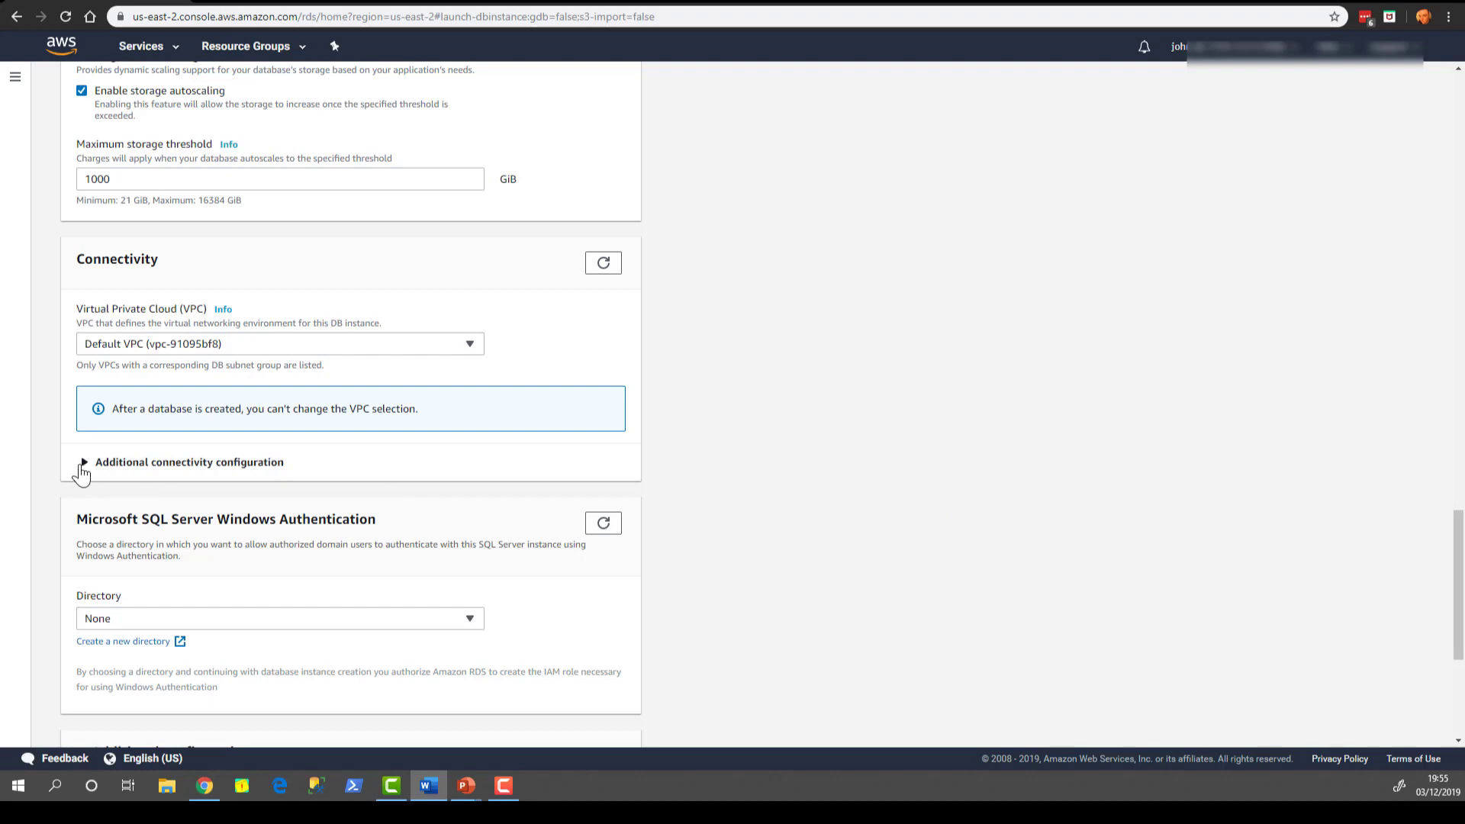
Step: Expand additional connectivity, set Publicly accessible to Yes, and check port 1433
left_click(83, 461)
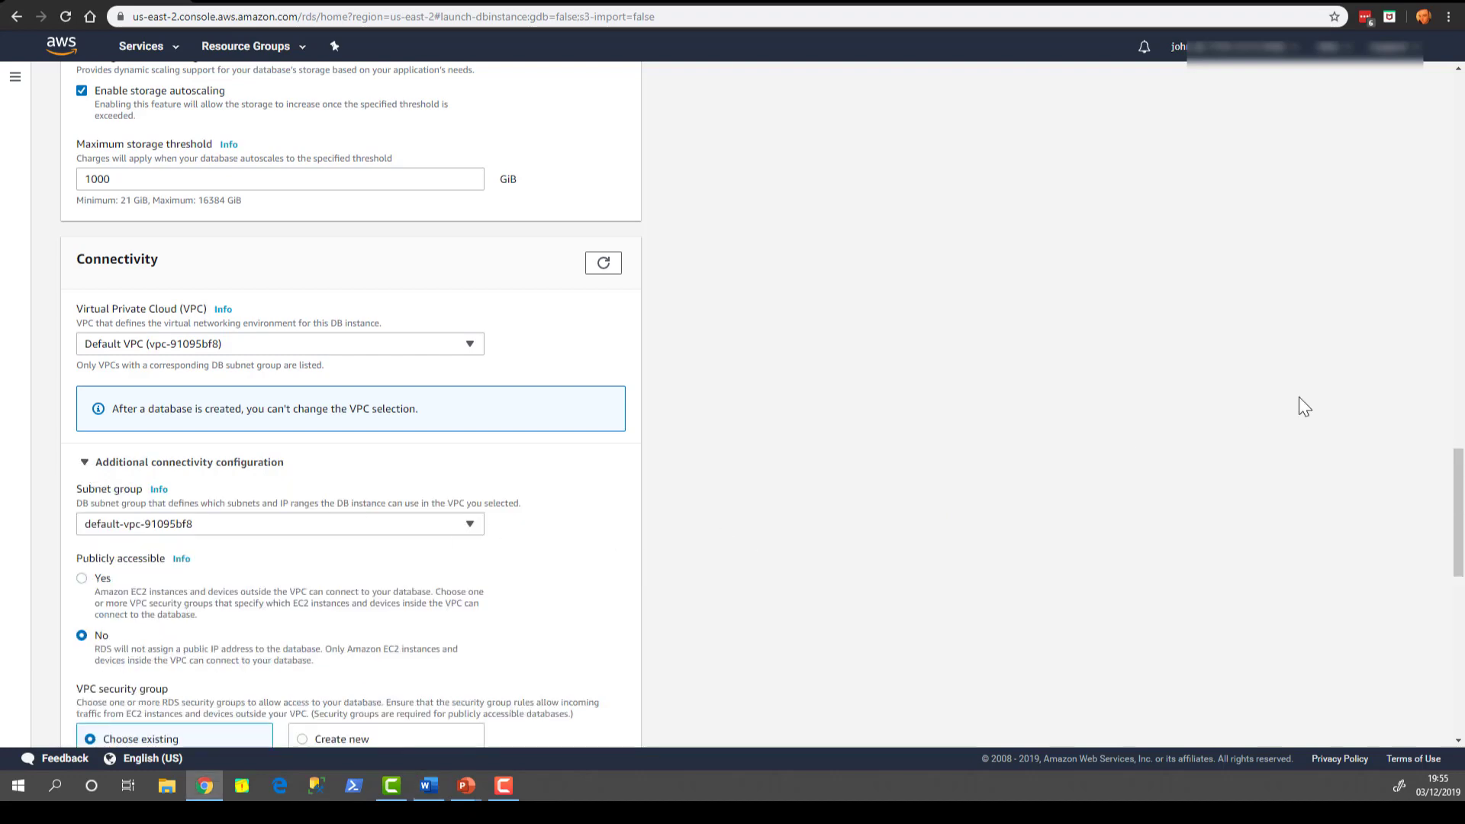
mouse_move(1455, 472)
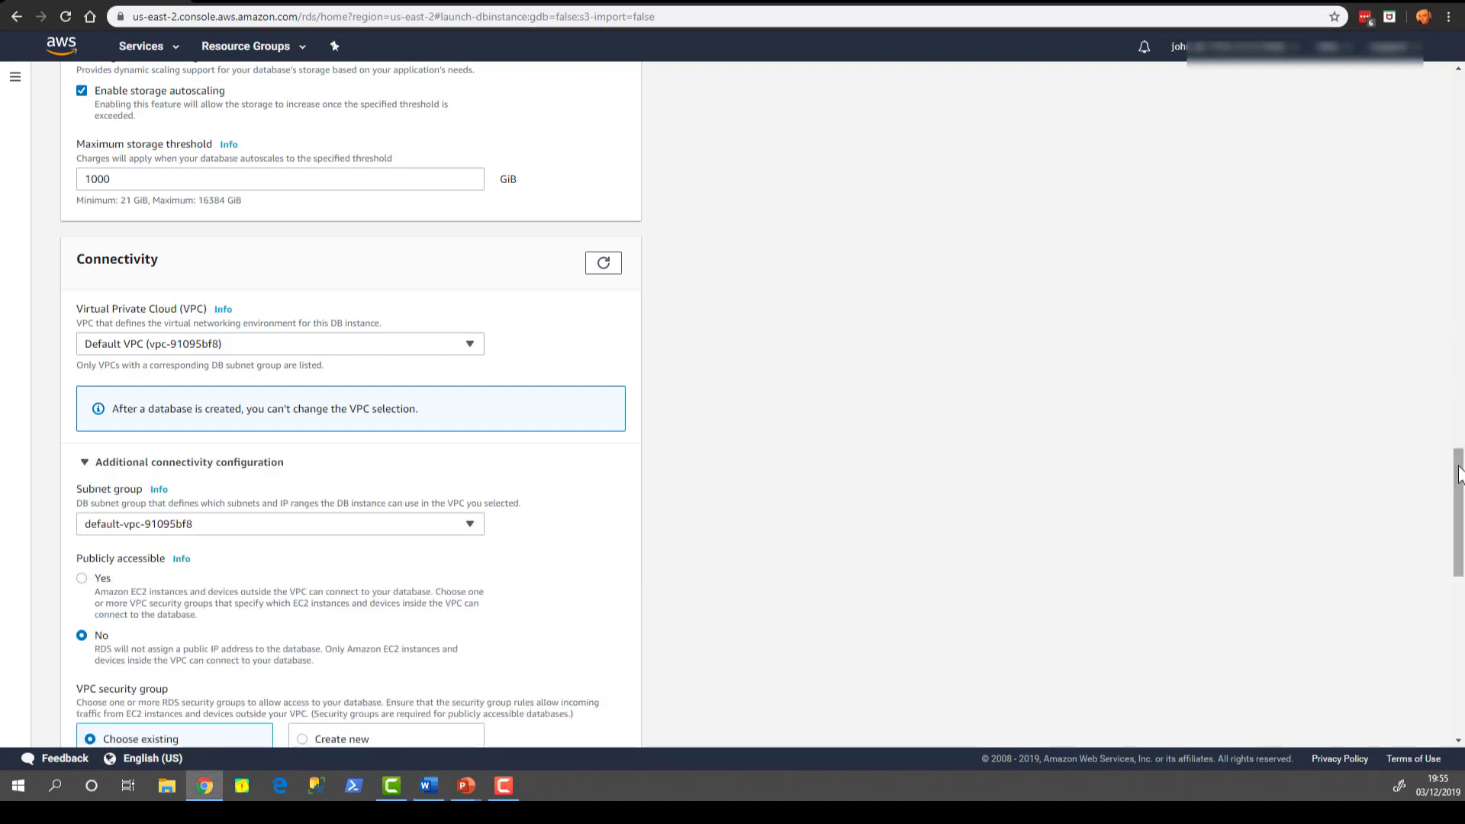
scroll("down", 3)
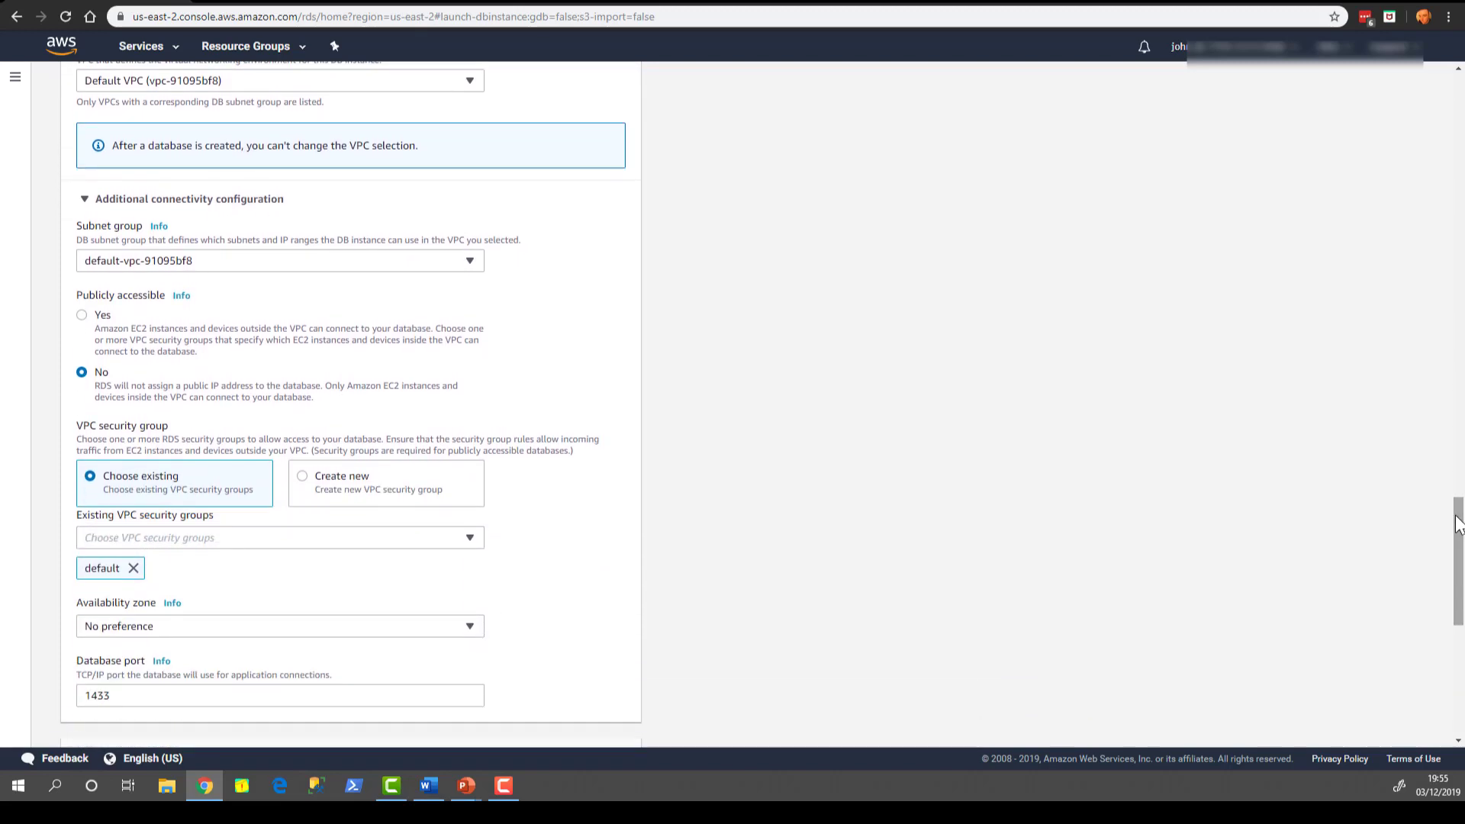
mouse_move(86, 324)
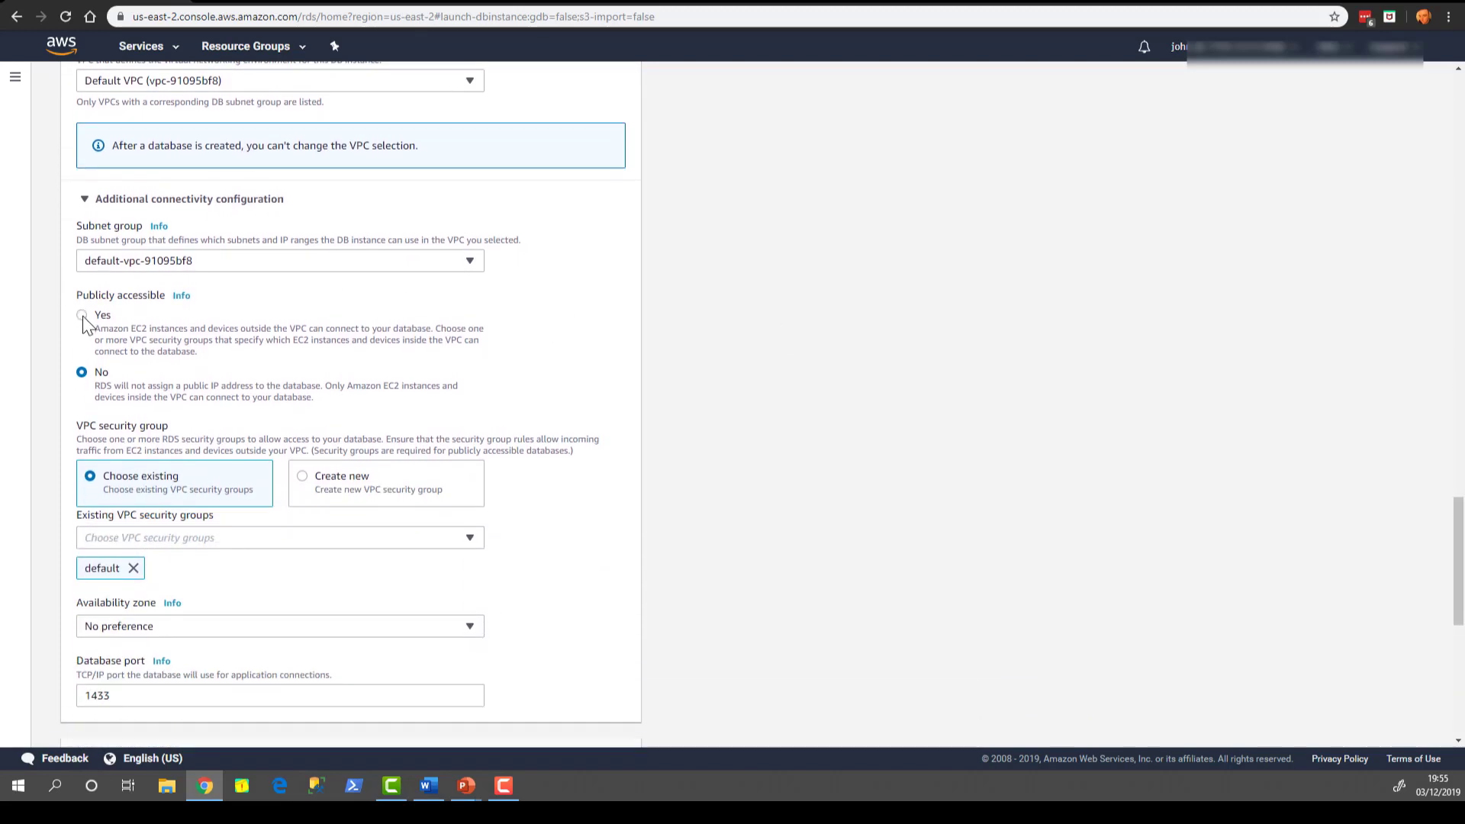
left_click(82, 315)
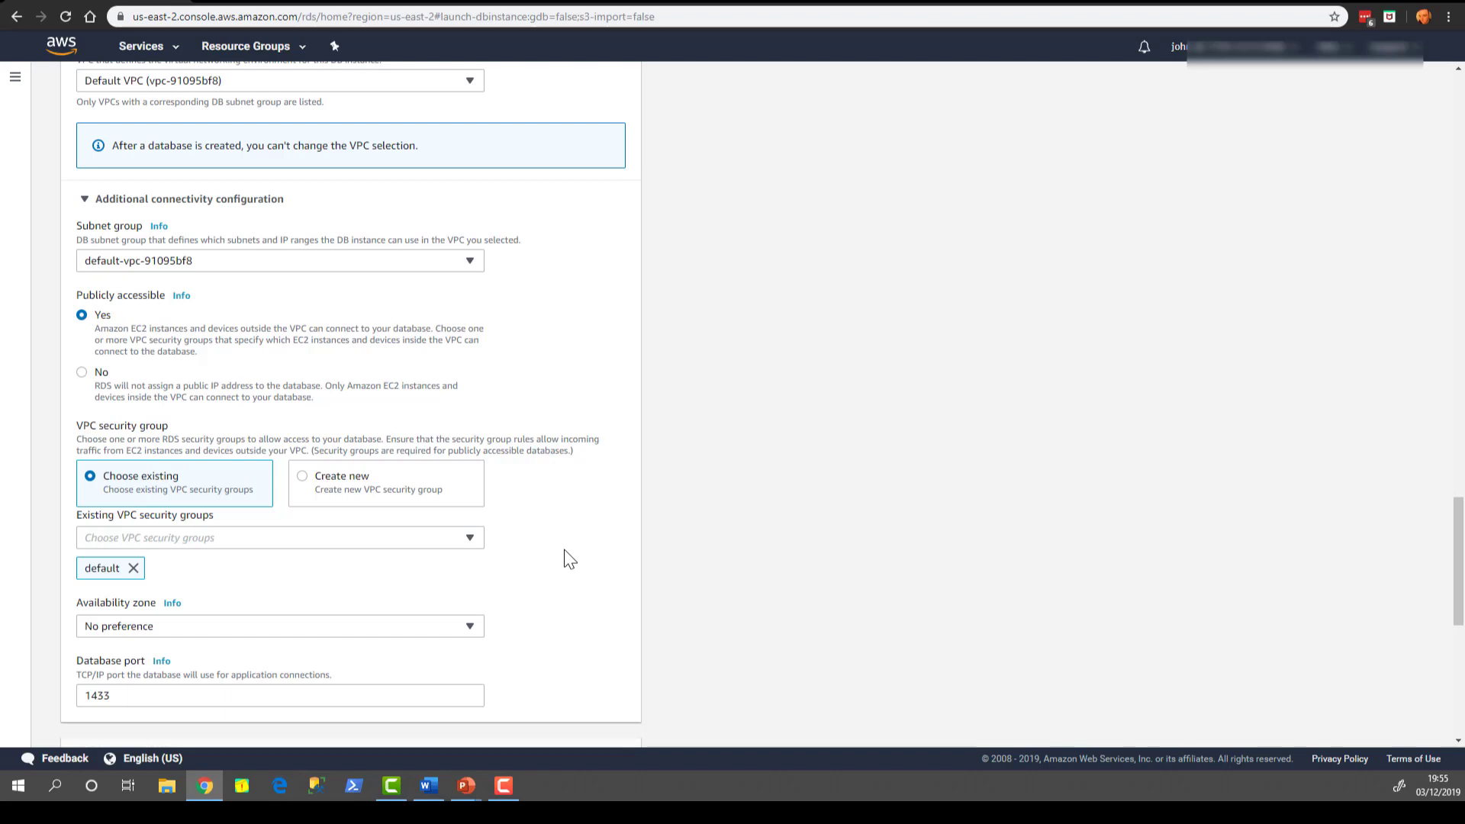
left_click(427, 785)
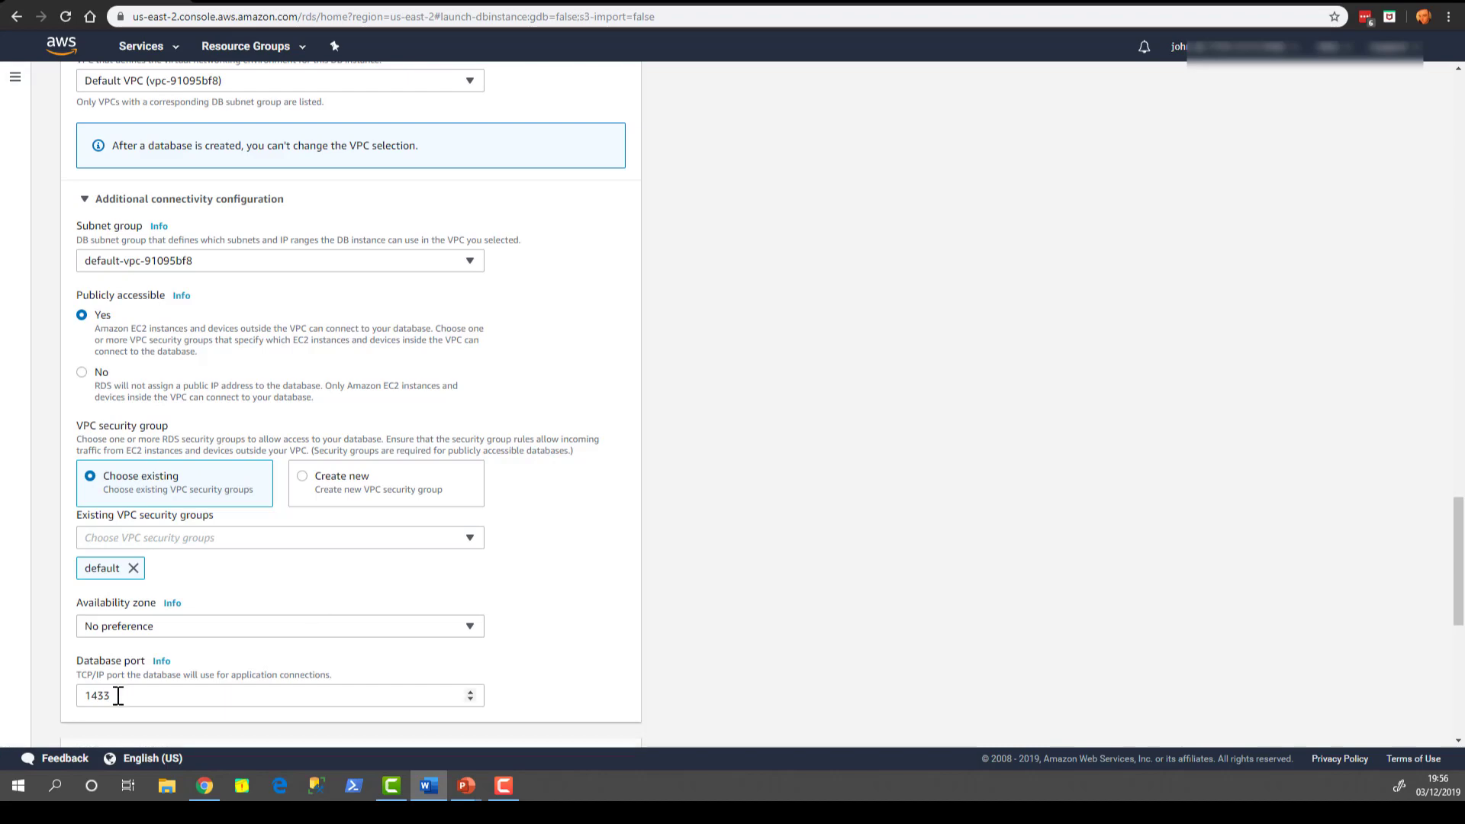
left_click(279, 695)
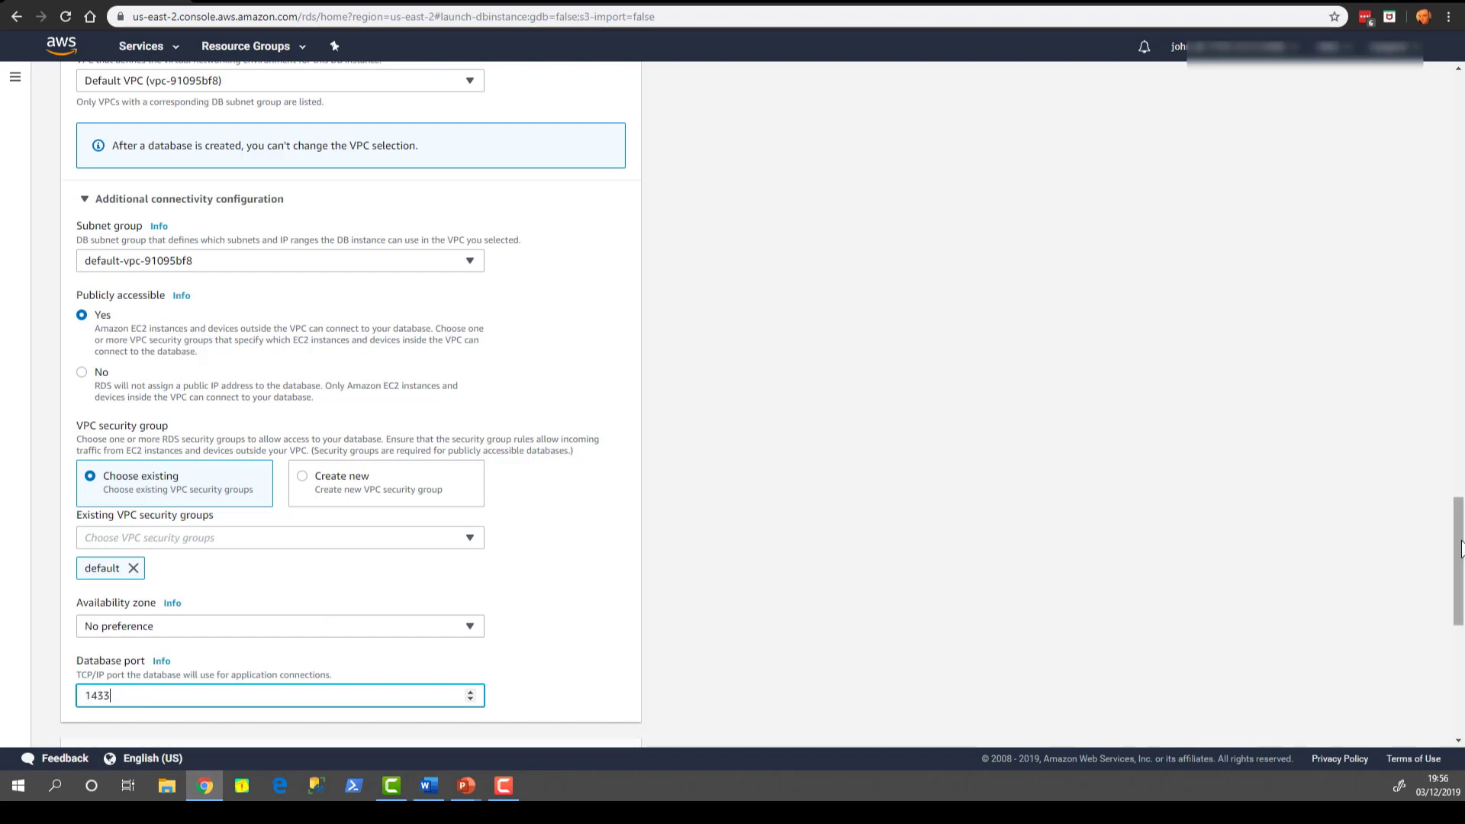
scroll("down", 3)
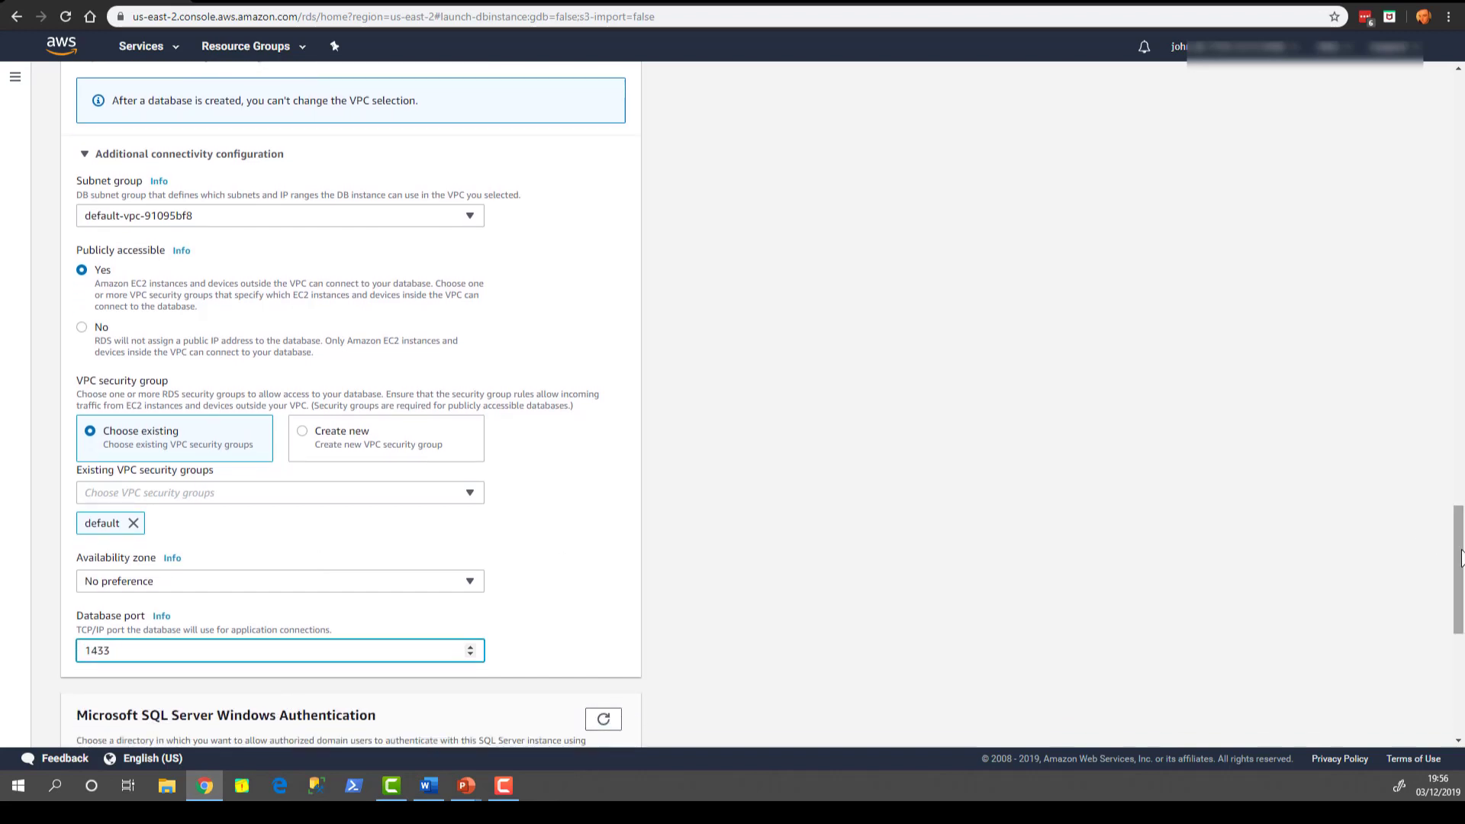
scroll("down", 3)
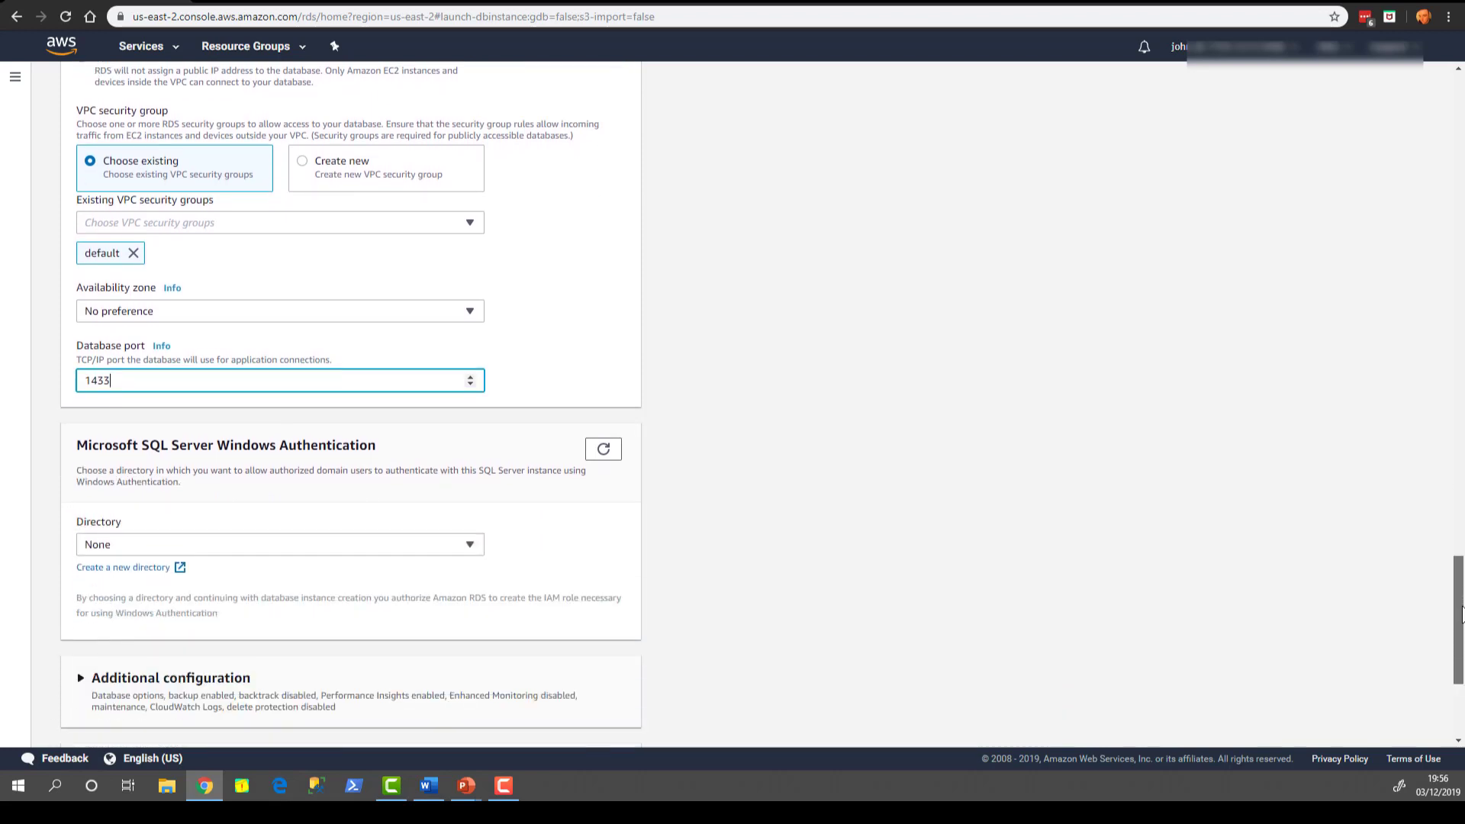
scroll("down", 3)
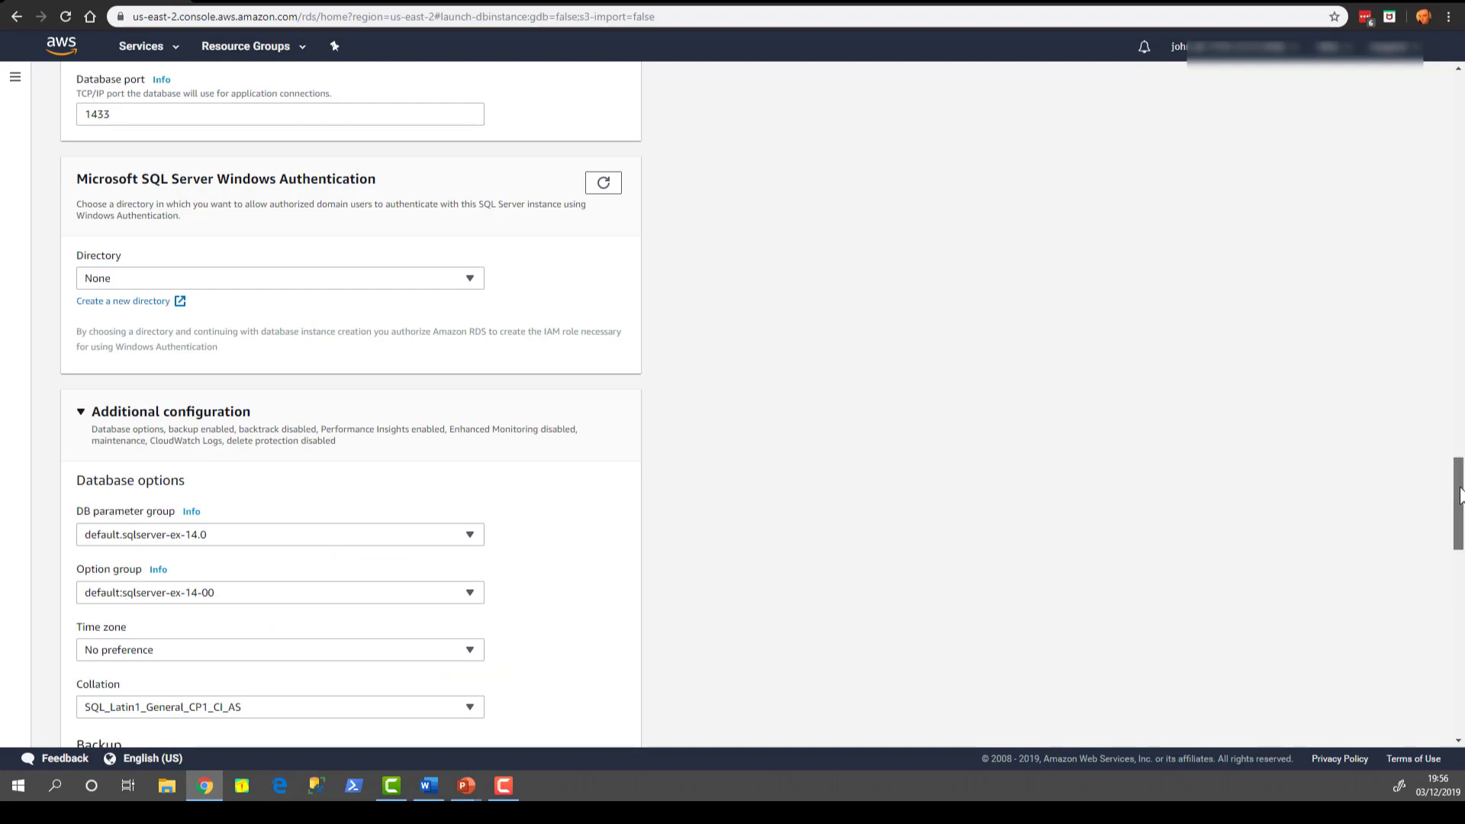
scroll("down", 3)
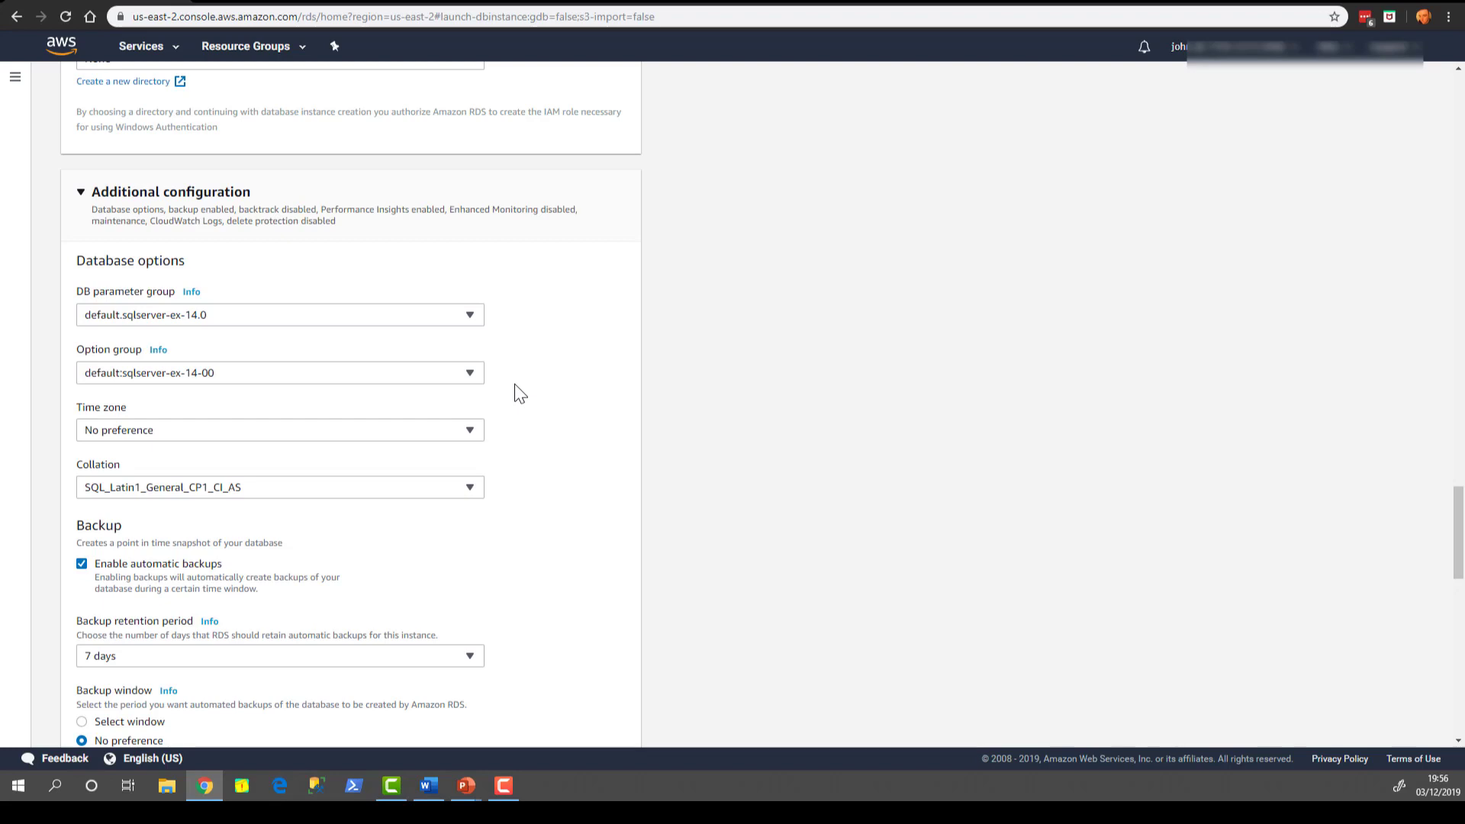
mouse_move(1252, 537)
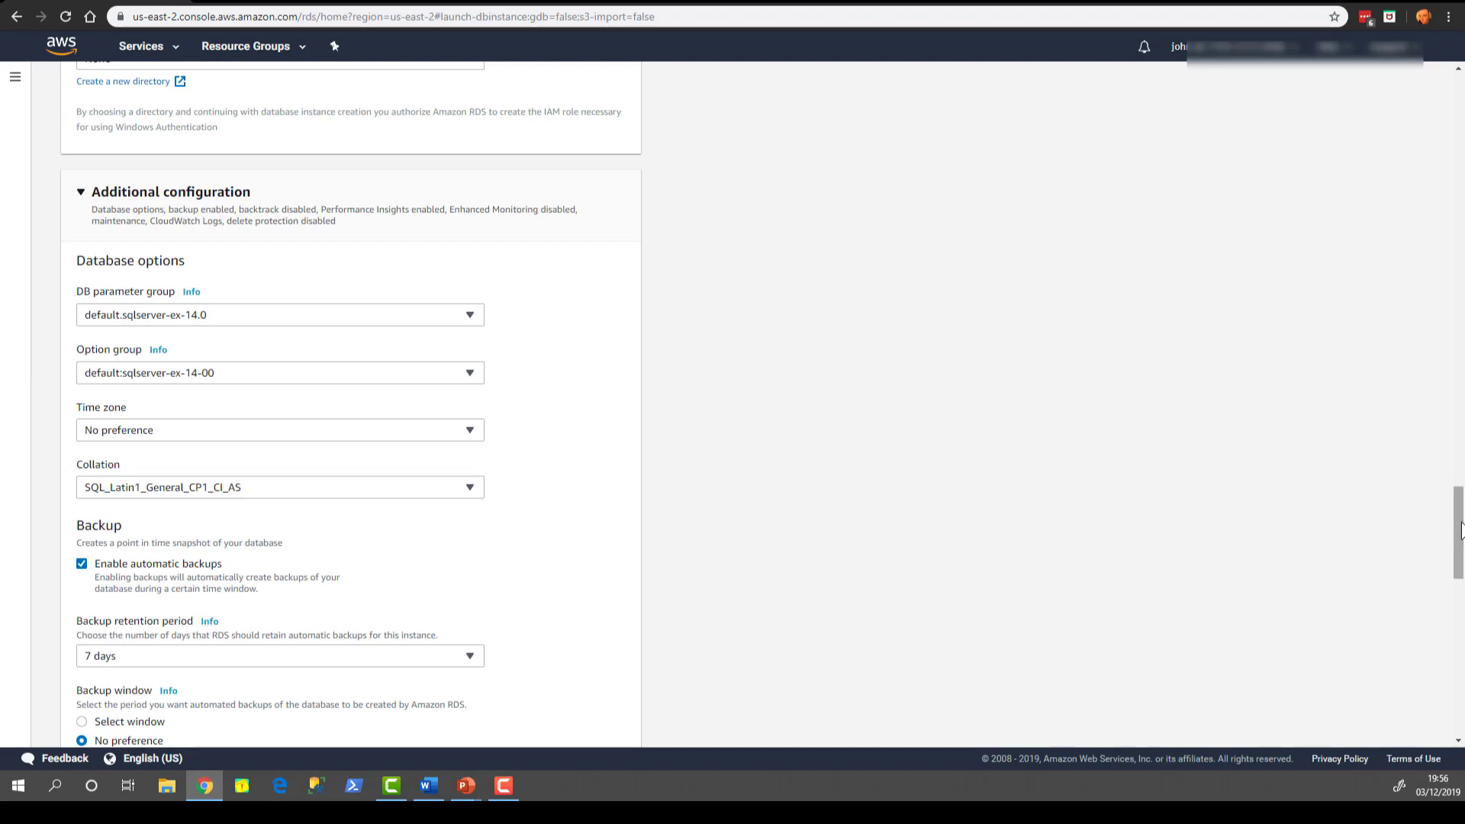
scroll("down", 3)
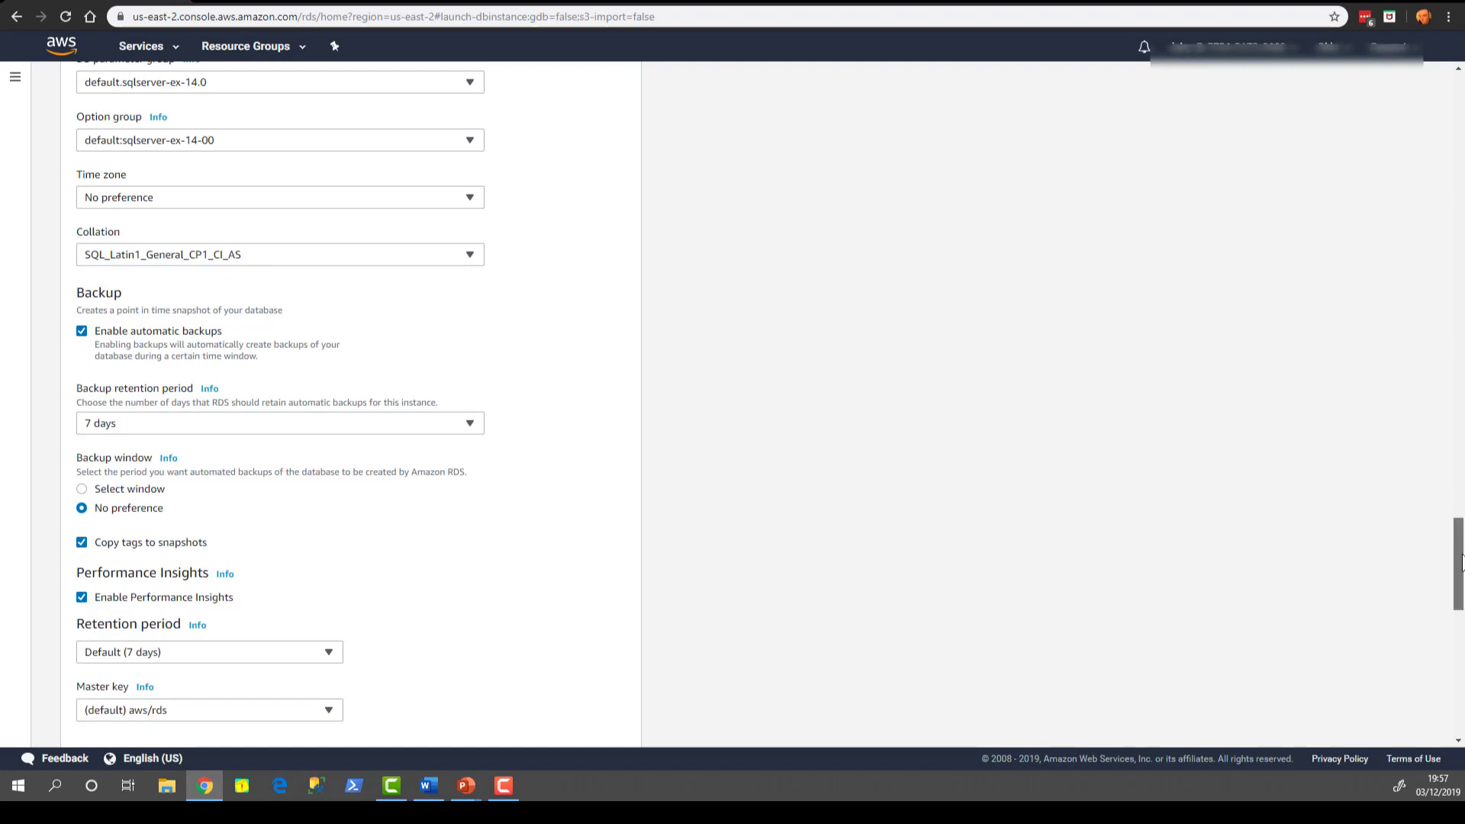
scroll("down", 3)
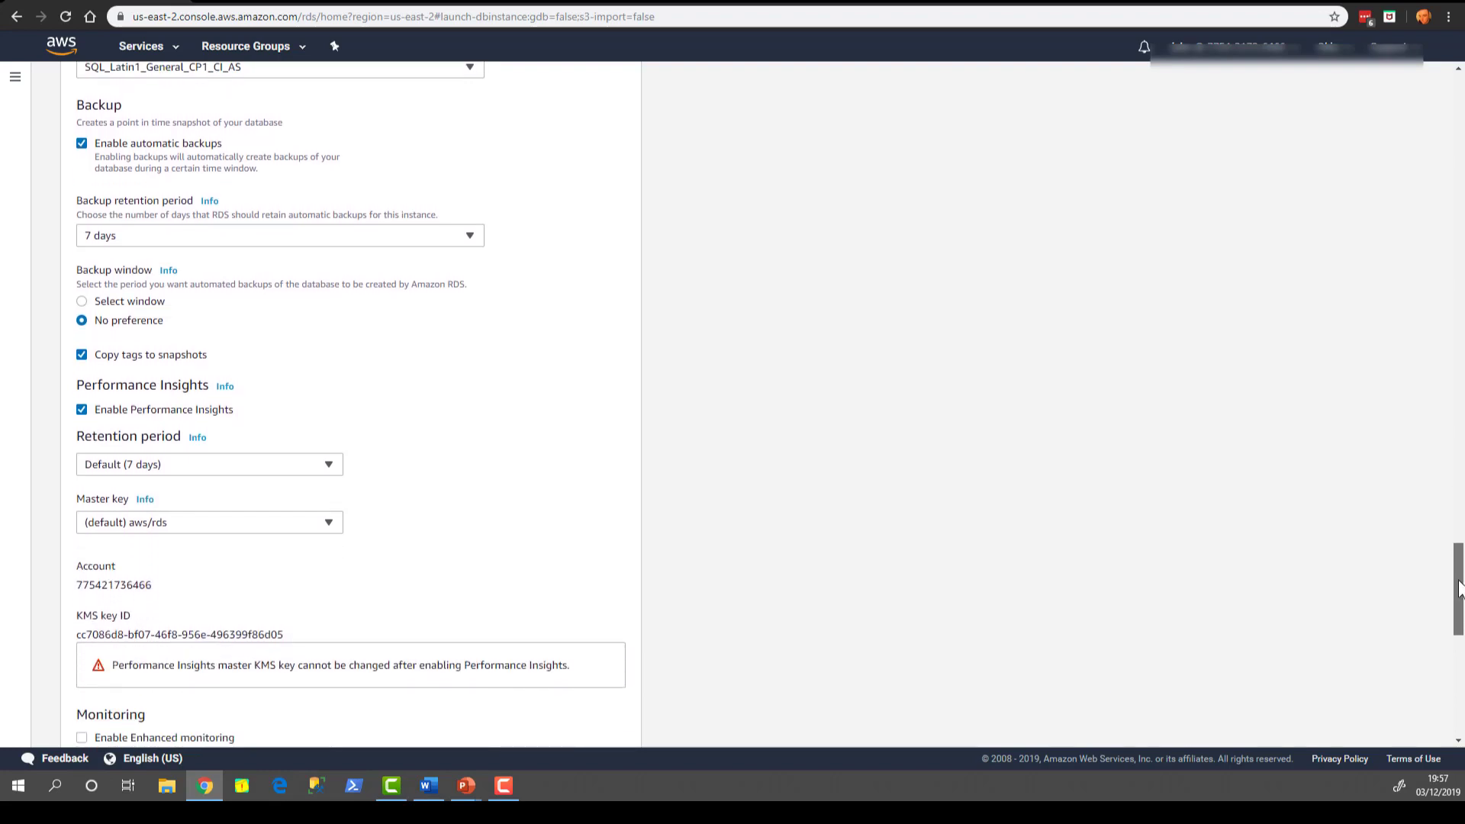
scroll("down", 3)
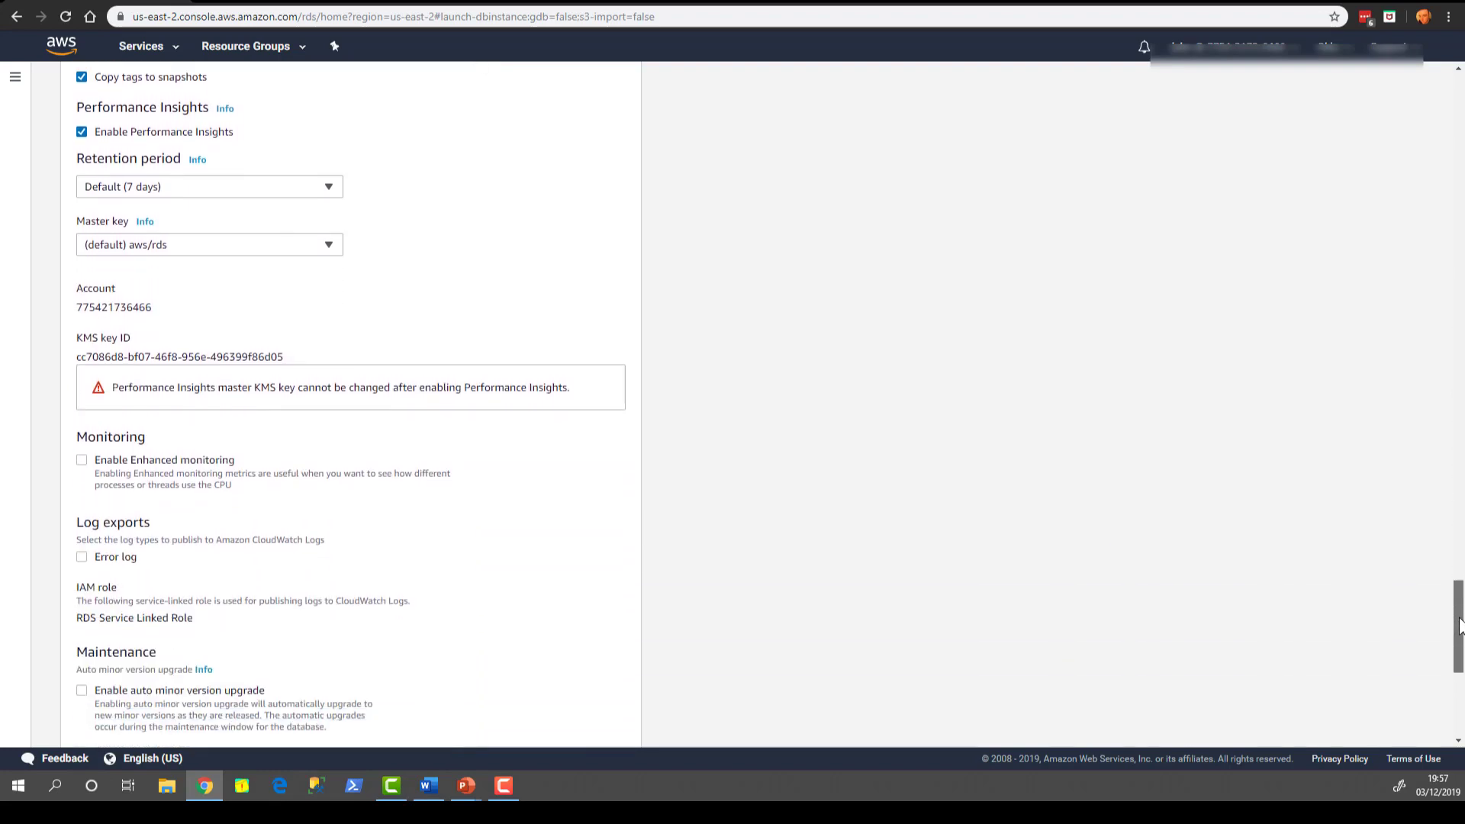
scroll("down", 3)
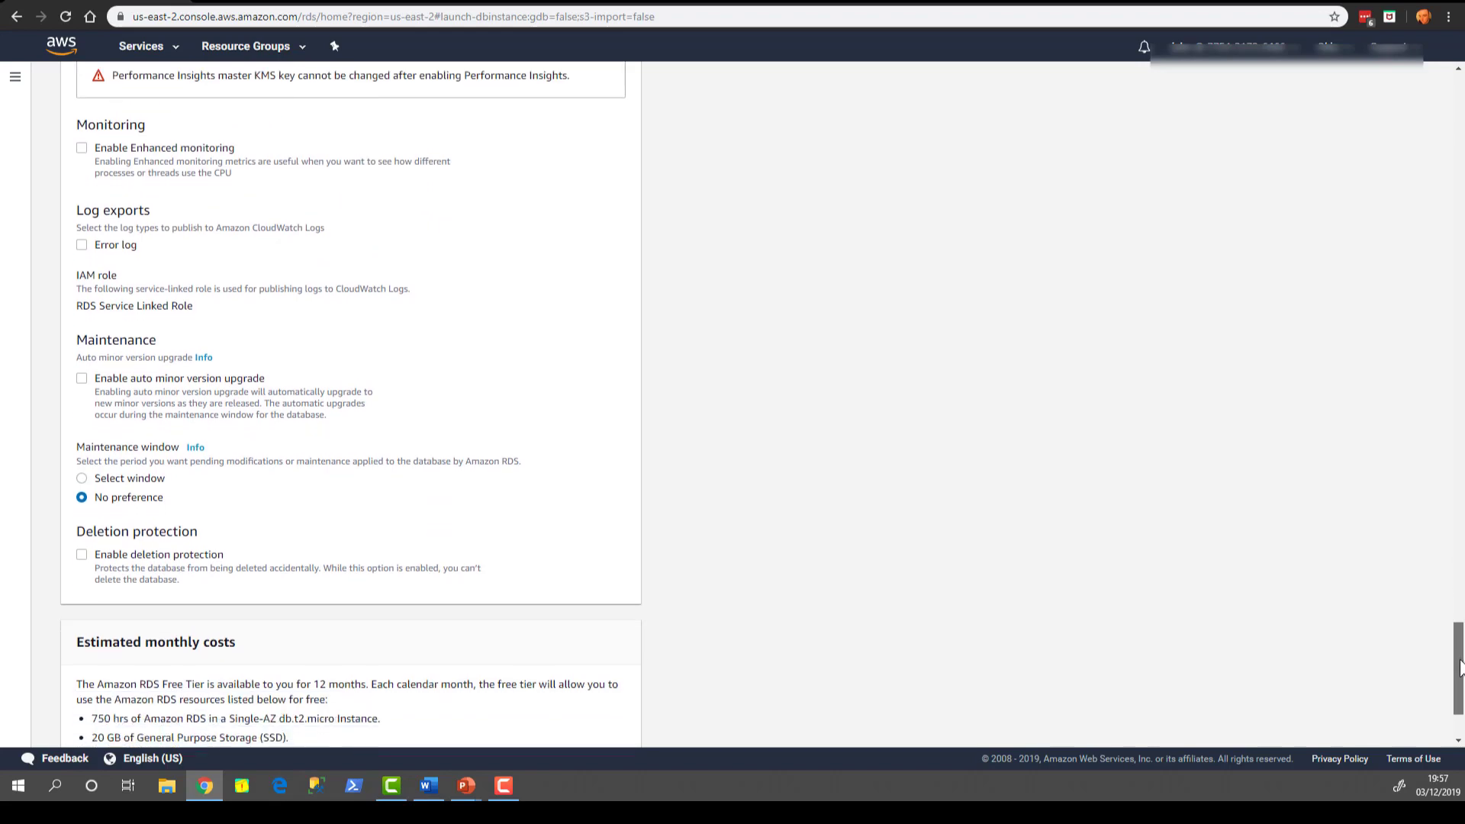
scroll("down", 3)
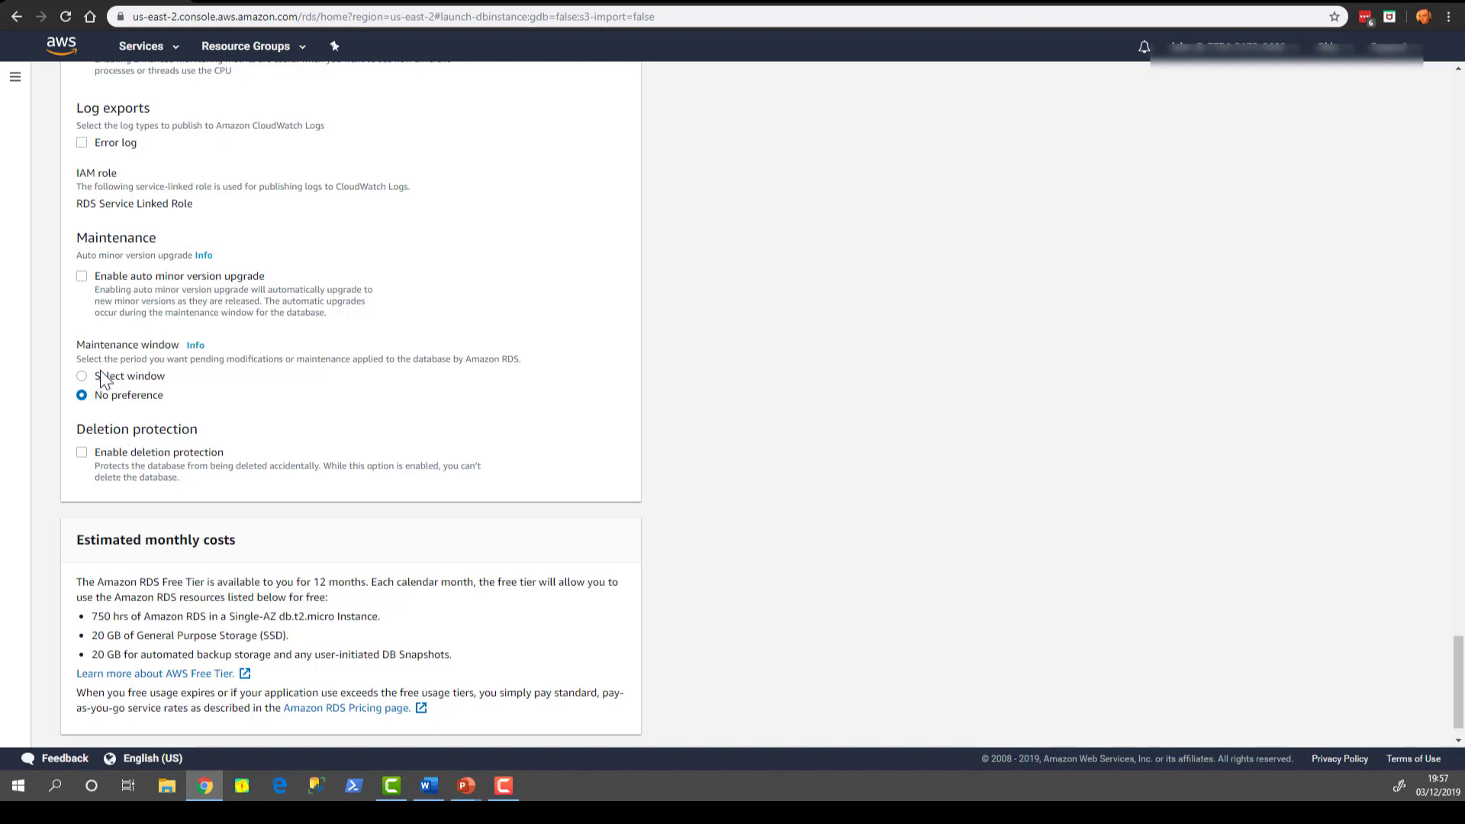
Step: Set a custom maintenance window starting Sunday at minute 15, lasting 0.5 hours
left_click(82, 376)
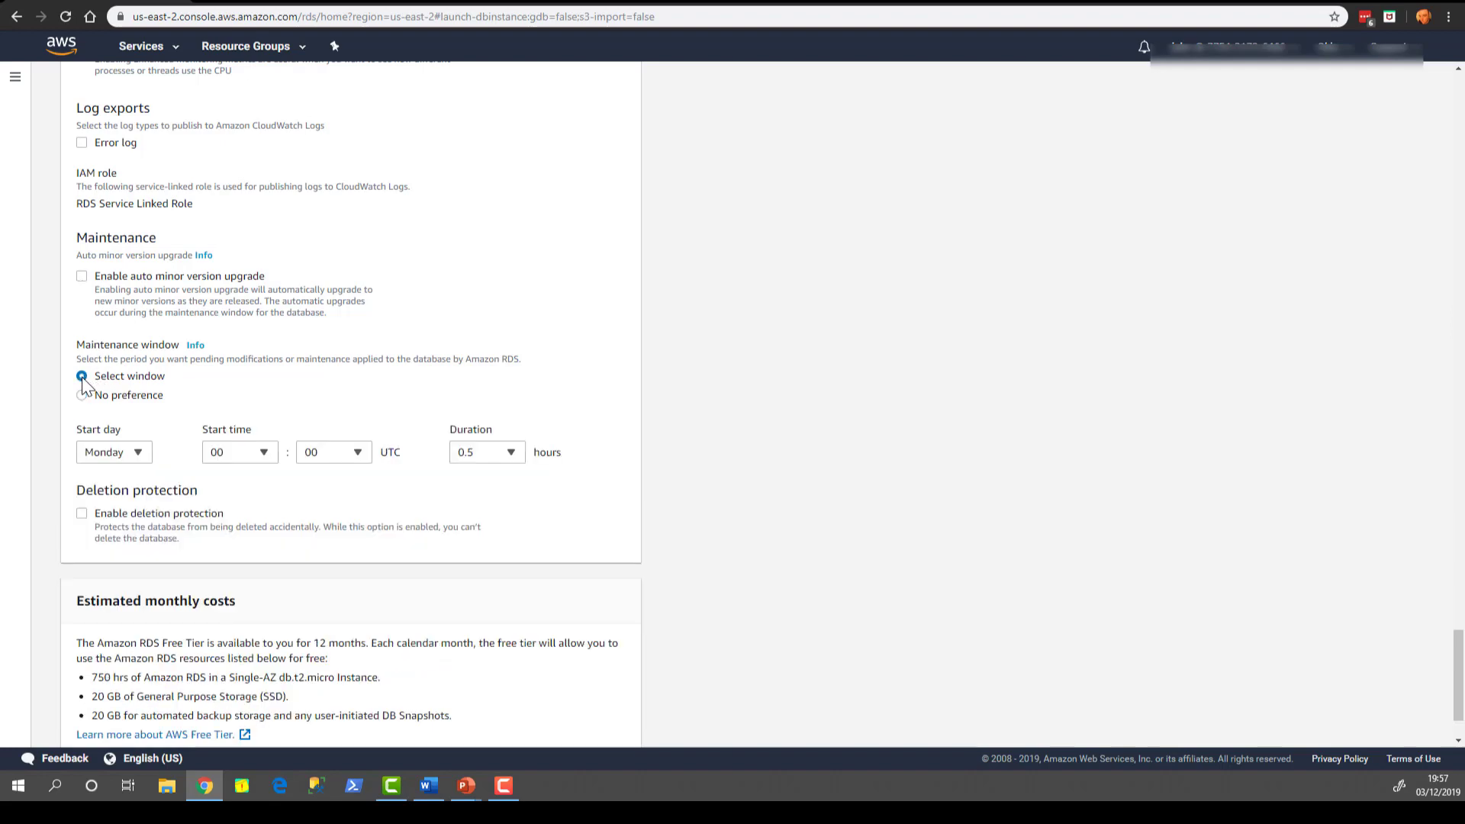
left_click(113, 453)
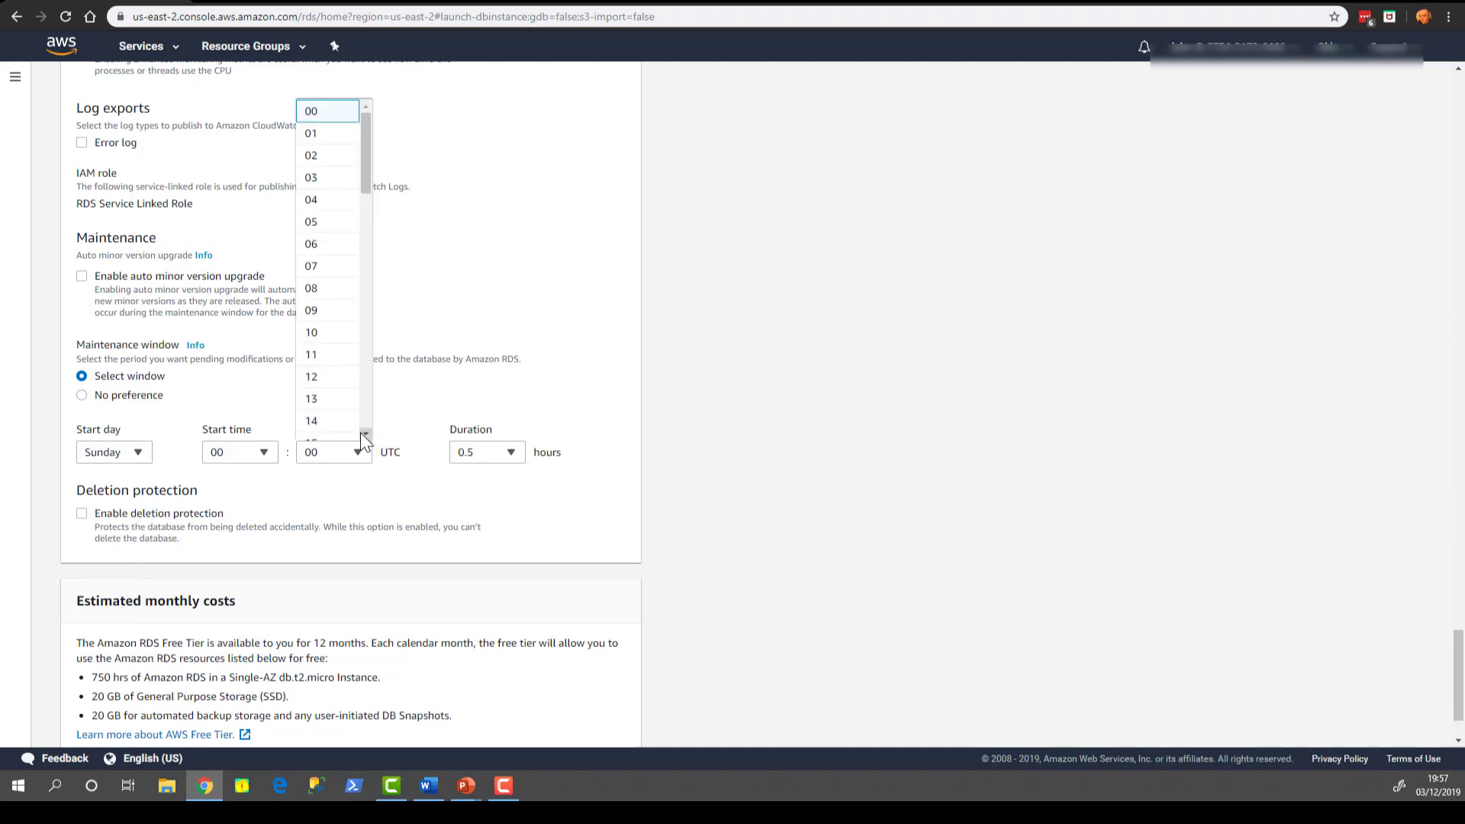
left_click(331, 451)
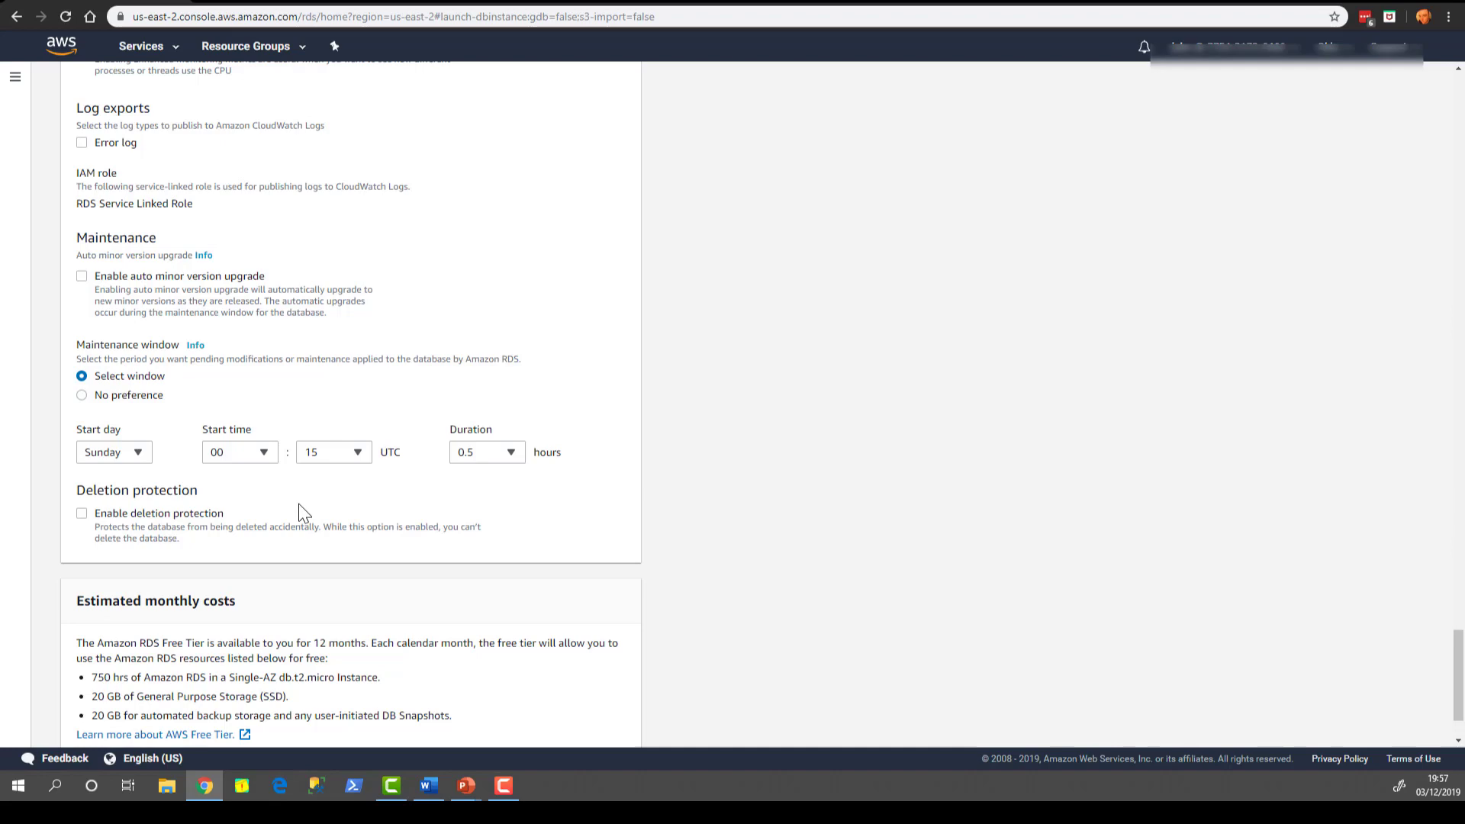
mouse_move(173, 345)
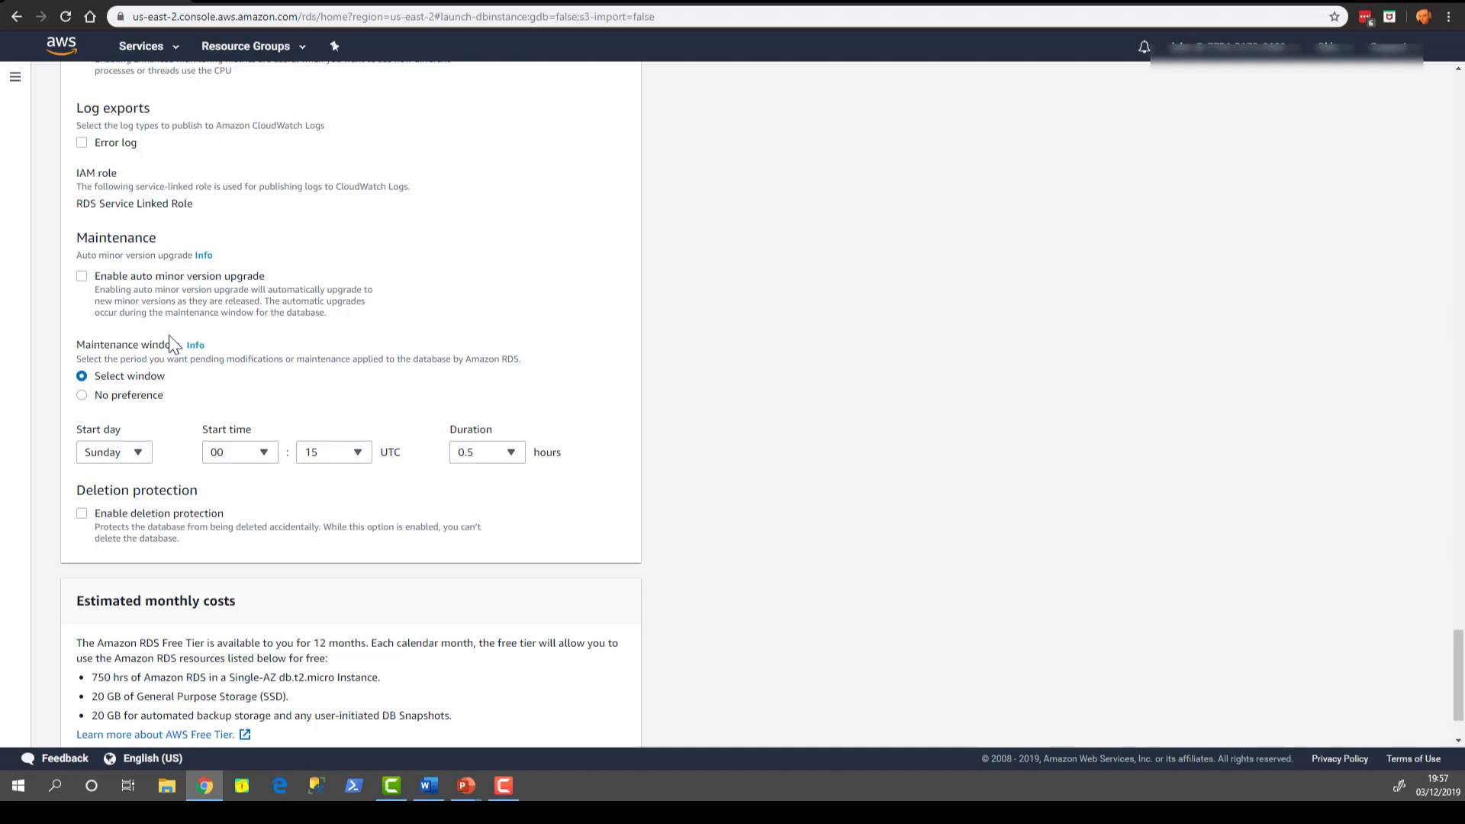
mouse_move(486, 436)
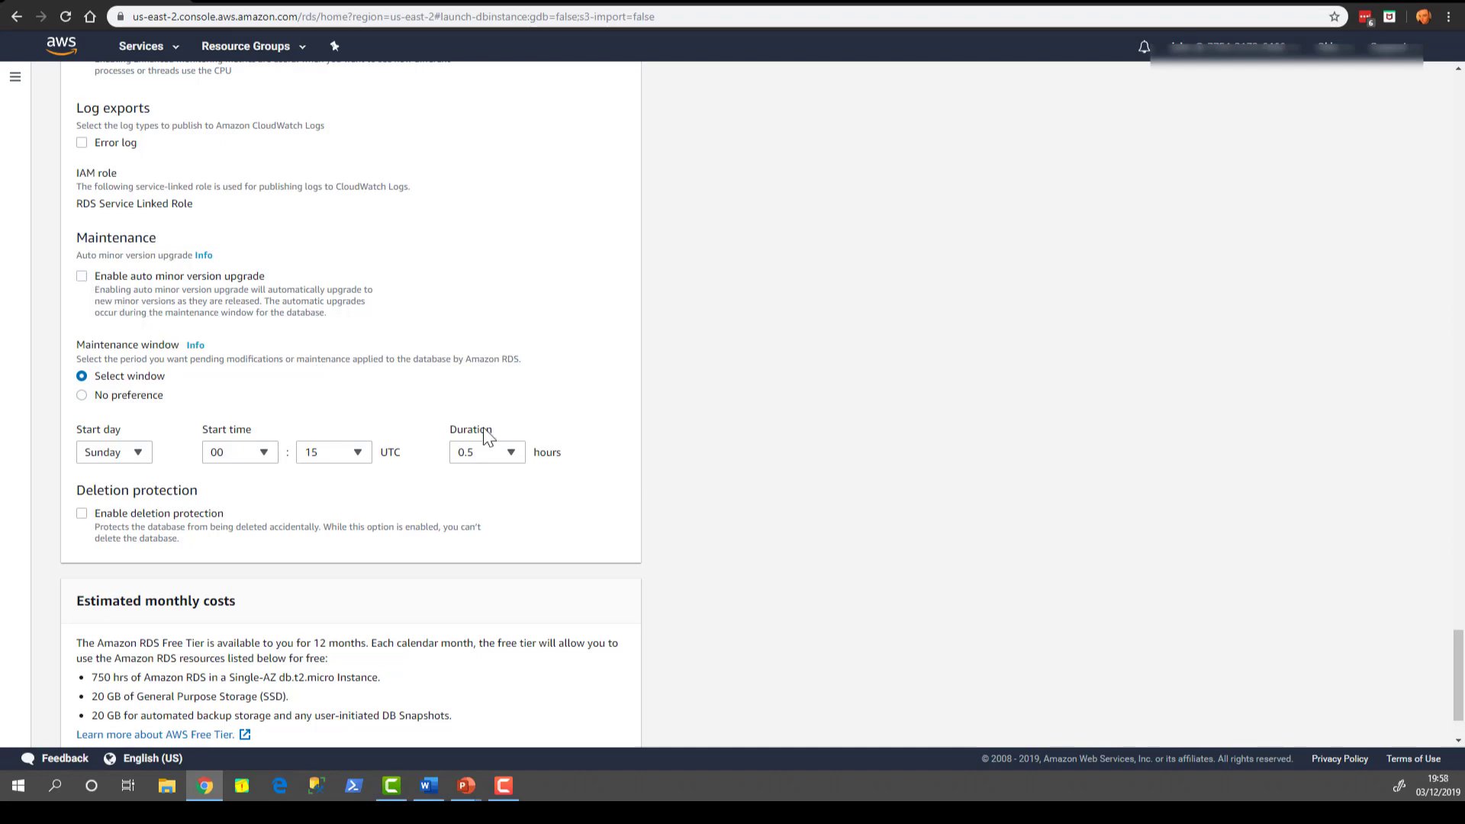
mouse_move(548, 474)
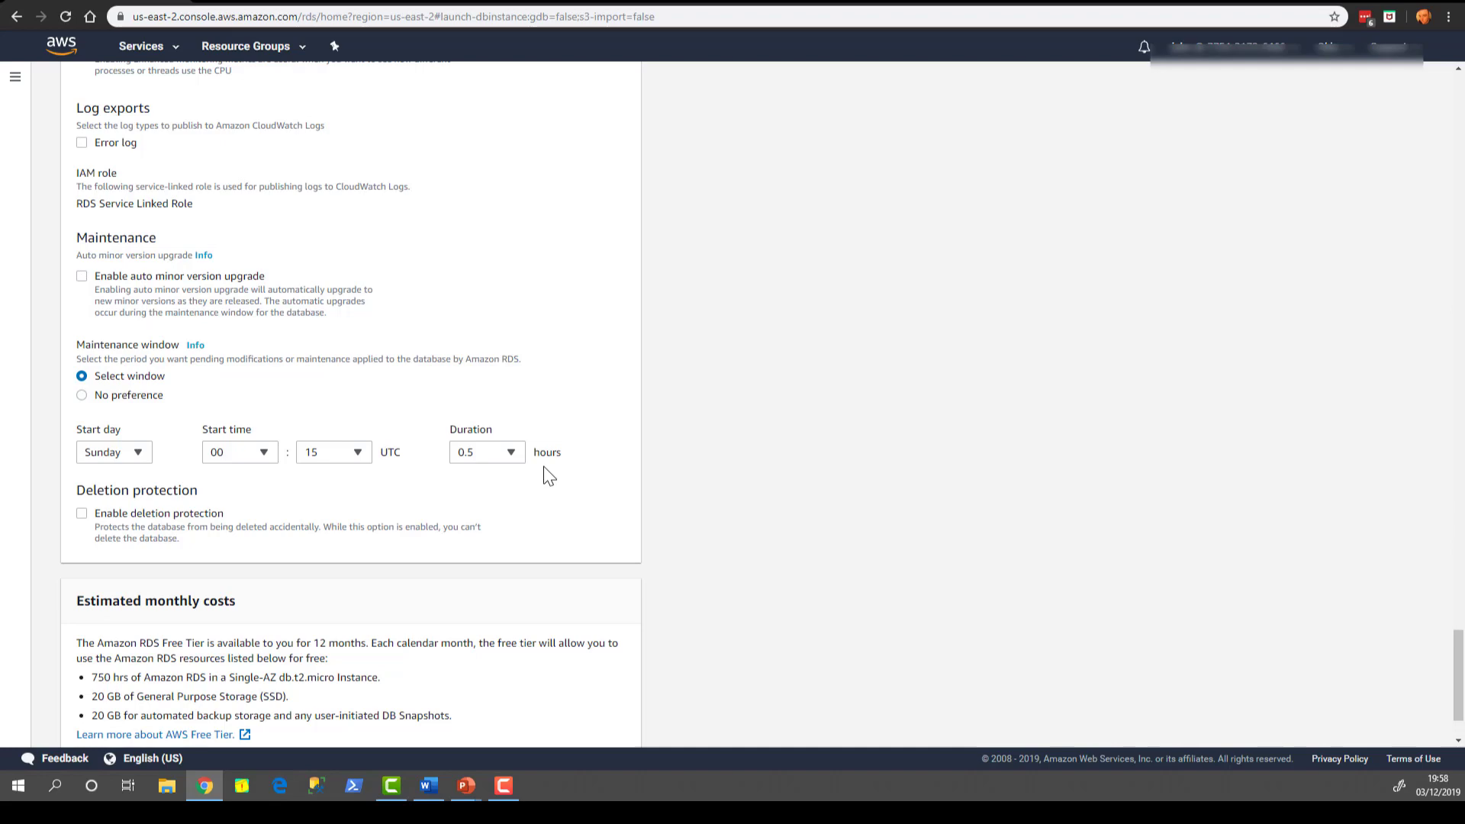
mouse_move(259, 508)
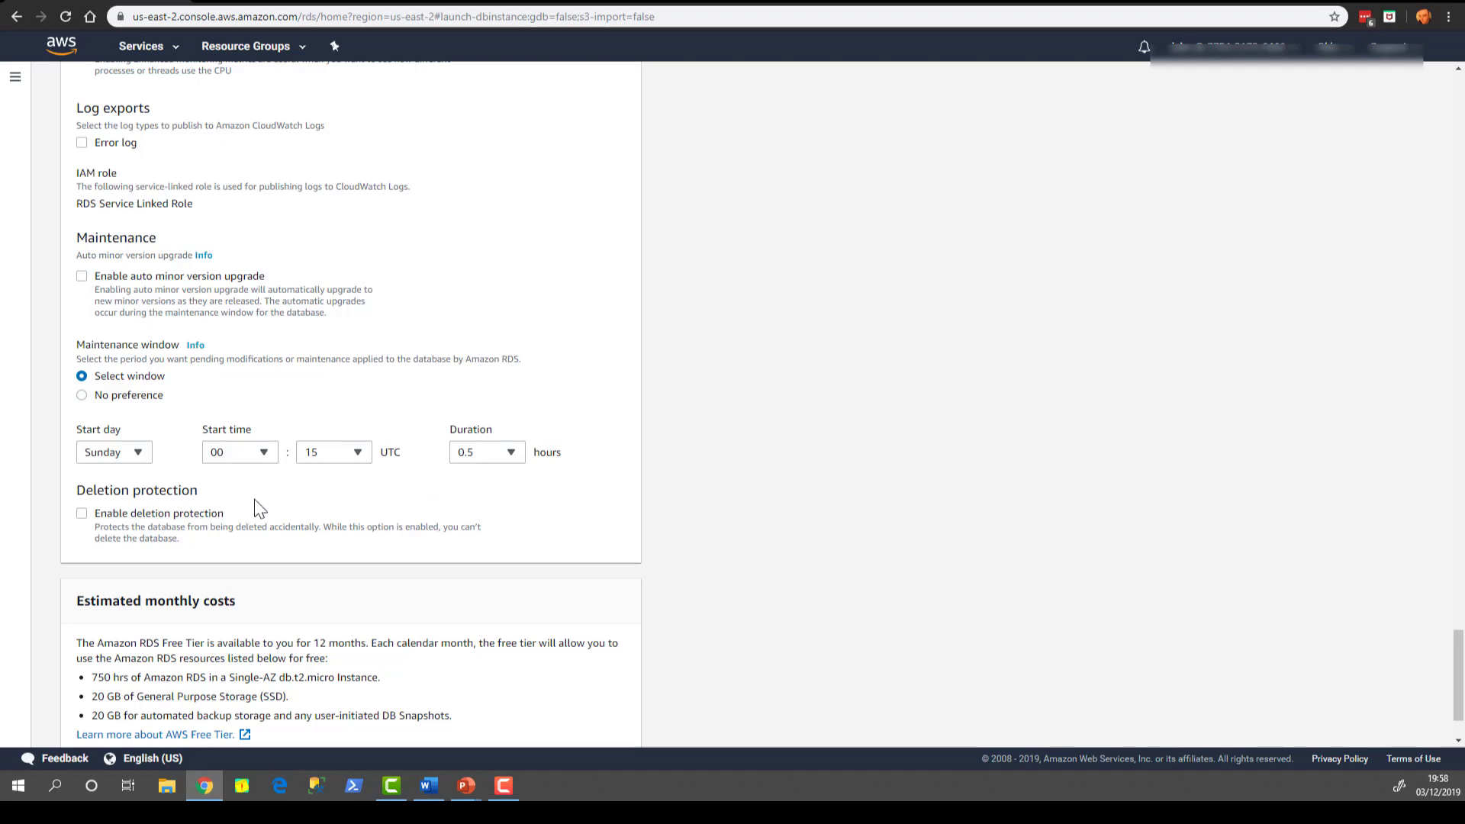
mouse_move(87, 524)
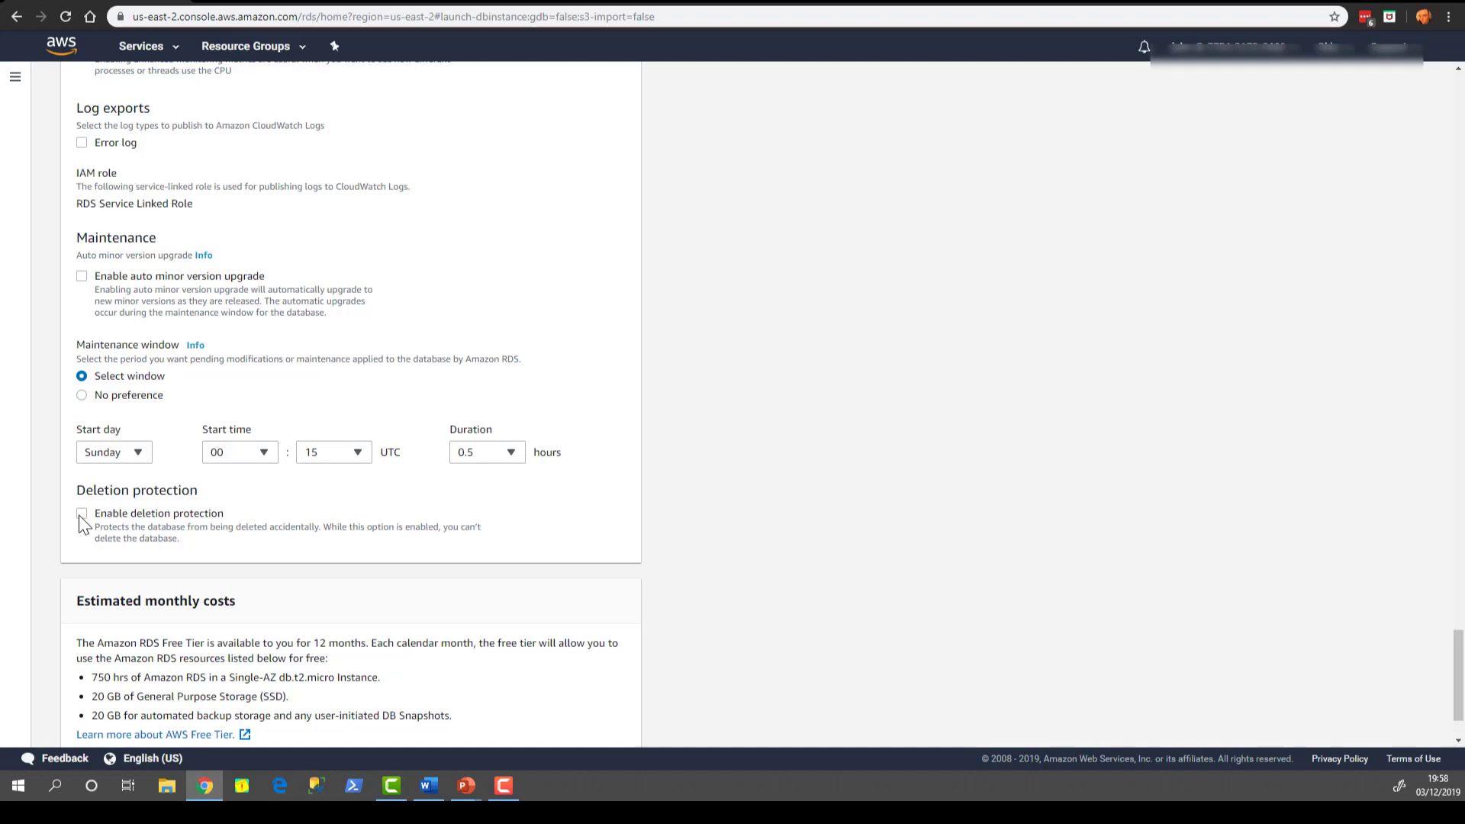
mouse_move(629, 613)
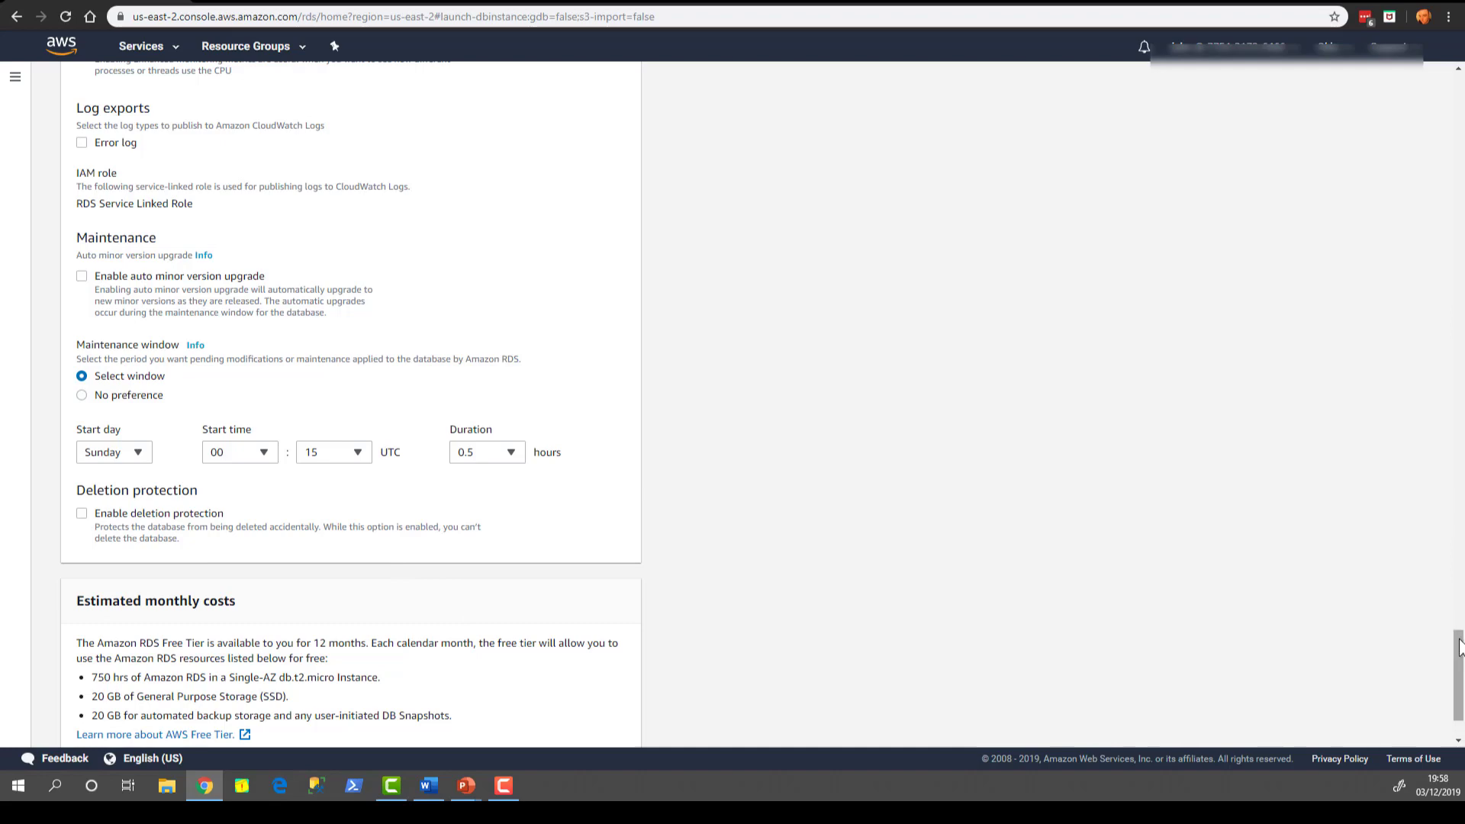
scroll("down", 3)
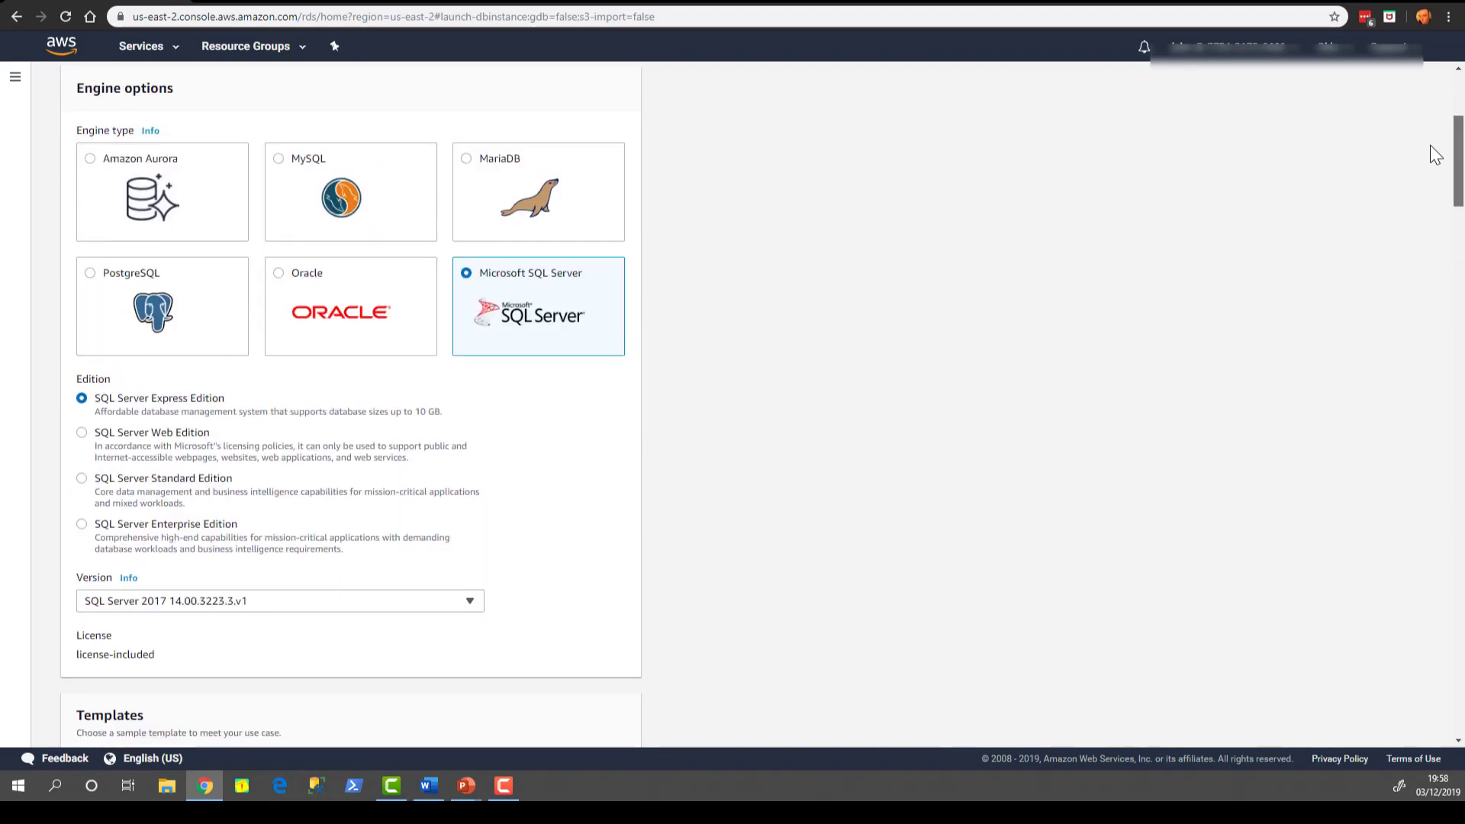
Step: Select Enterprise Edition briefly to review its estimated costs
left_click(82, 500)
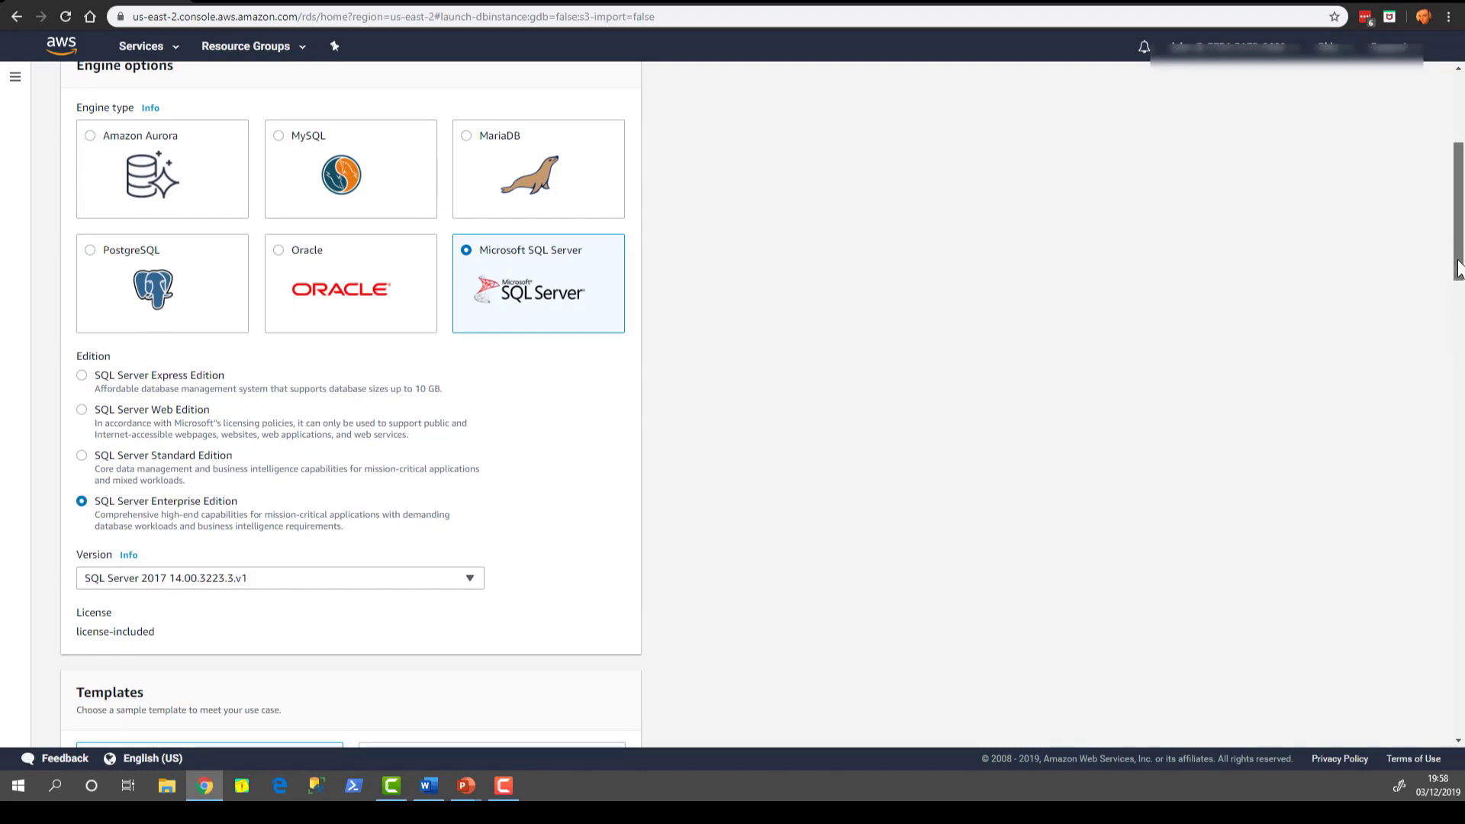
scroll("down", 3)
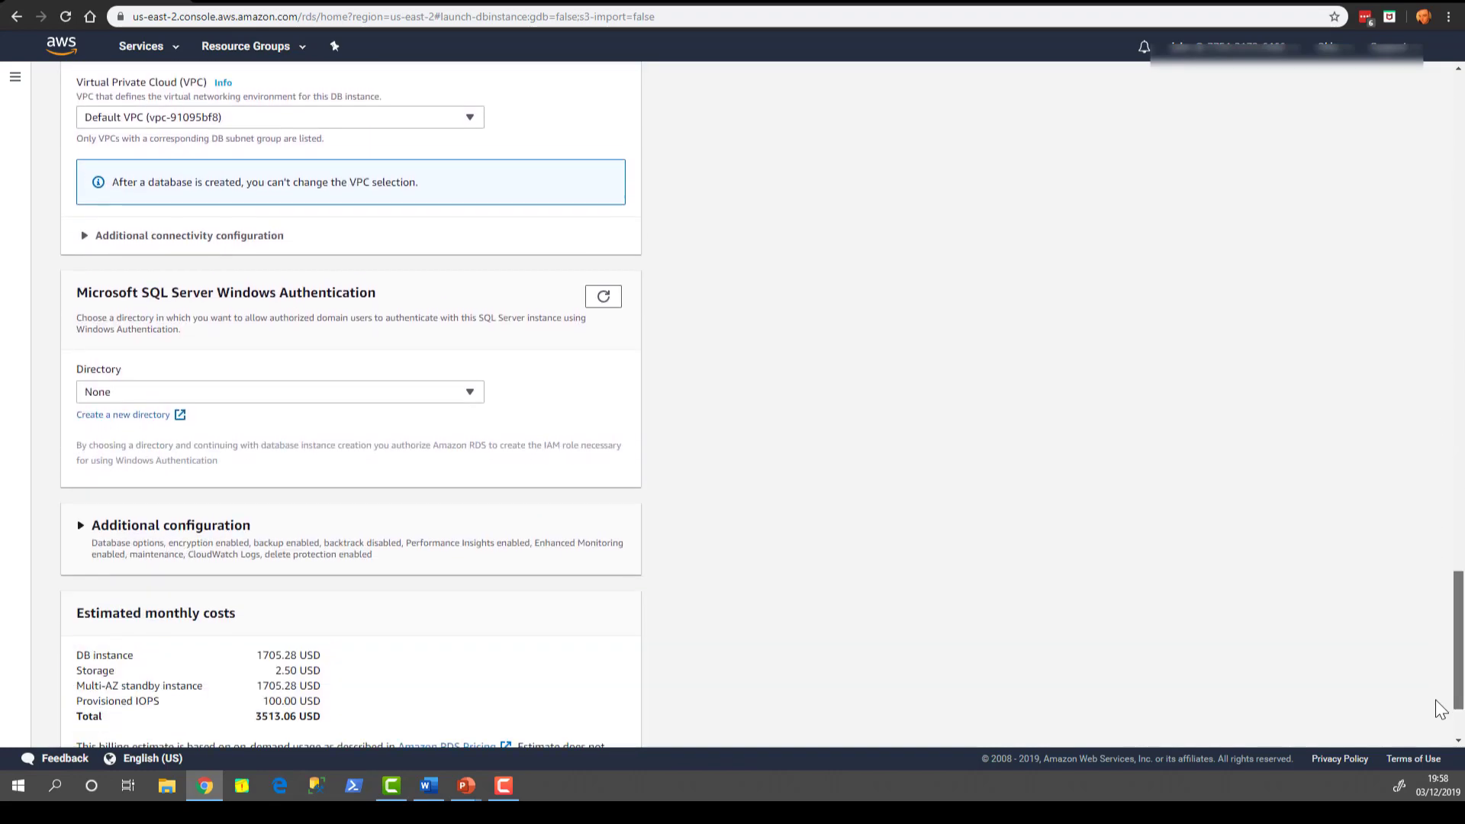
scroll("down", 3)
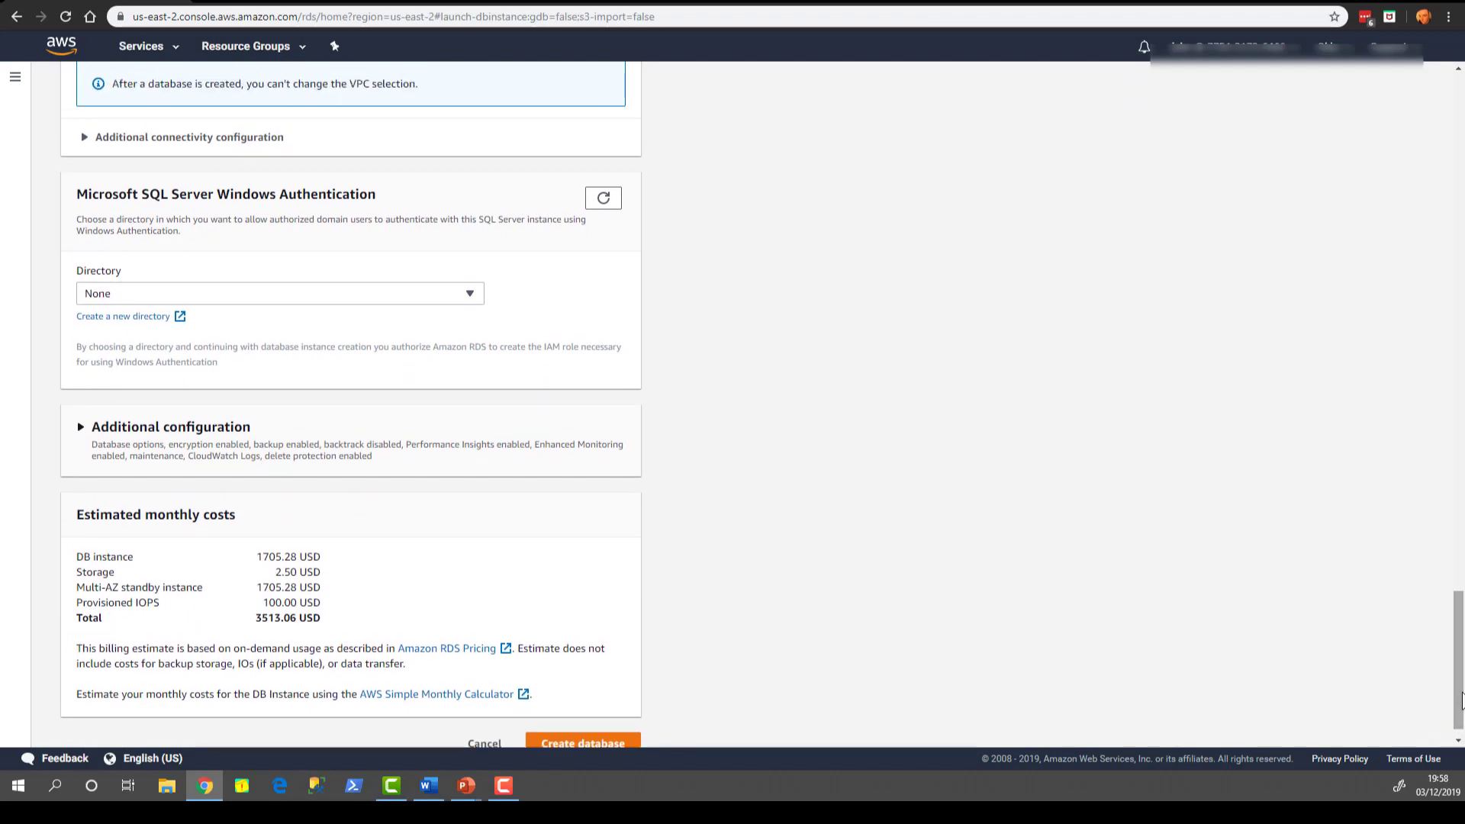
scroll("up", 3)
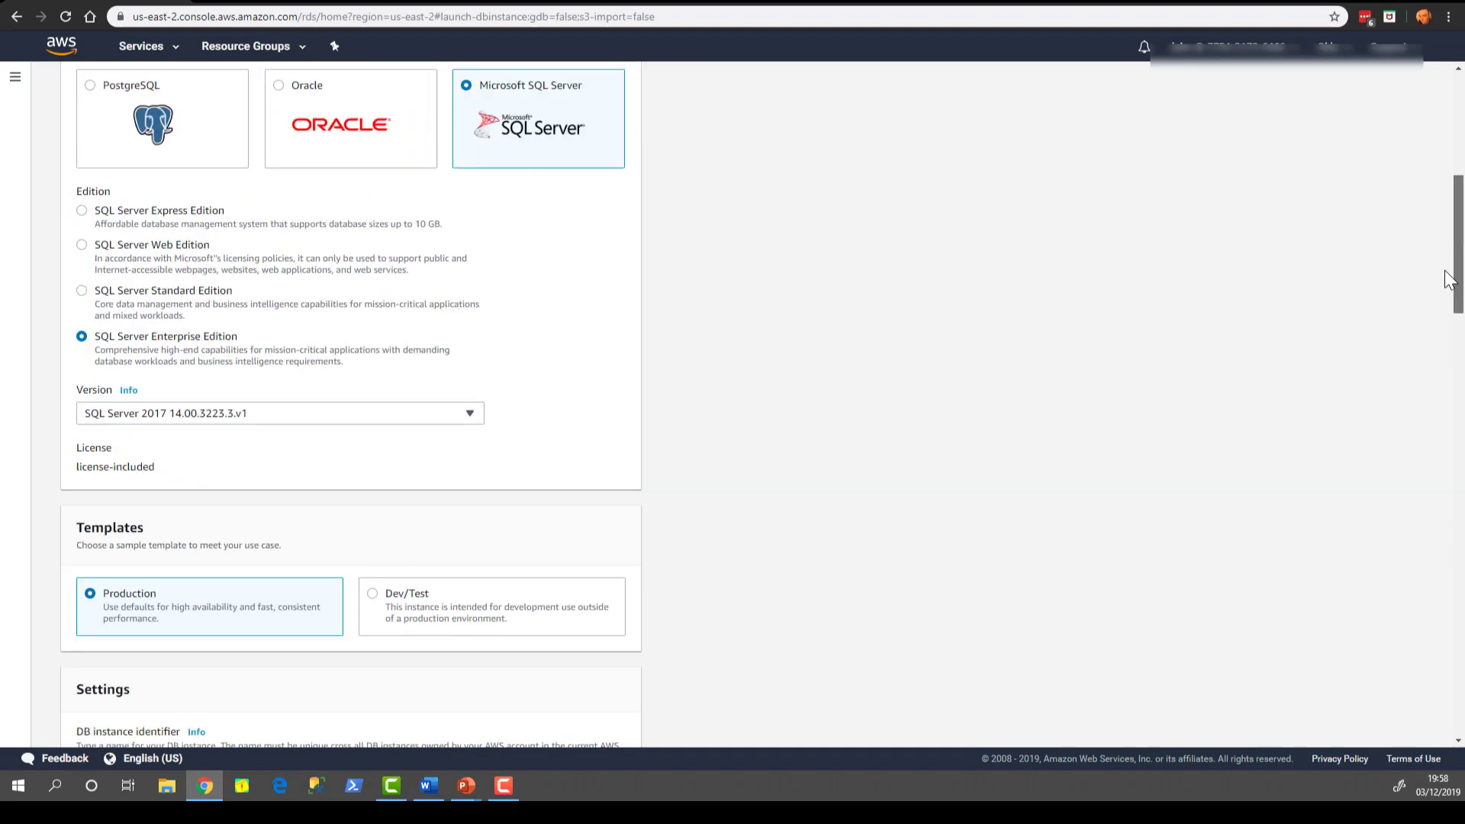
scroll("up", 3)
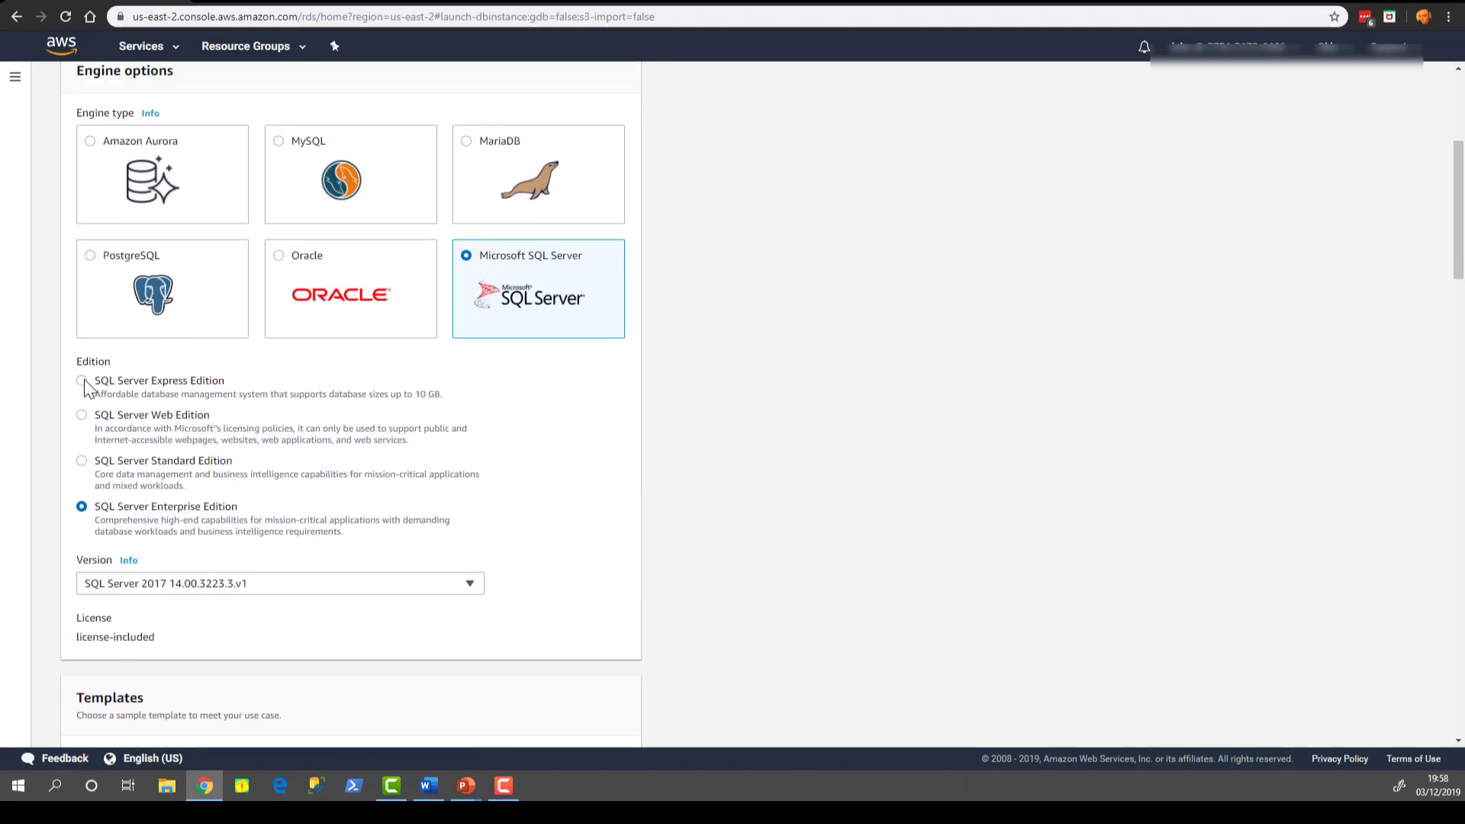
Step: Reselect SQL Server Express Edition and create the demodb database
left_click(82, 380)
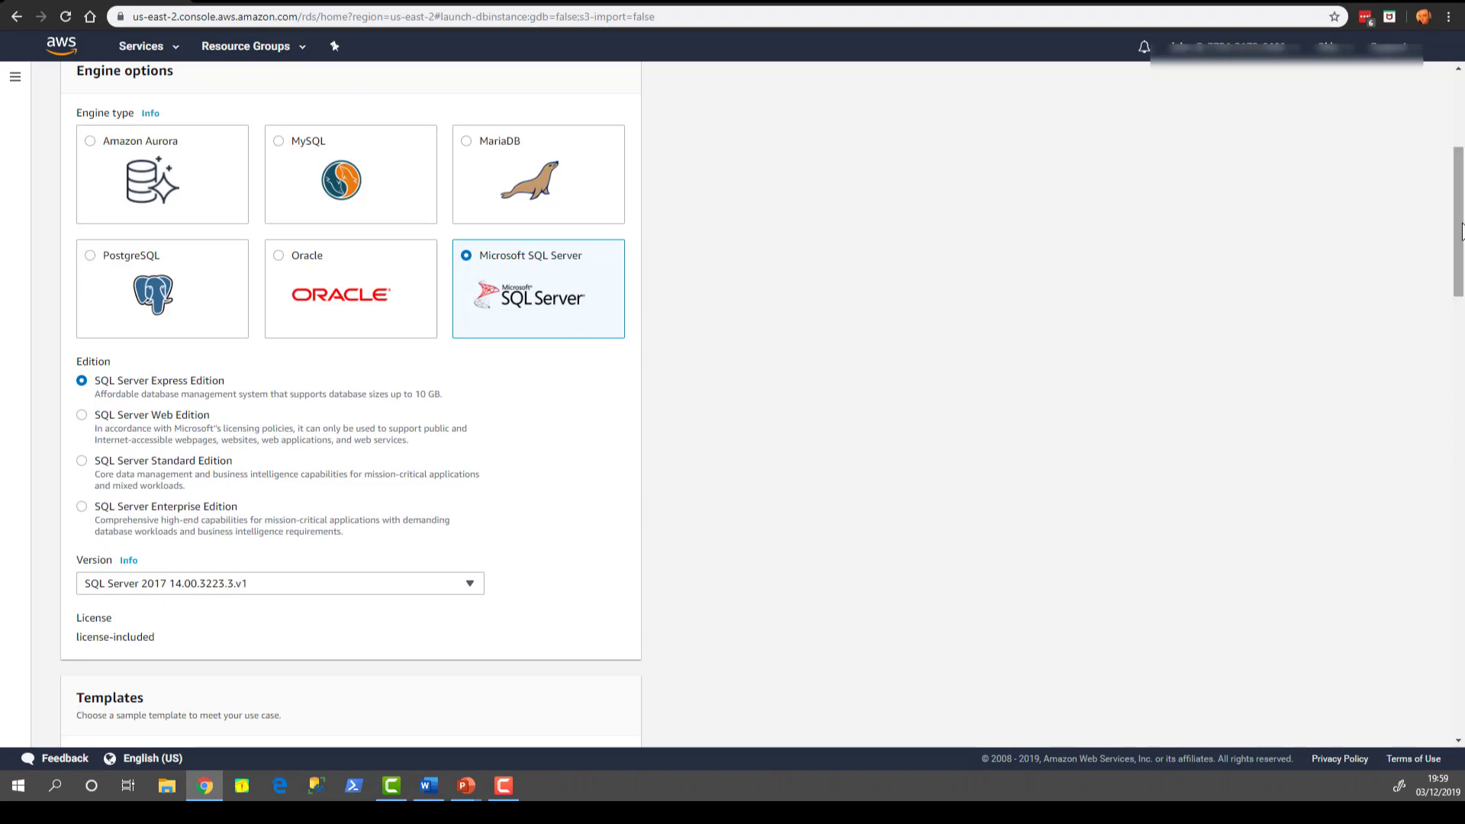
scroll("down", 3)
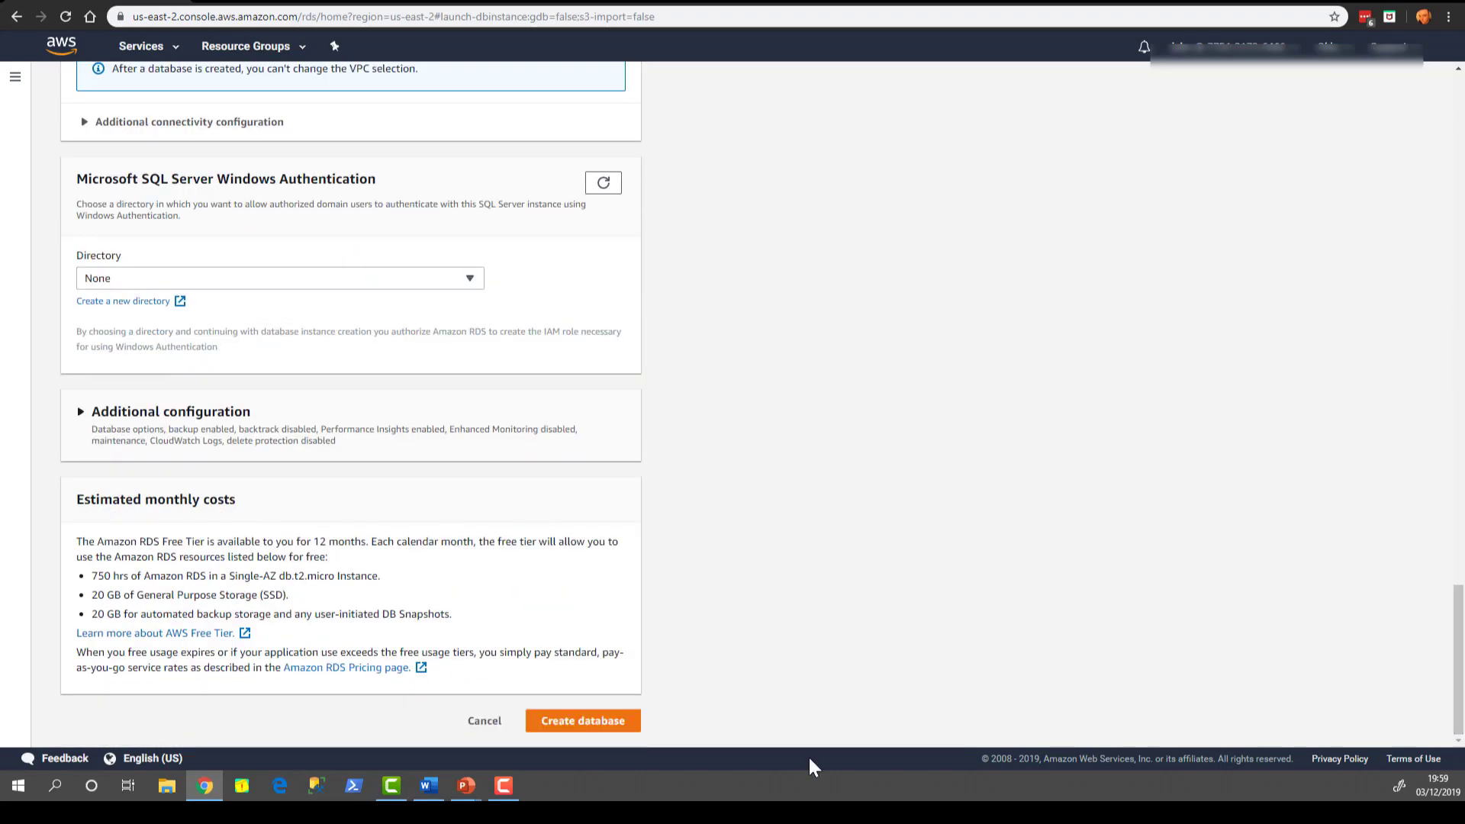
left_click(582, 720)
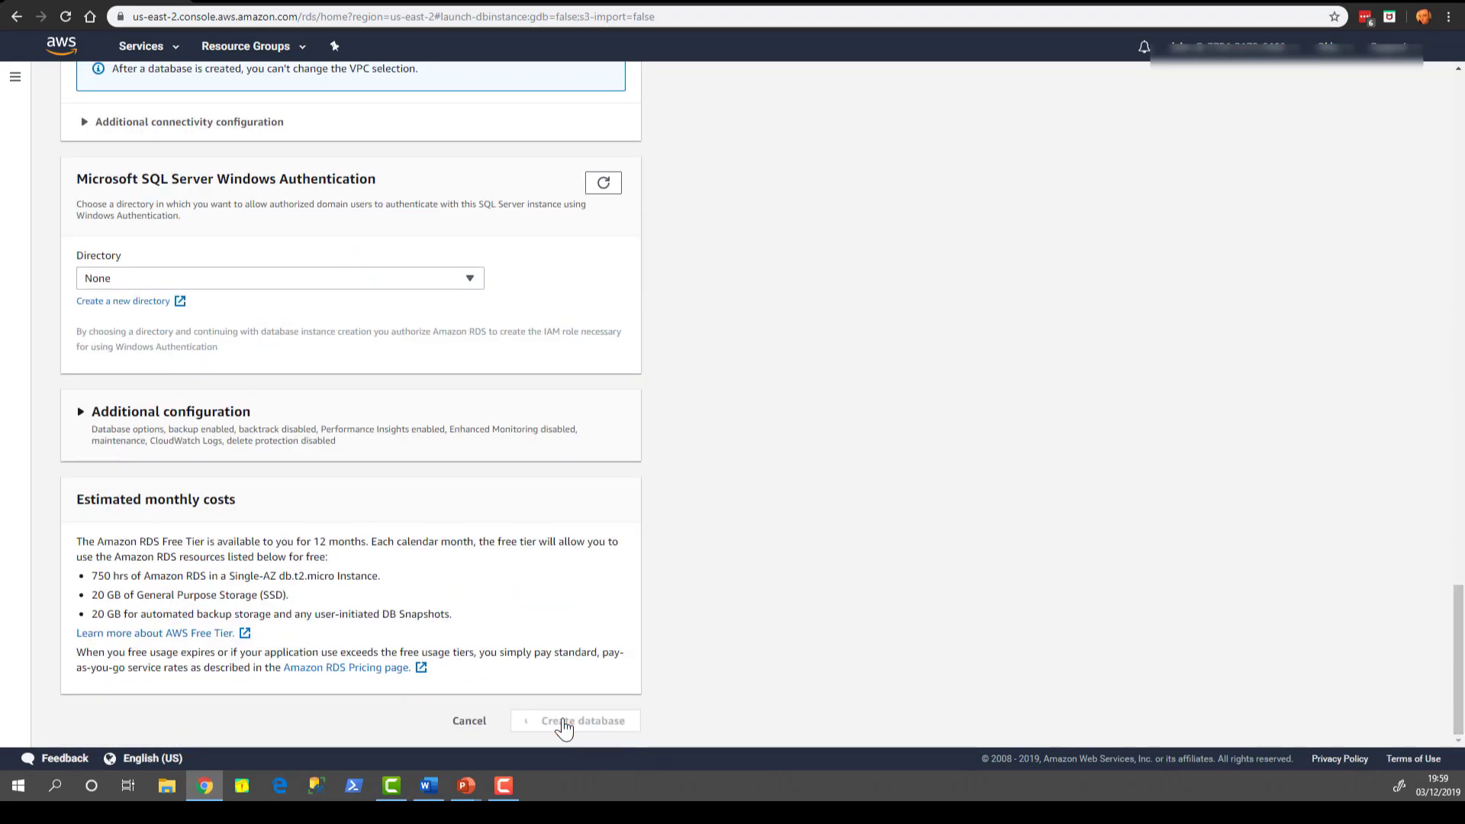
left_click(574, 720)
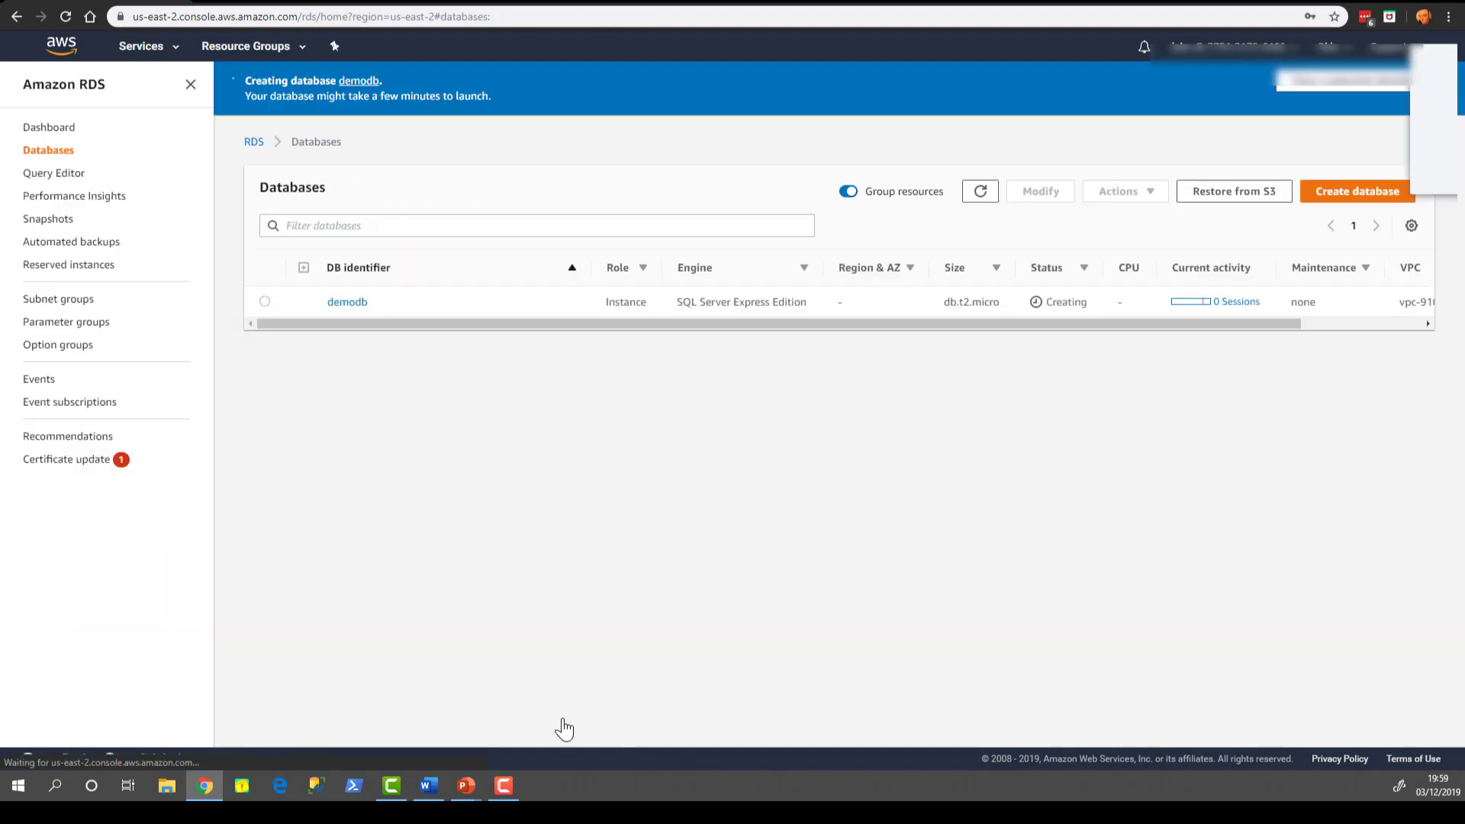